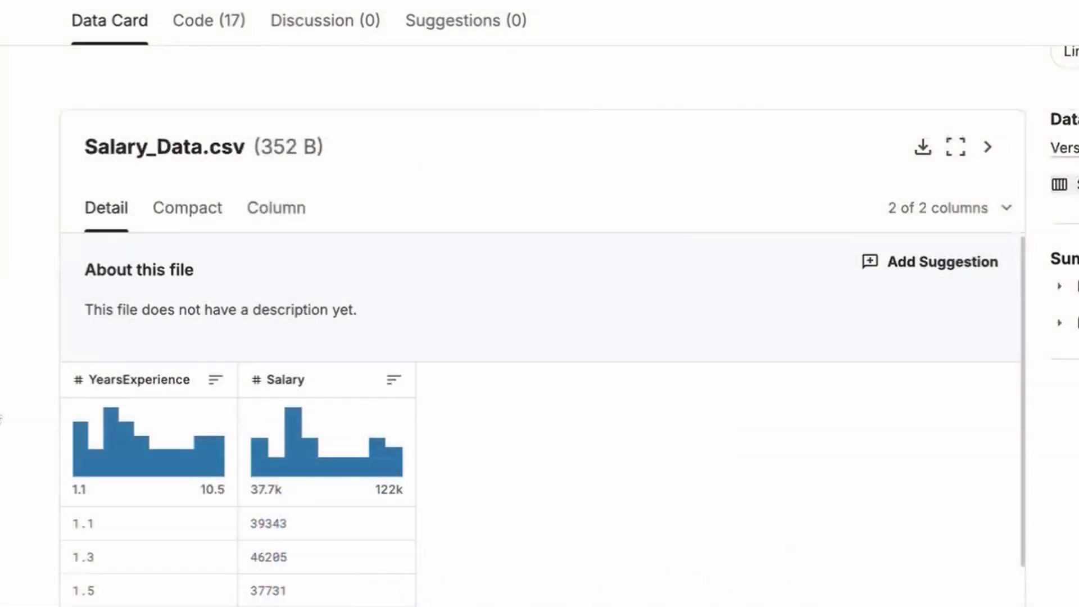
Step: Scroll the Kaggle Salary_Data.csv preview to inspect the YearsExperience and Salary columns
{"action": "scroll", "scroll_direction": "up", "scroll_amount": 3}
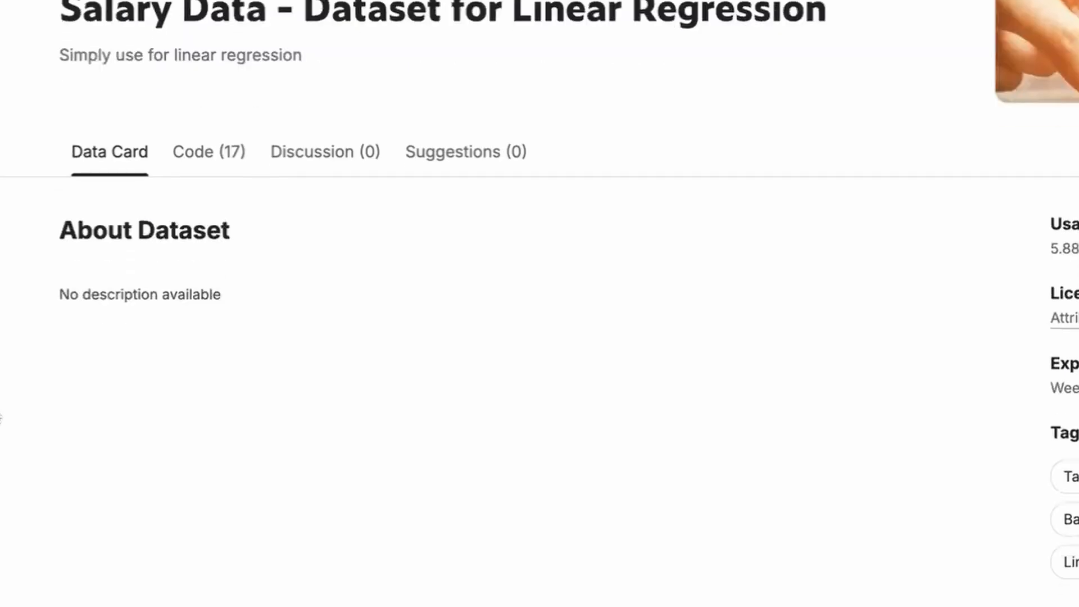
{"action": "scroll", "scroll_direction": "down", "scroll_amount": 3}
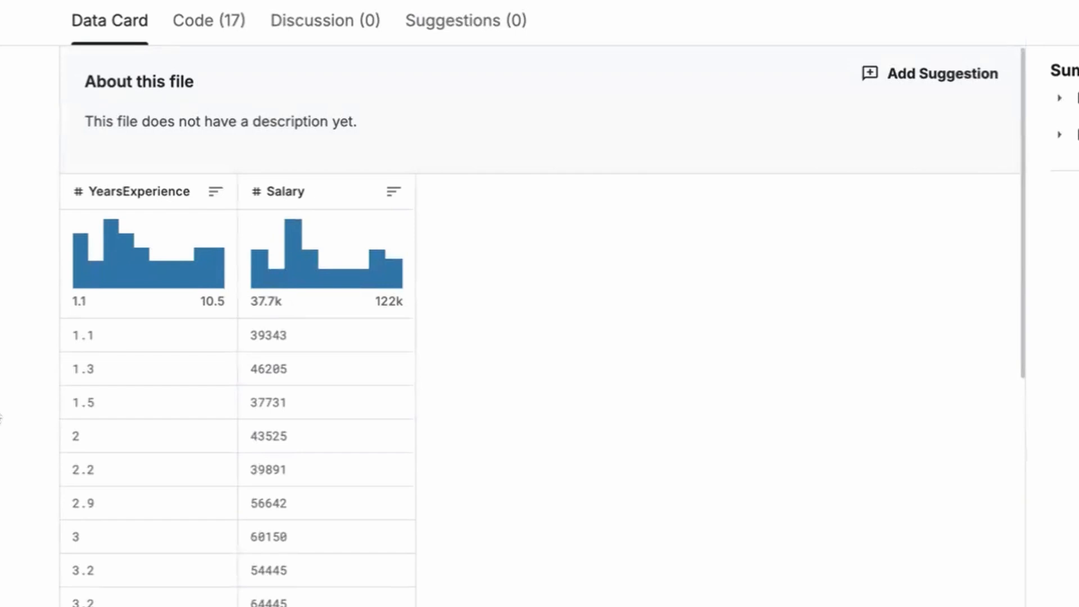
{"action": "mouse_move", "coordinate": [586, 25]}
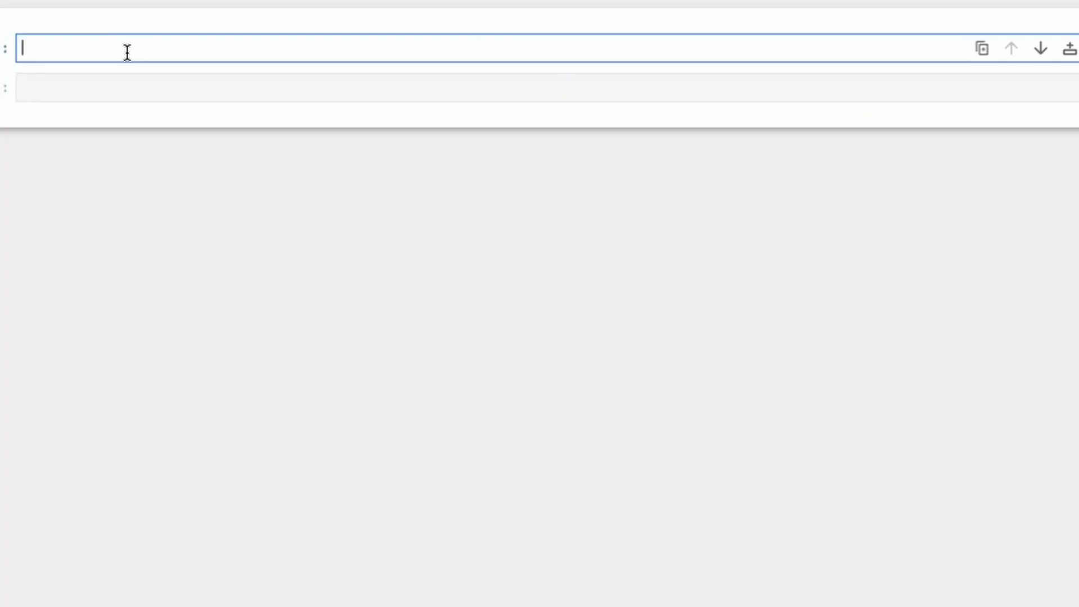
Step: Write and run a cell importing numpy as np, pandas as pd and matplotlib.pyplot as plt
{"action": "type", "text": "I'll be making a 2 min"}
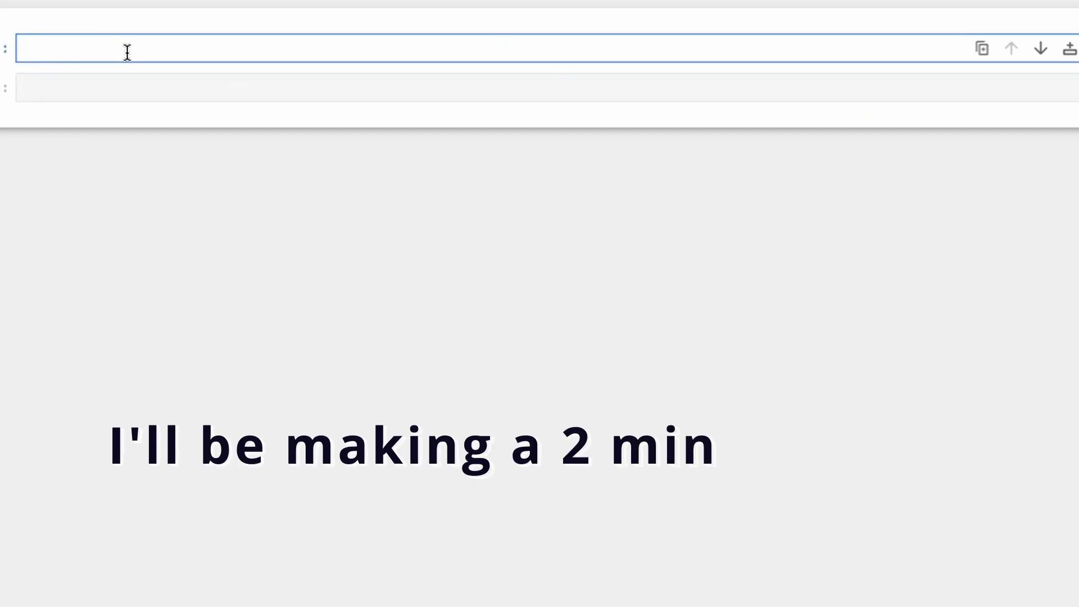
{"action": "type", "text": "import nu"}
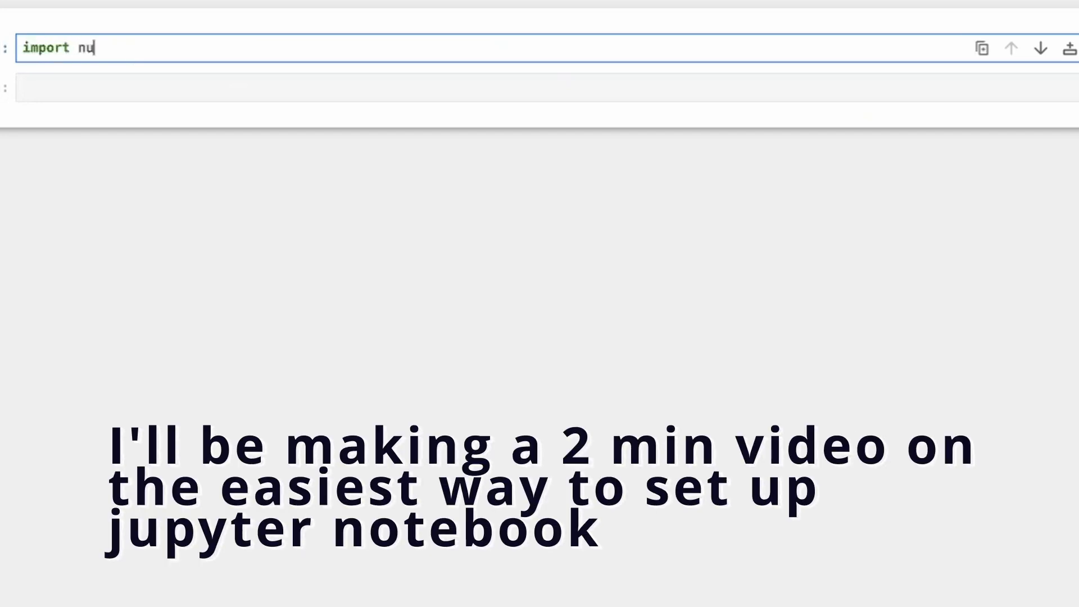
{"action": "type", "text": "mpy as np"}
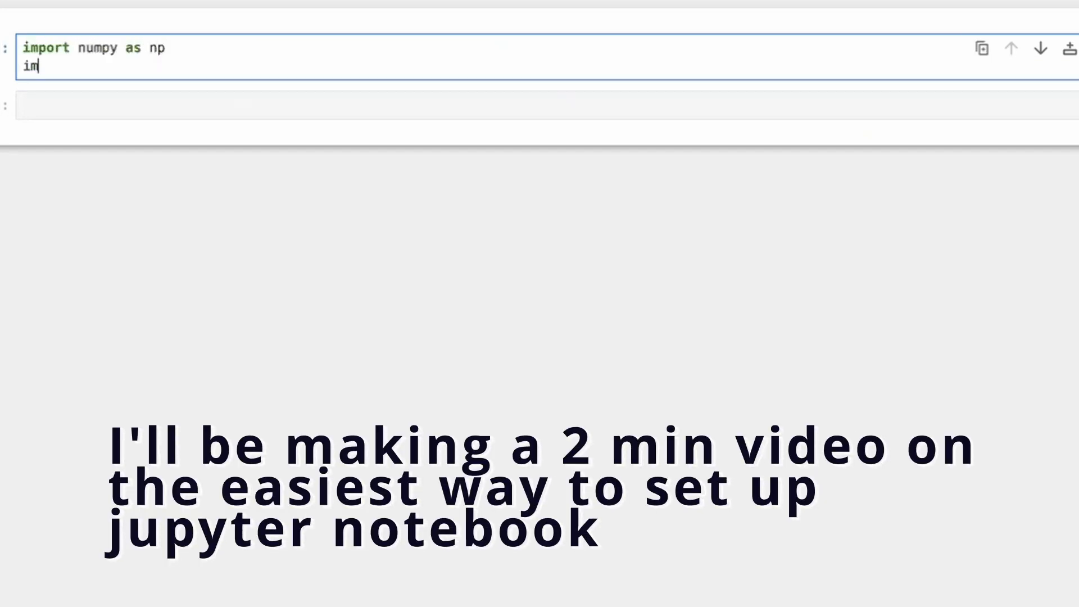
{"action": "type", "text": "port"}
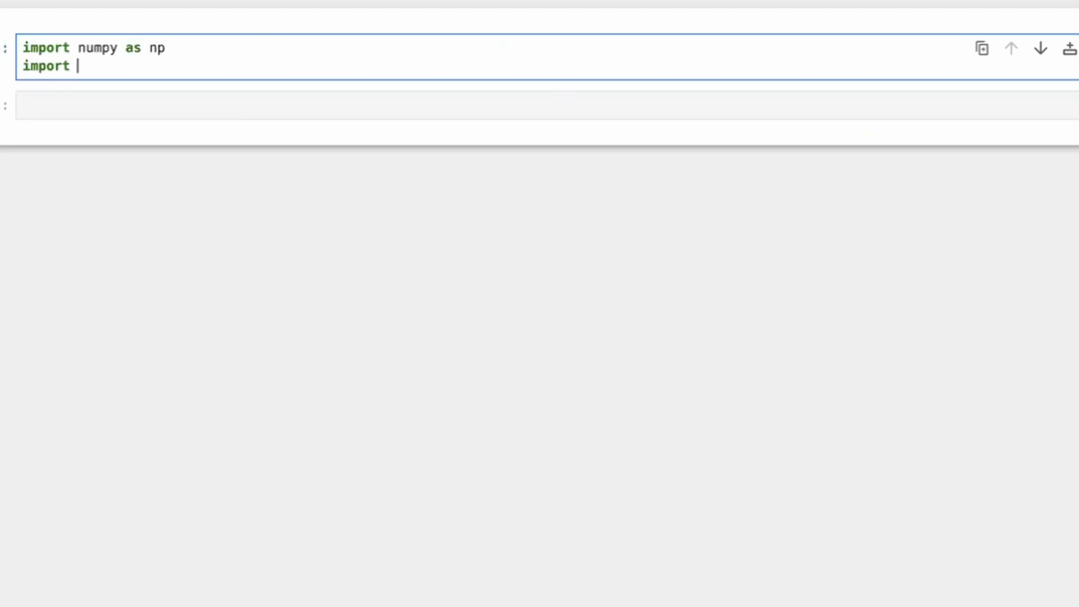
{"action": "type", "text": "pandas as p"}
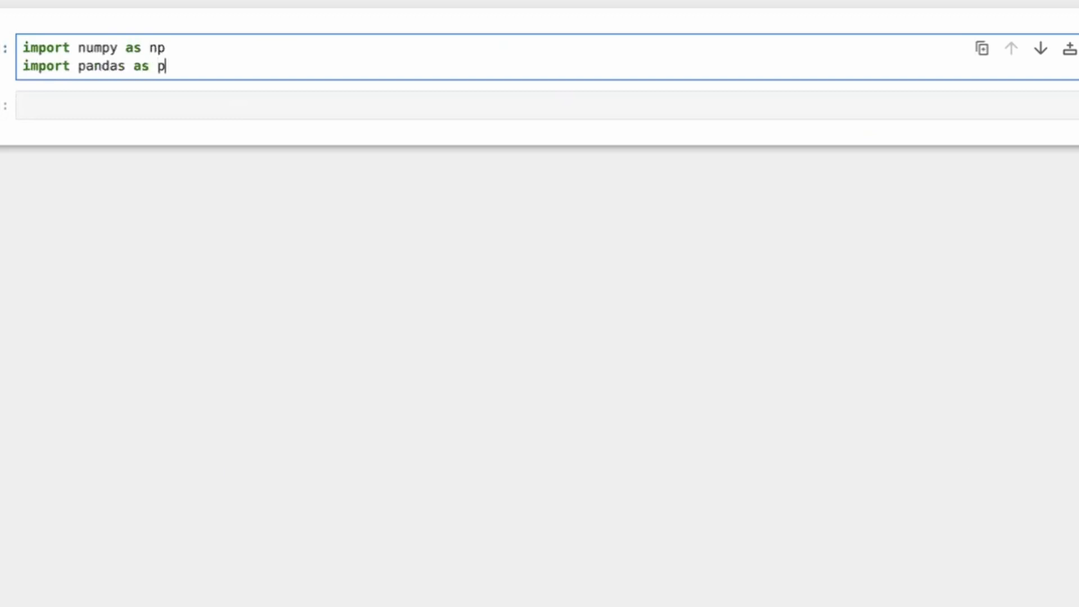
{"action": "type", "text": "d"}
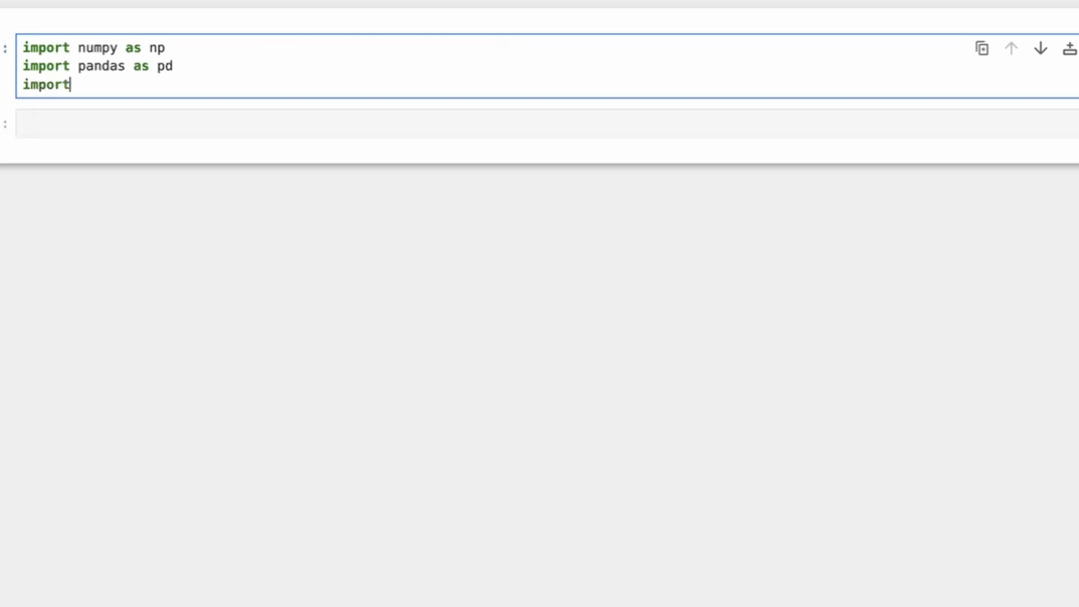
{"action": "type", "text": "matplotlib"}
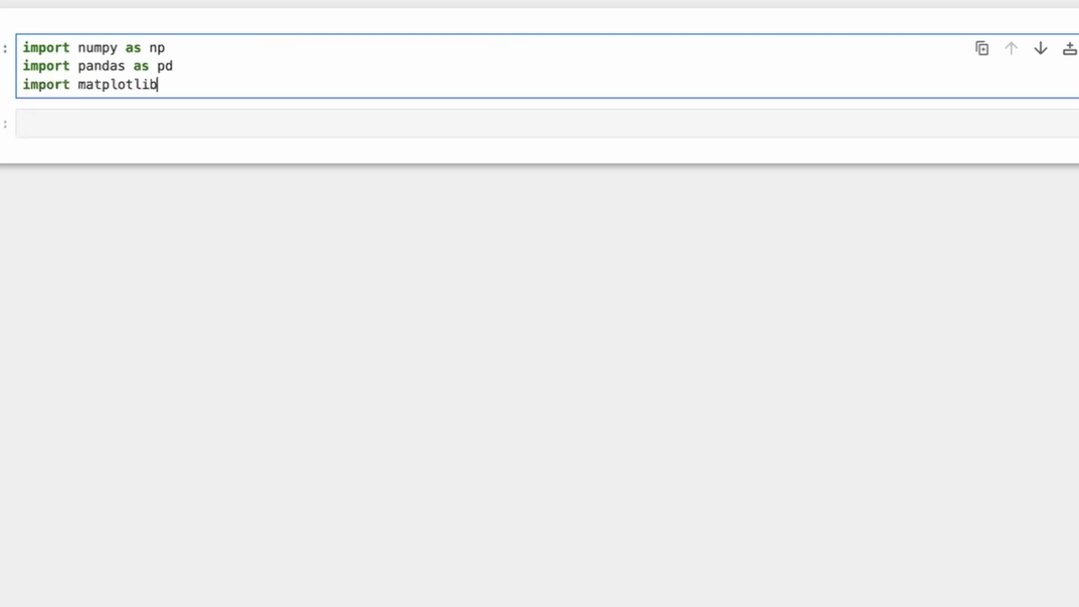
{"action": "type", "text": ".pyplot as"}
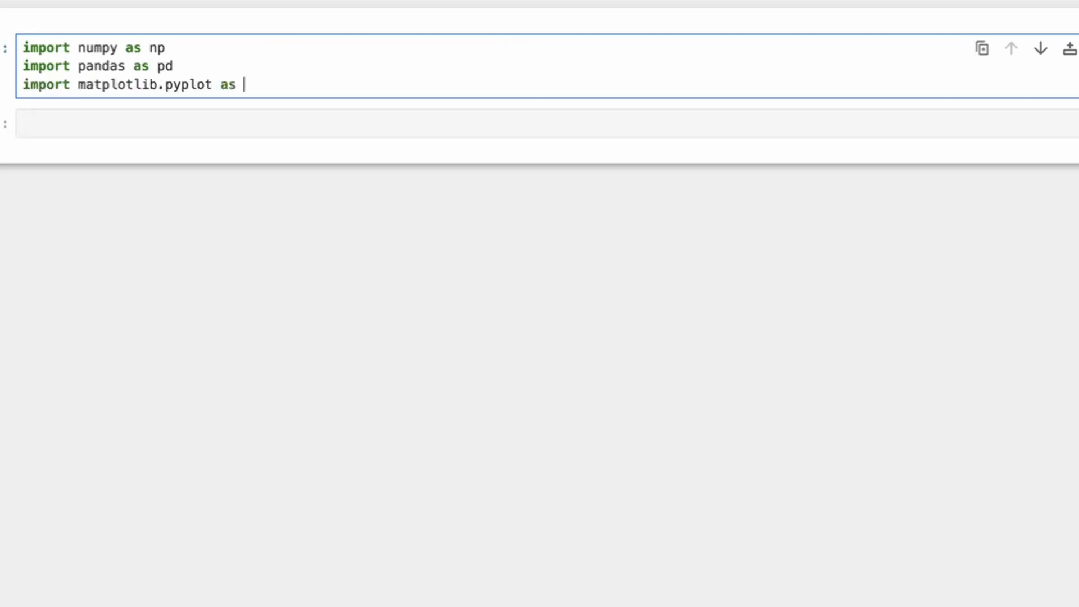
{"action": "type", "text": "plt"}
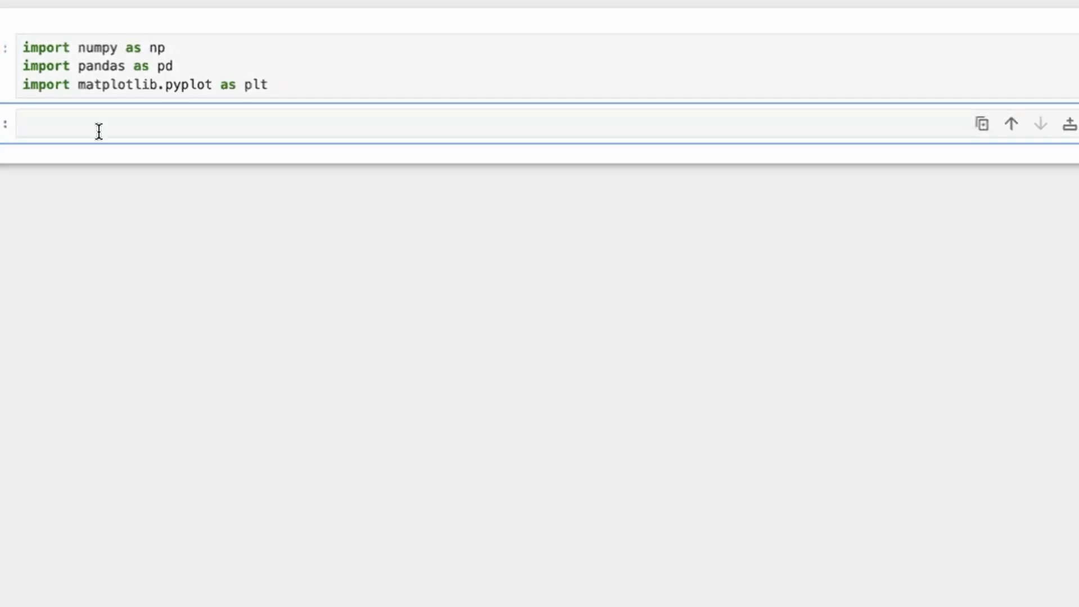
{"action": "left_click", "coordinate": [96, 124]}
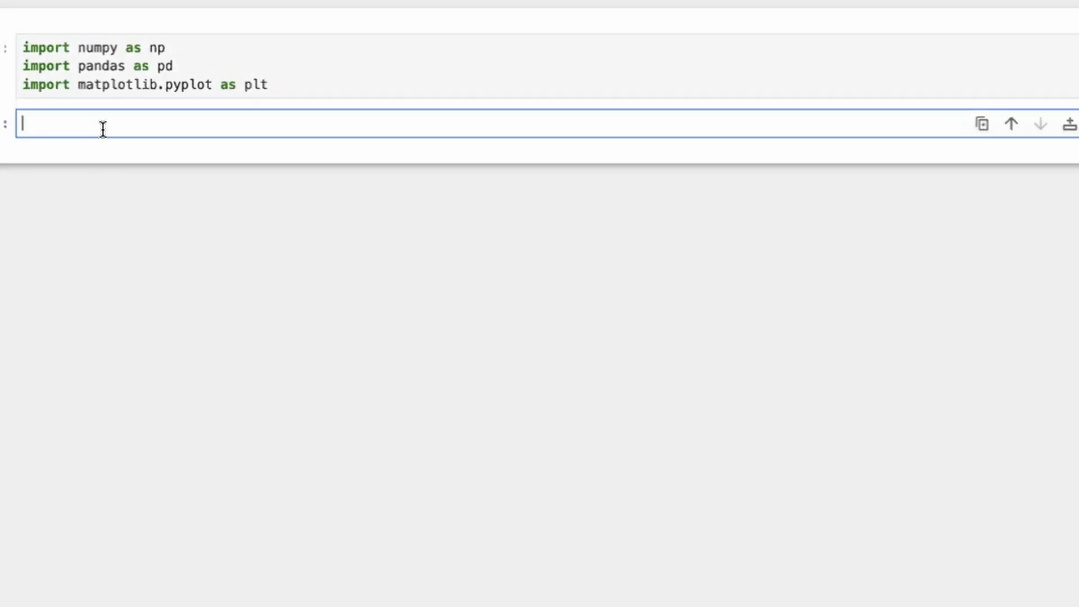
{"action": "mouse_move", "coordinate": [279, 34]}
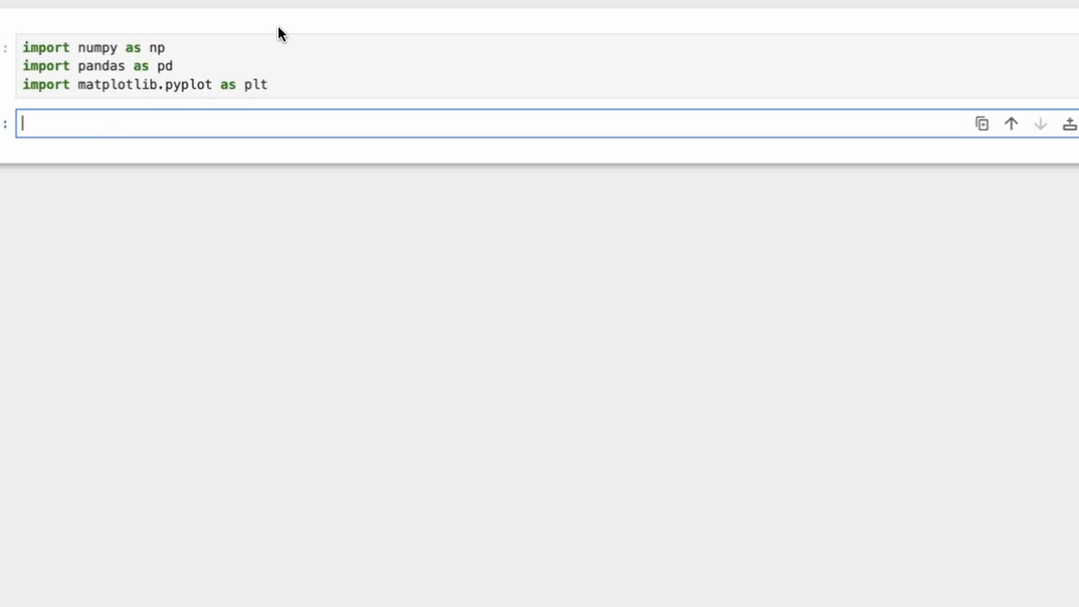
{"action": "key", "text": "shift+enter"}
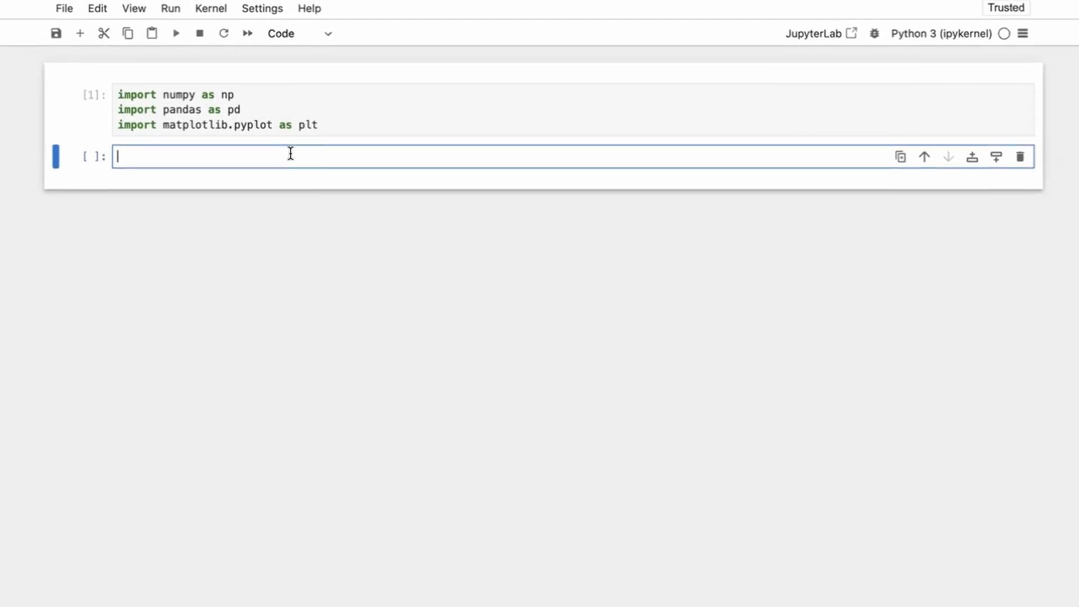
Step: Load "../data/Simple LR/Salary_dataset.csv" into ds with pd.read_csv
{"action": "type", "text": "ds"}
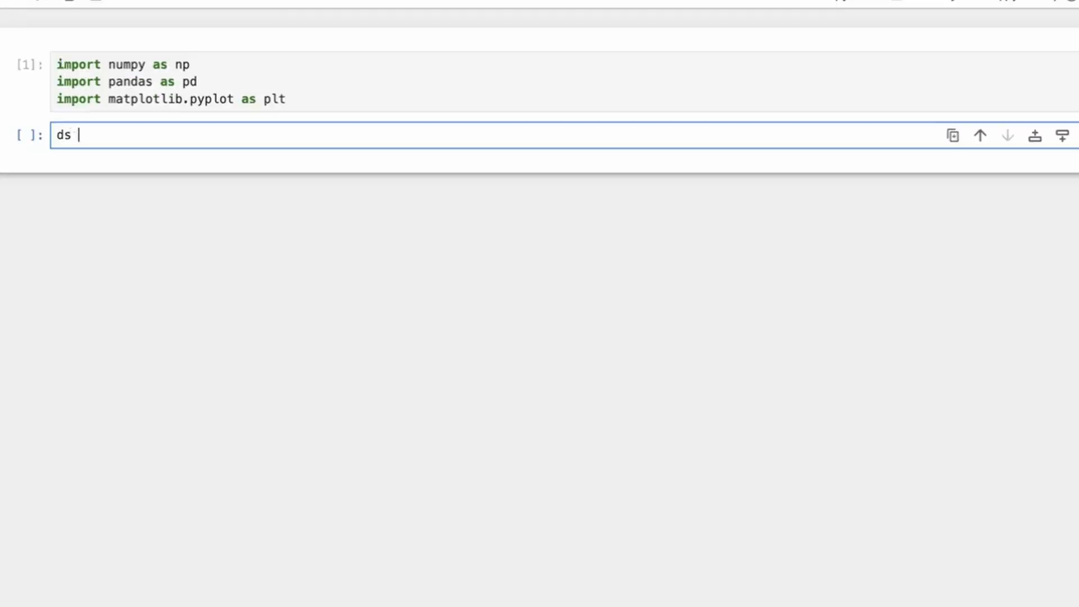
{"action": "type", "text": "= pd.read"}
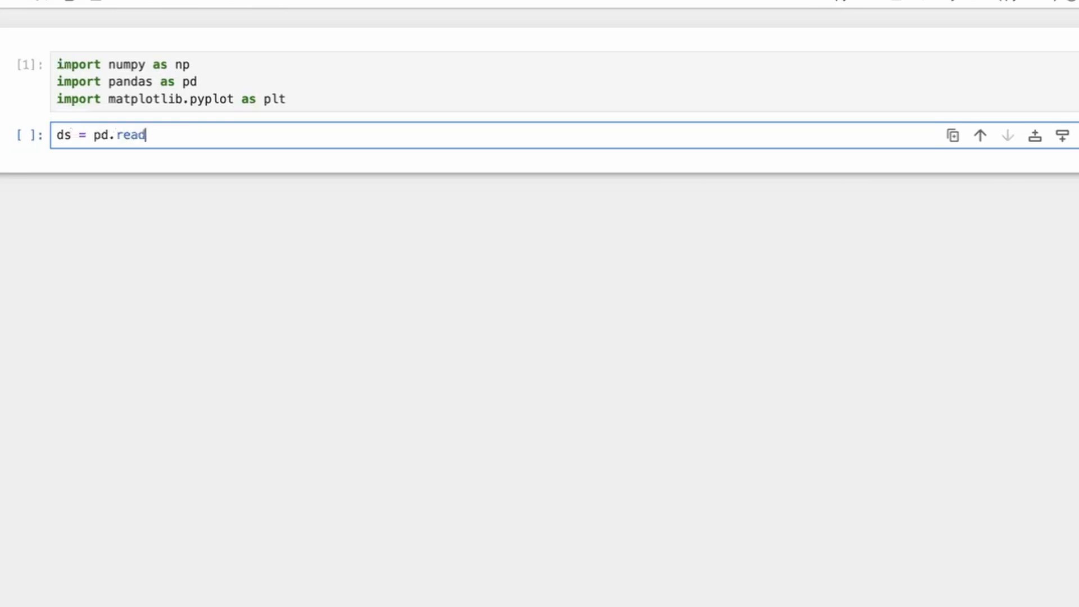
{"action": "type", "text": "_csv("}
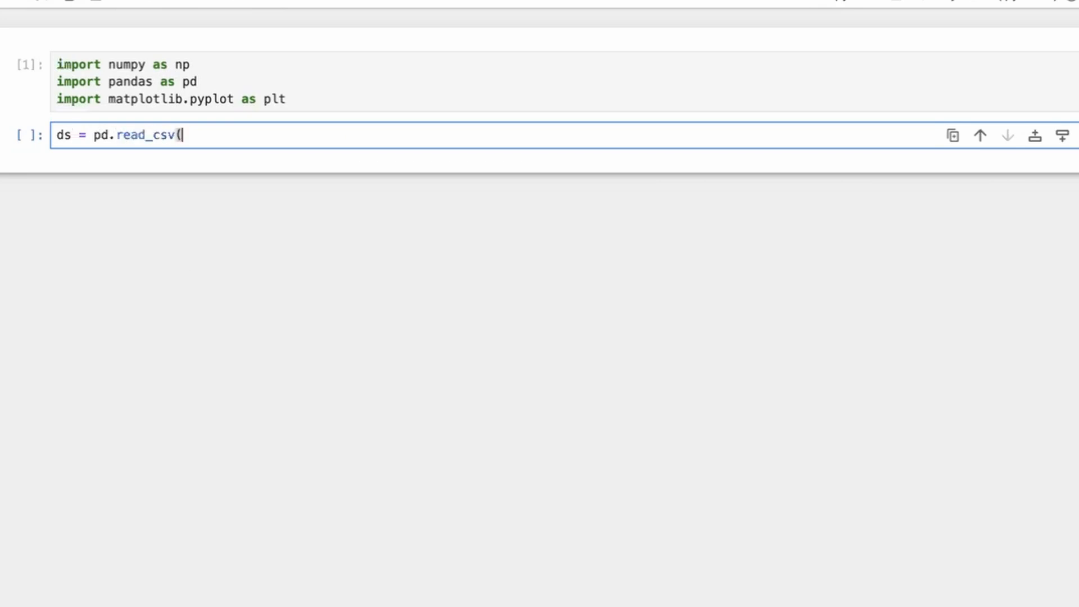
{"action": "type", "text": "\"../data"}
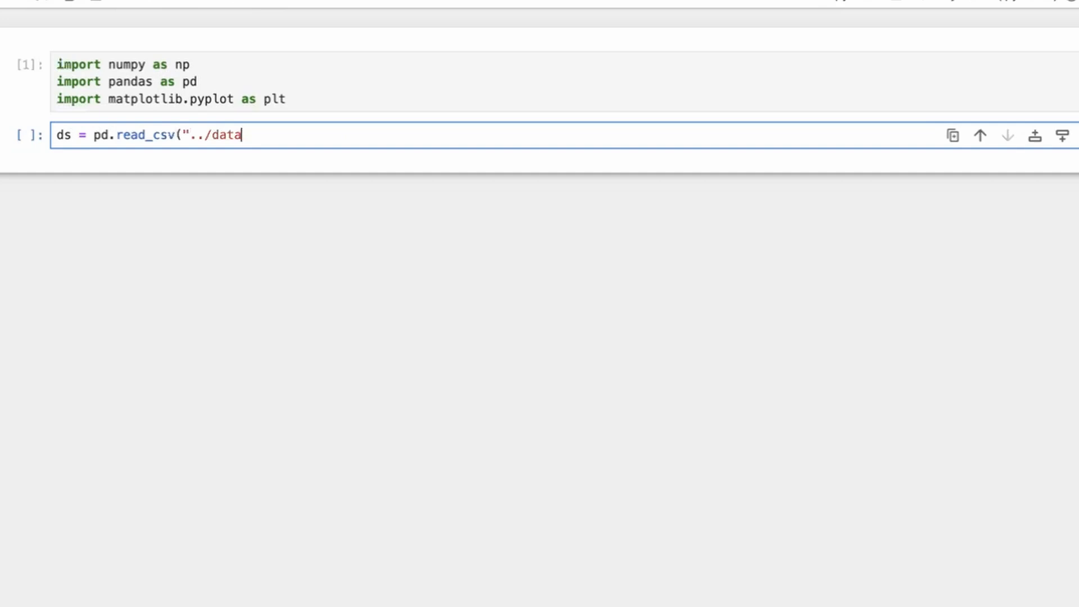
{"action": "type", "text": "/S"}
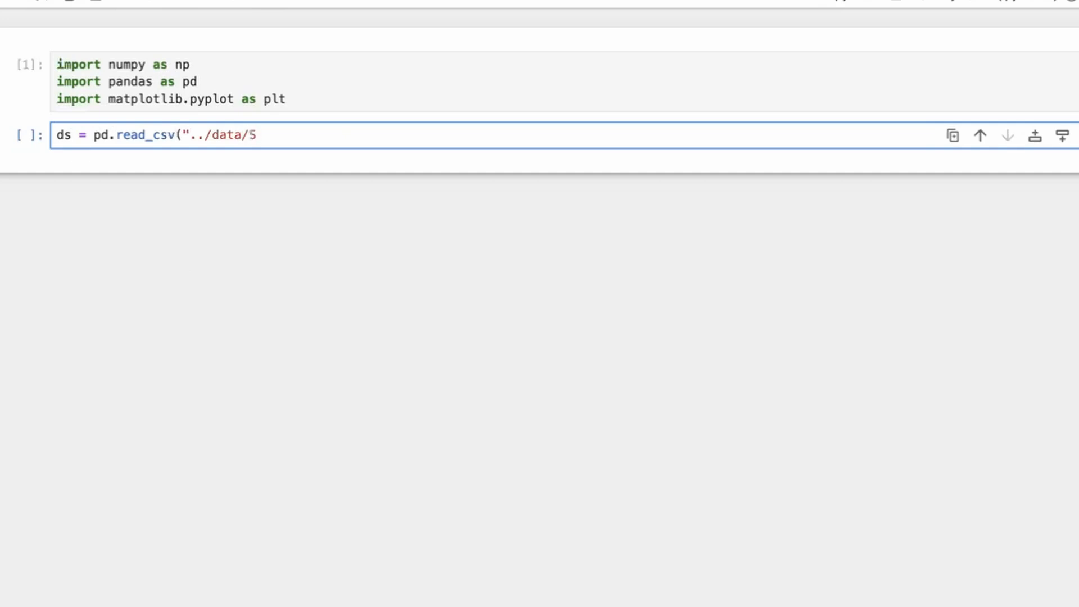
{"action": "type", "text": "imple LR/"}
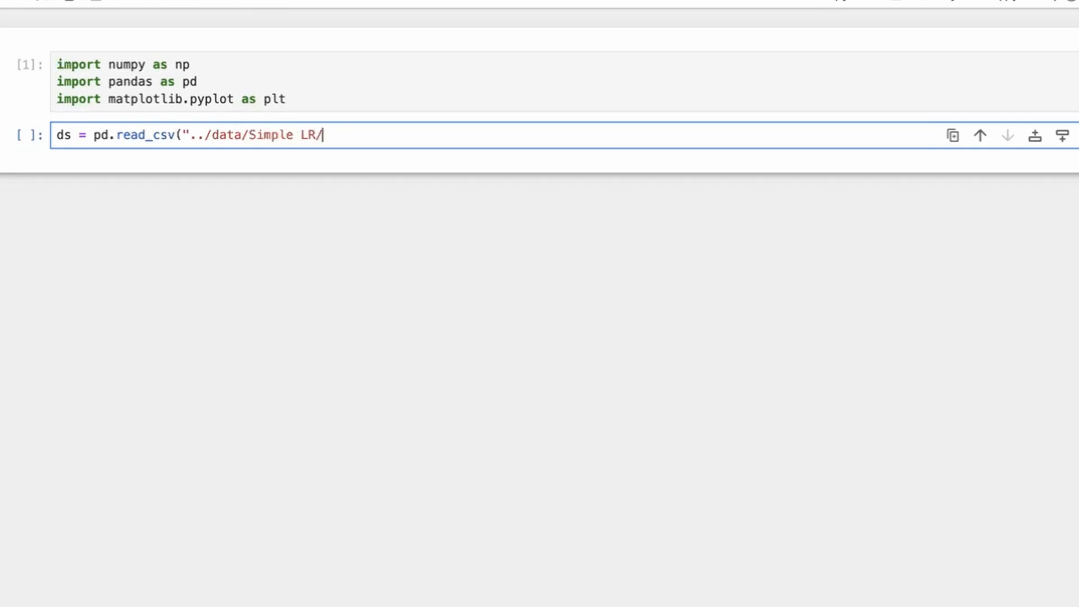
{"action": "type", "text": "Salary_dataset.csv"}
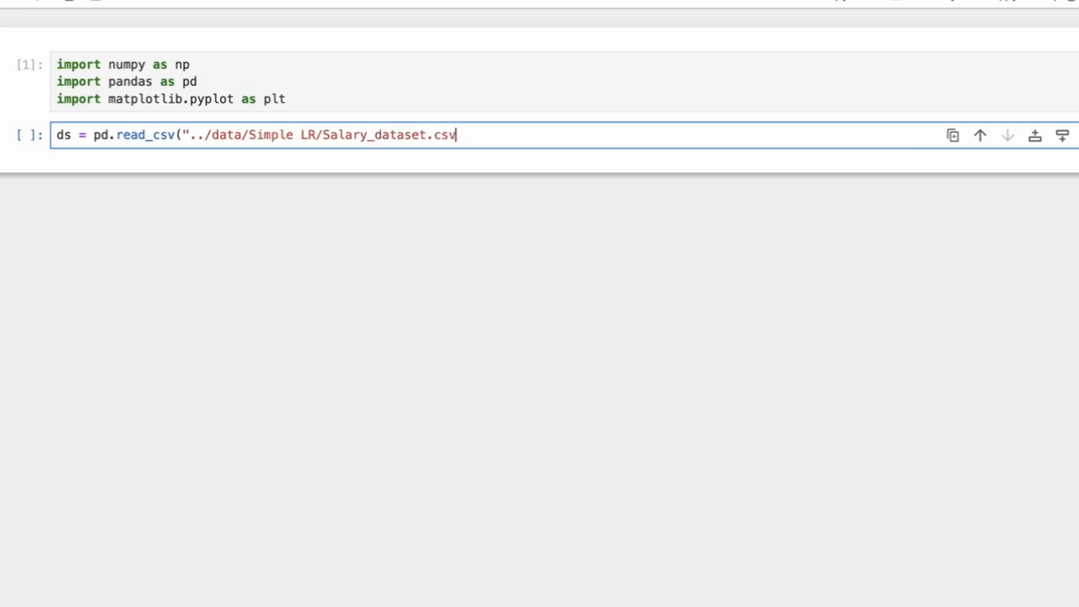
{"action": "type", "text": "\")"}
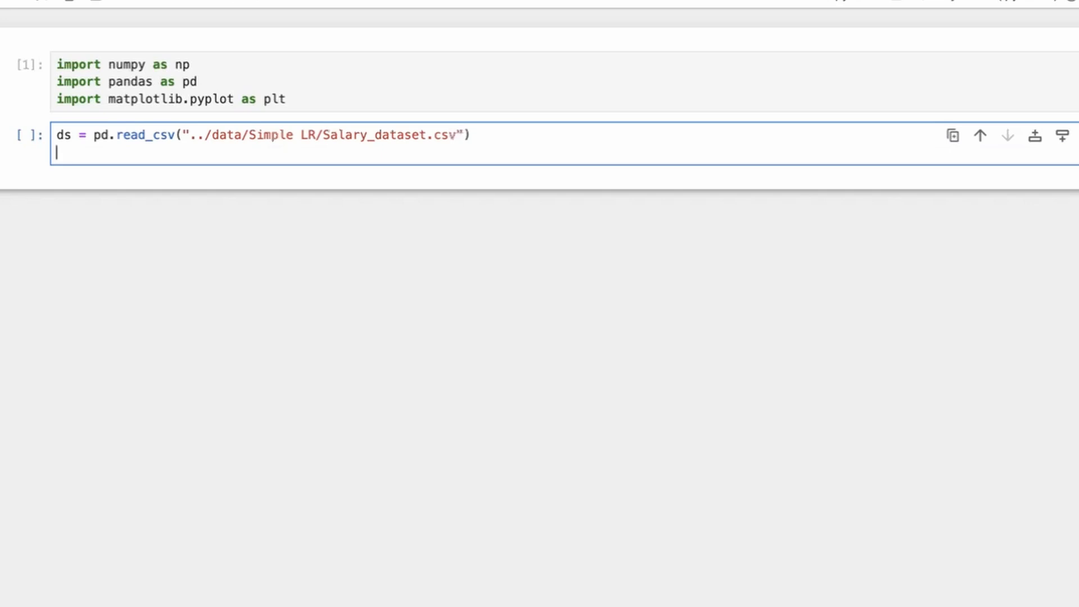
Step: Begin the X = ds[" line and copy the YearsExperience header from Kaggle
{"action": "type", "text": "X"}
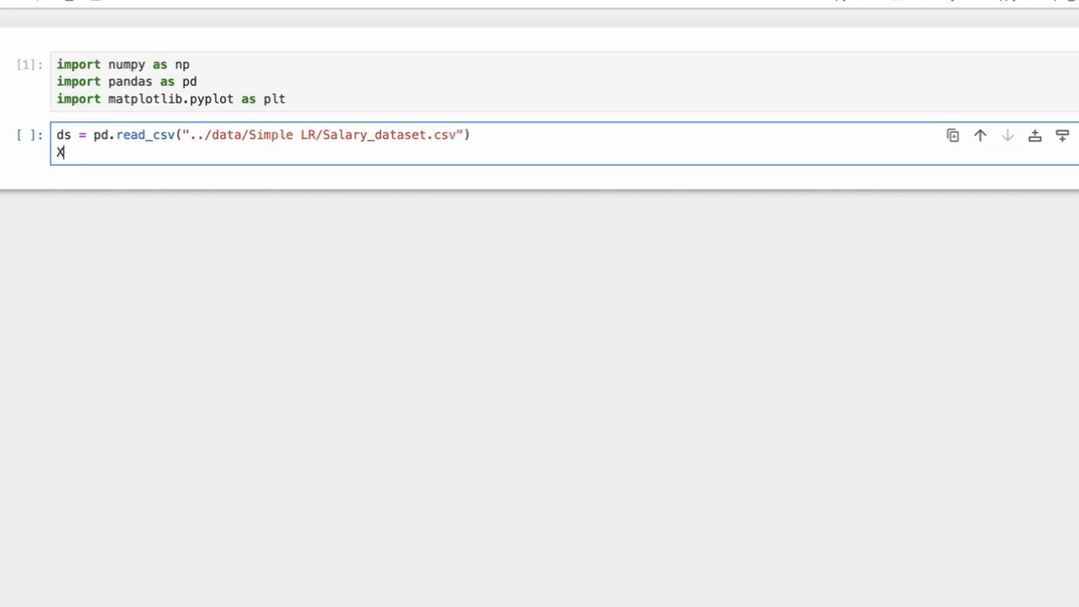
{"action": "type", "text": "= f"}
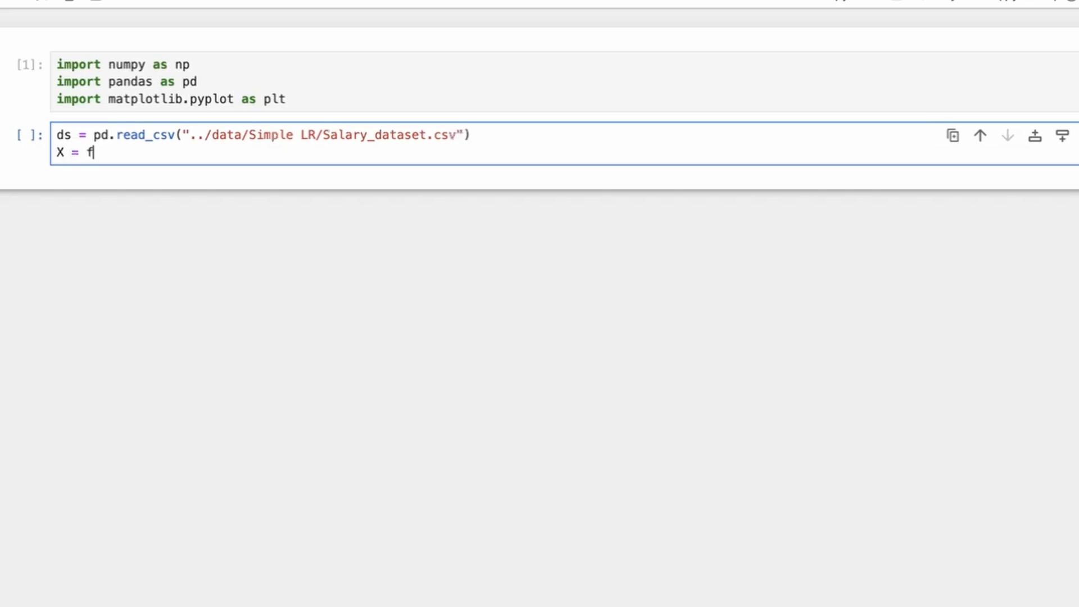
{"action": "type", "text": "ds[\""}
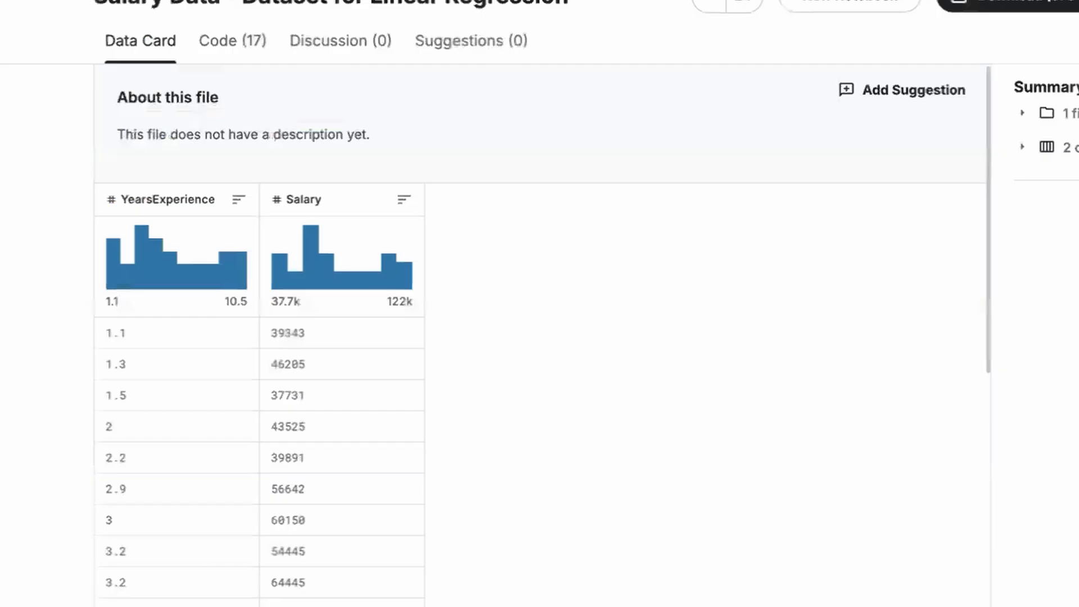
{"action": "mouse_move", "coordinate": [136, 203]}
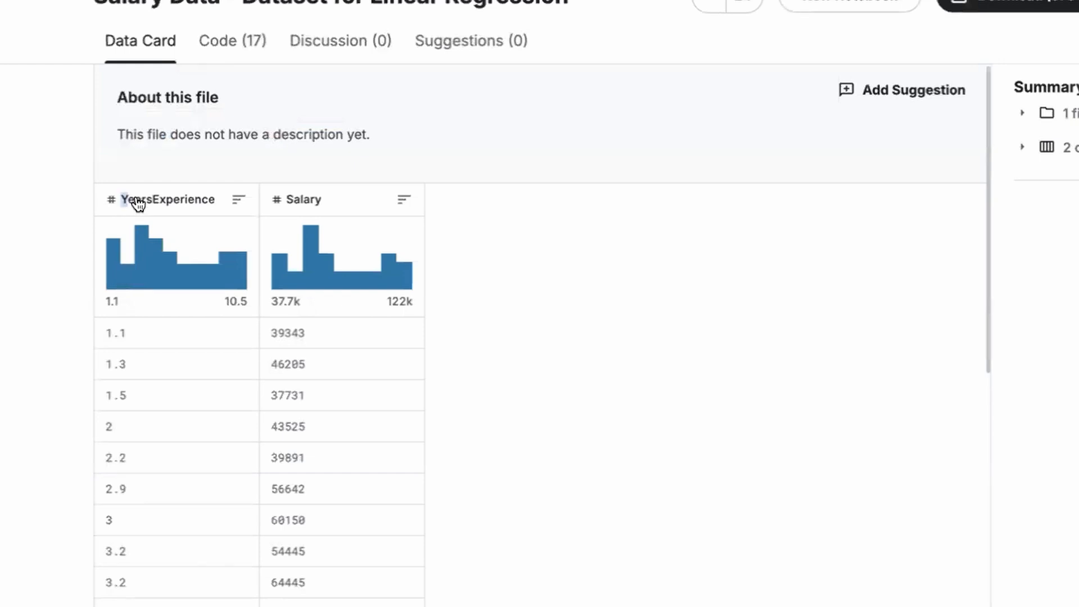
{"action": "left_click", "coordinate": [238, 200]}
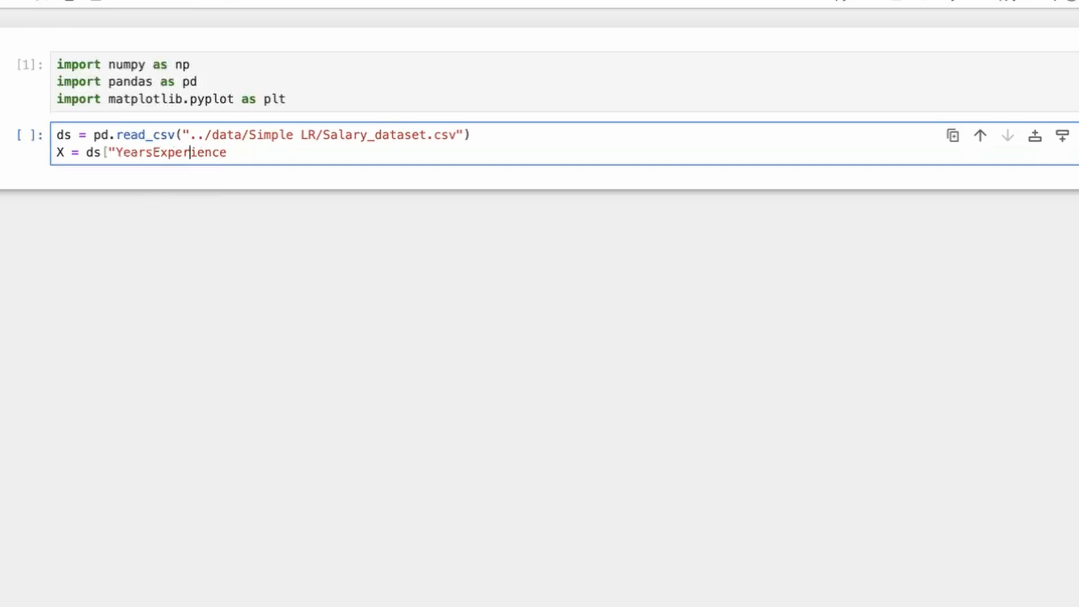
Step: Finish X as YearsExperience values and add Y = ds["Salary"].values
{"action": "type", "text": "\"]."}
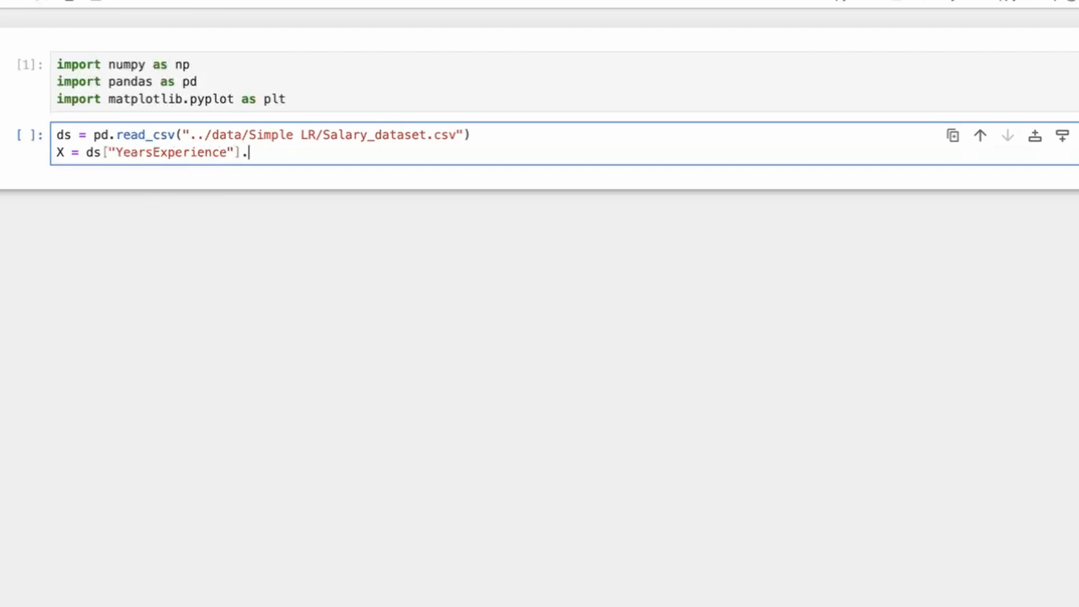
{"action": "type", "text": "values"}
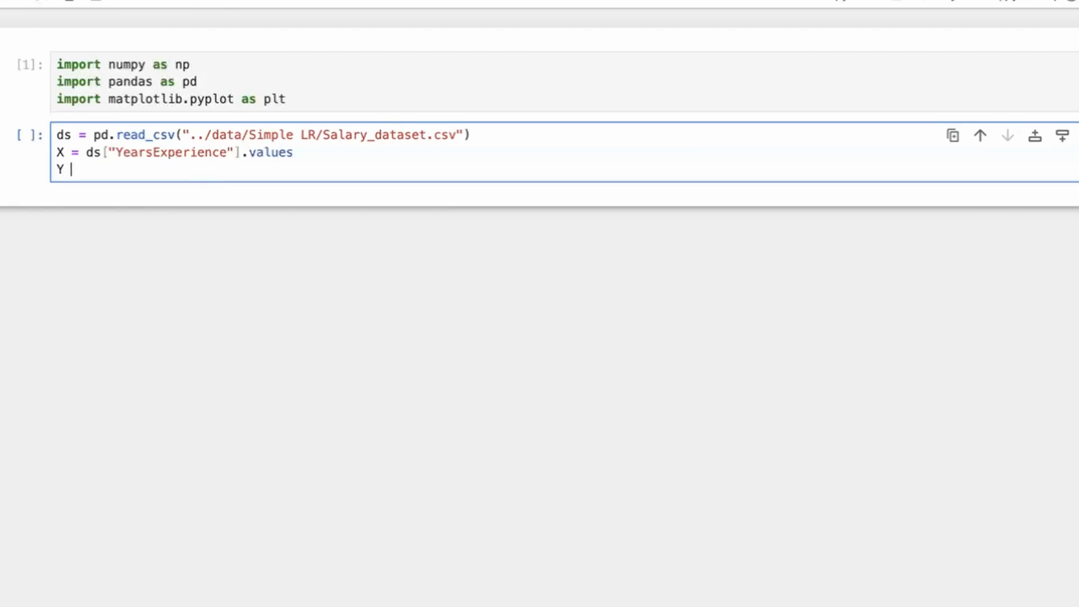
{"action": "type", "text": "= ds[\"Sa"}
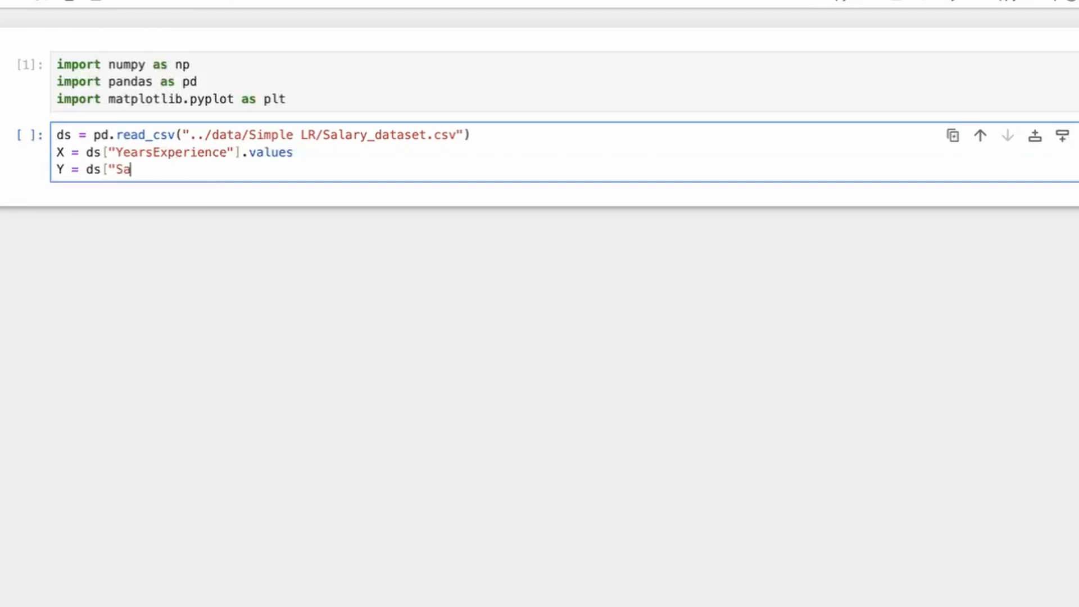
{"action": "type", "text": "lary\"].values"}
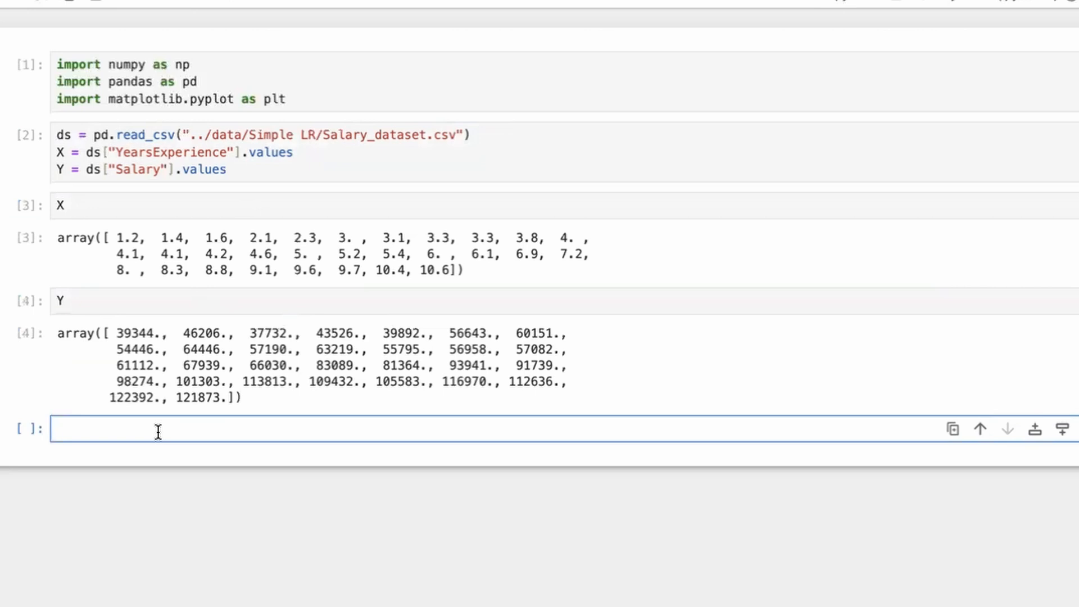
Step: Plot Salary against YearsExperience with plt.plot(X,Y) and view the chart
{"action": "type", "text": "plt.plot("}
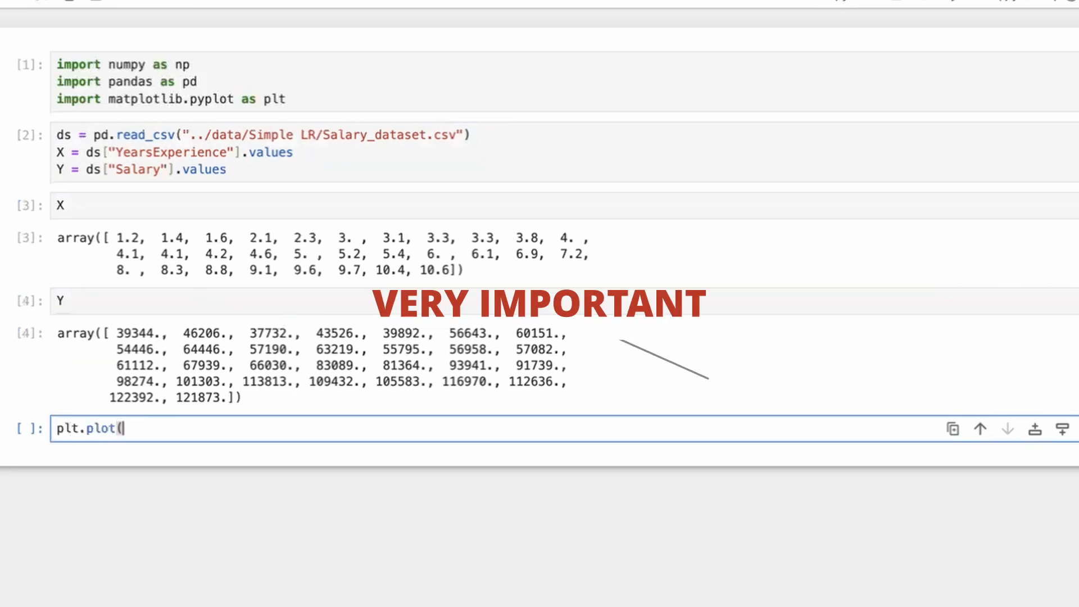
{"action": "type", "text": "X,Y)"}
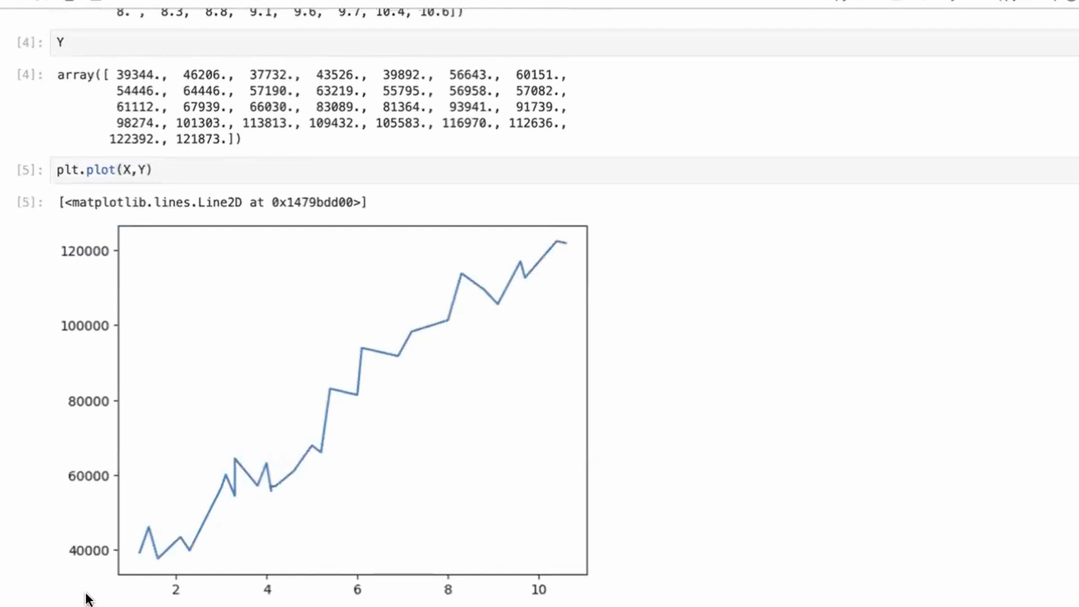
{"action": "mouse_move", "coordinate": [205, 514]}
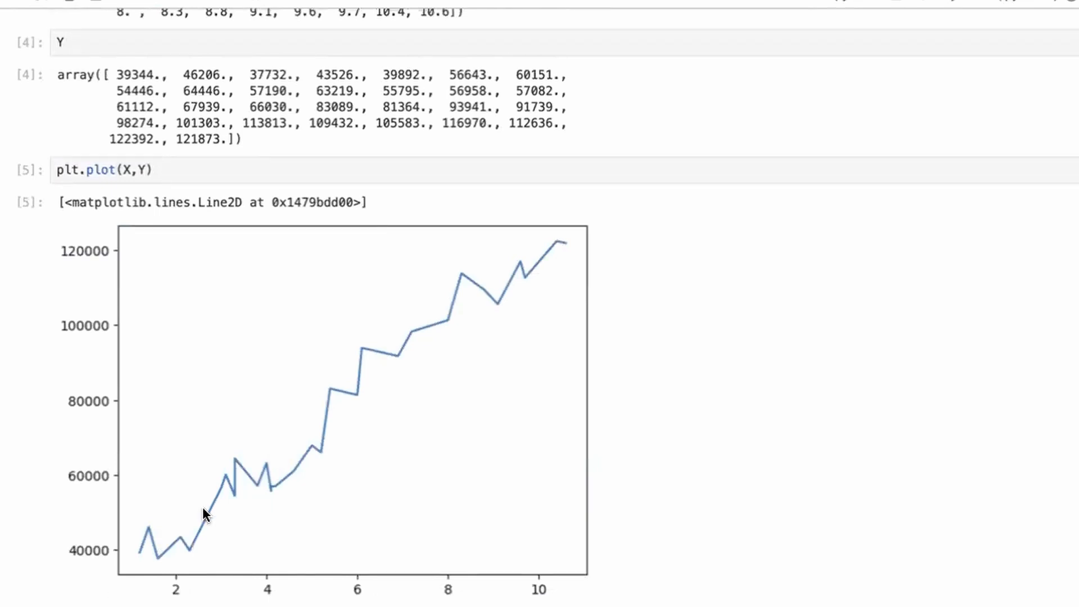
{"action": "mouse_move", "coordinate": [153, 542]}
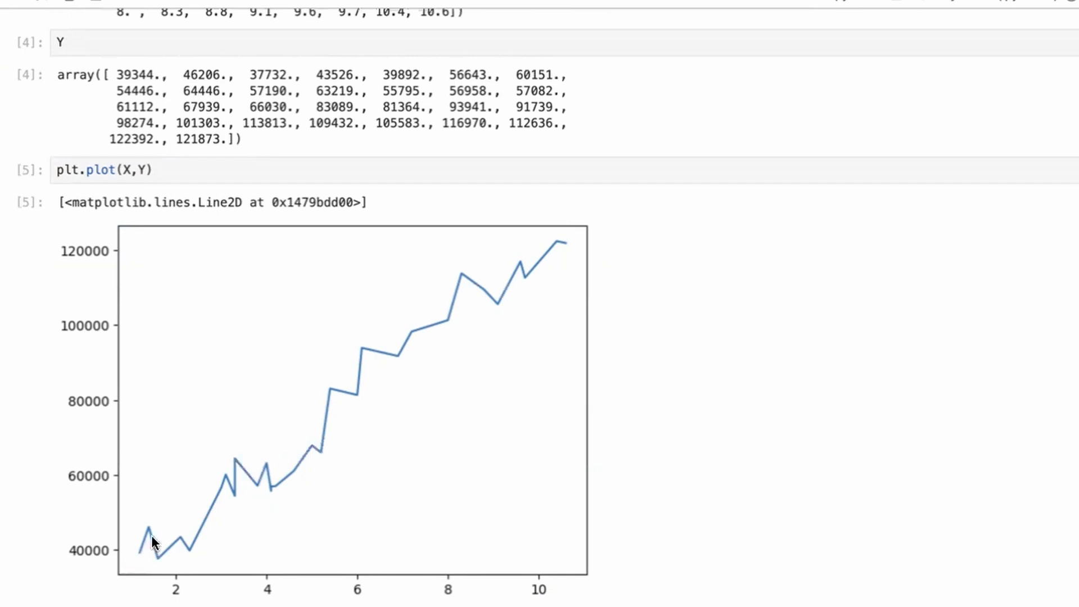
{"action": "mouse_move", "coordinate": [191, 518]}
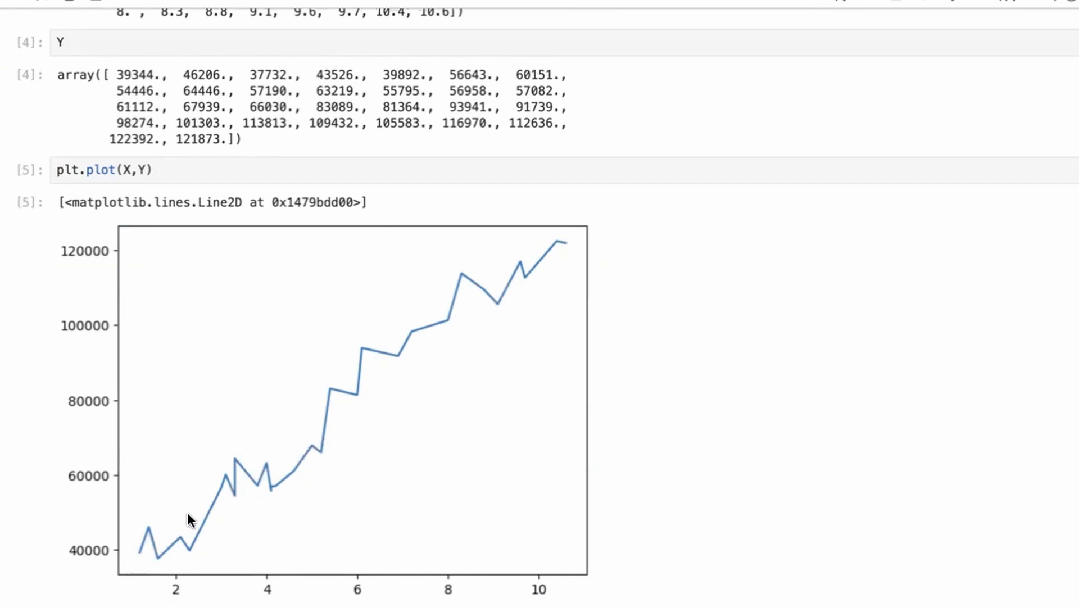
{"action": "mouse_move", "coordinate": [135, 552]}
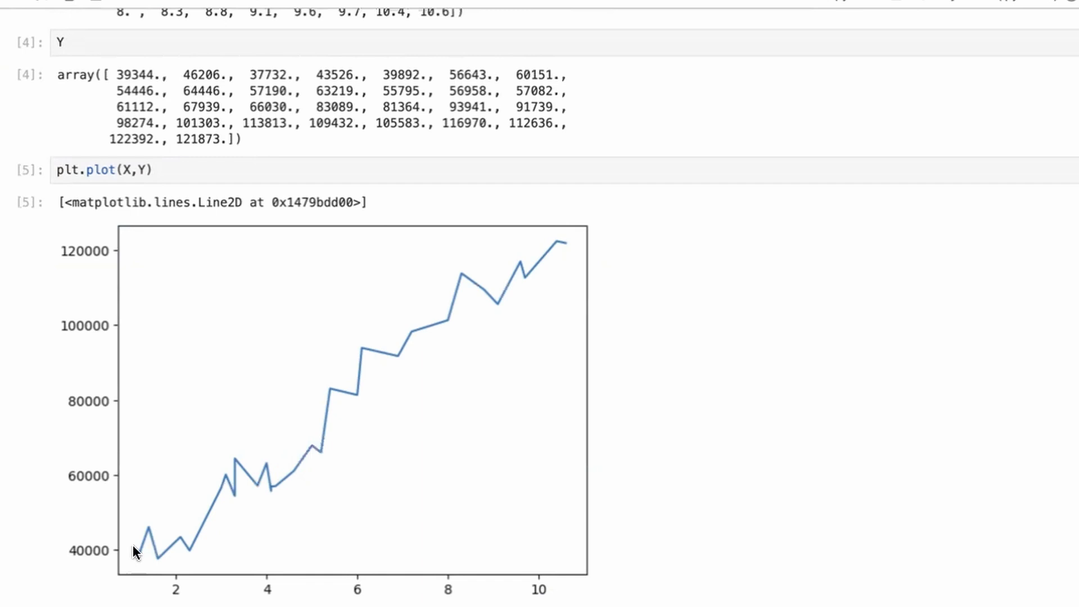
{"action": "mouse_move", "coordinate": [191, 530]}
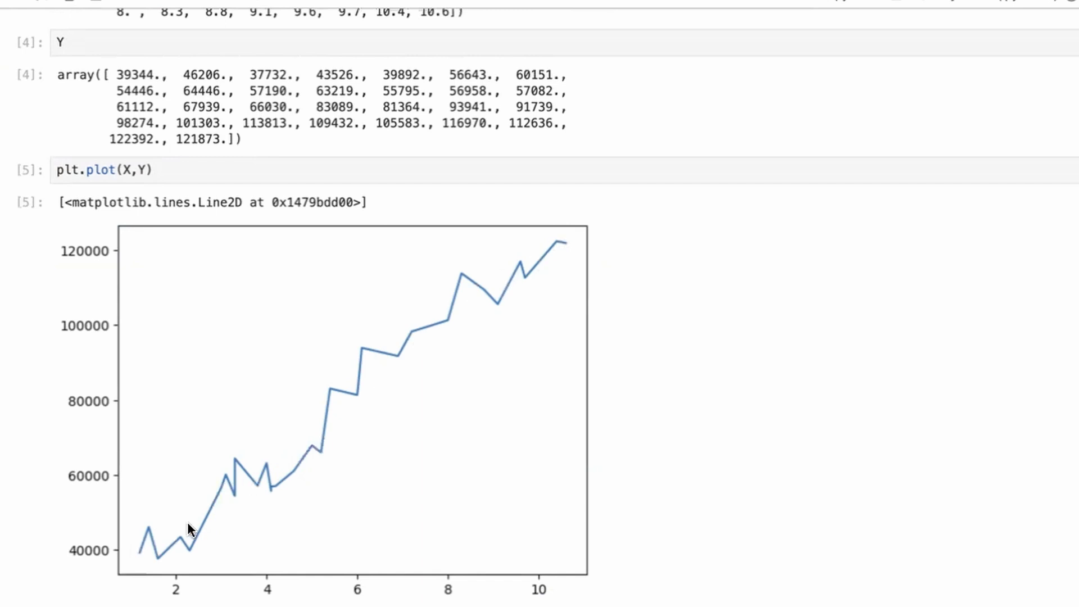
{"action": "scroll", "scroll_direction": "down", "scroll_amount": 3}
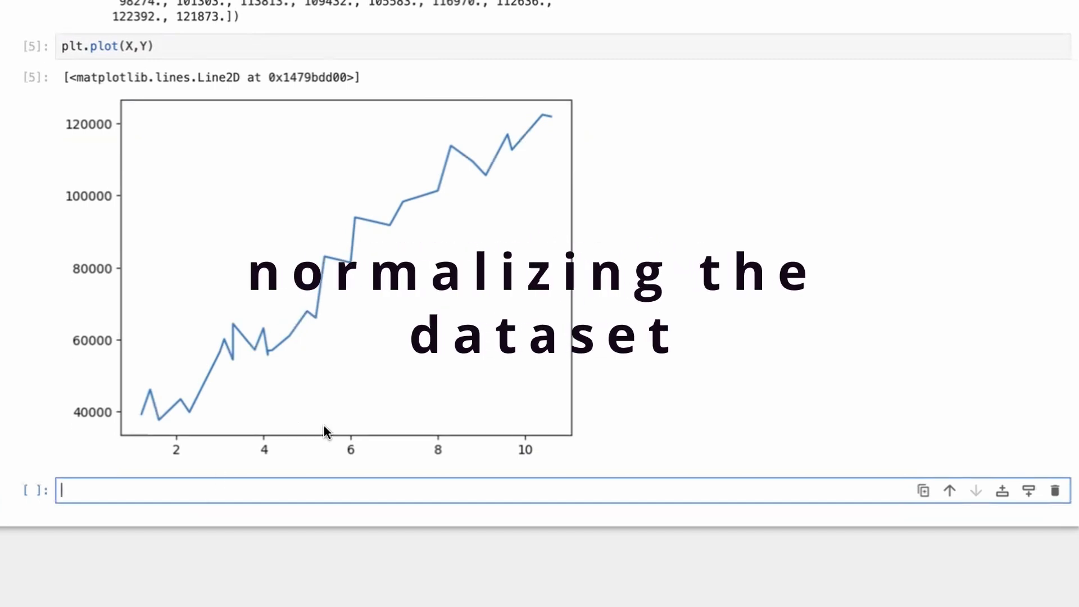
{"action": "type", "text": "def mean("}
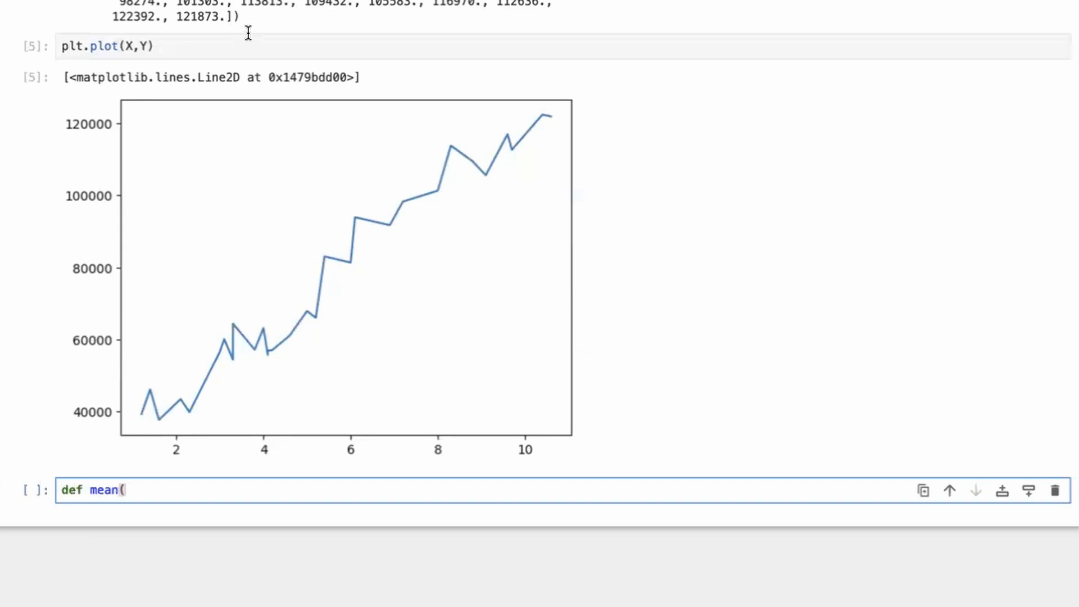
{"action": "mouse_move", "coordinate": [236, 181]}
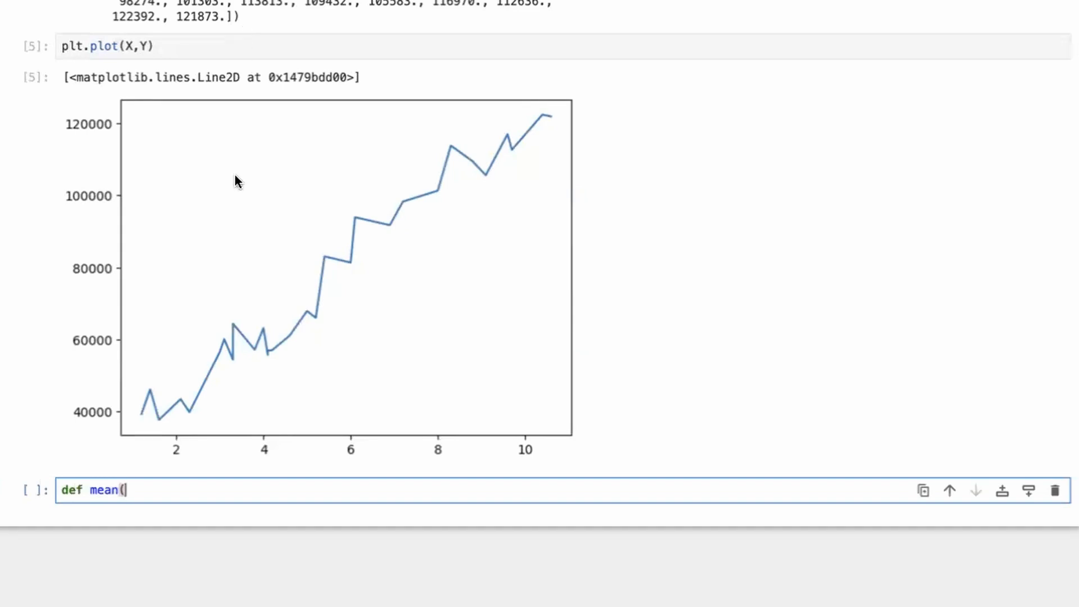
{"action": "type", "text": "X):"}
{"action": "type", "text": "r"}
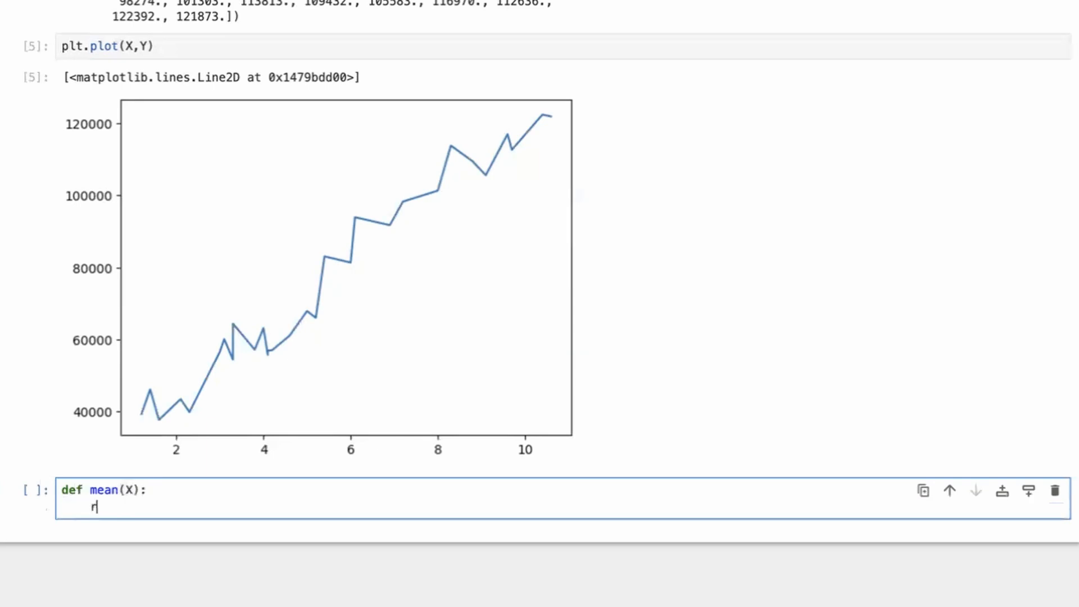
{"action": "type", "text": "eturn n[p."}
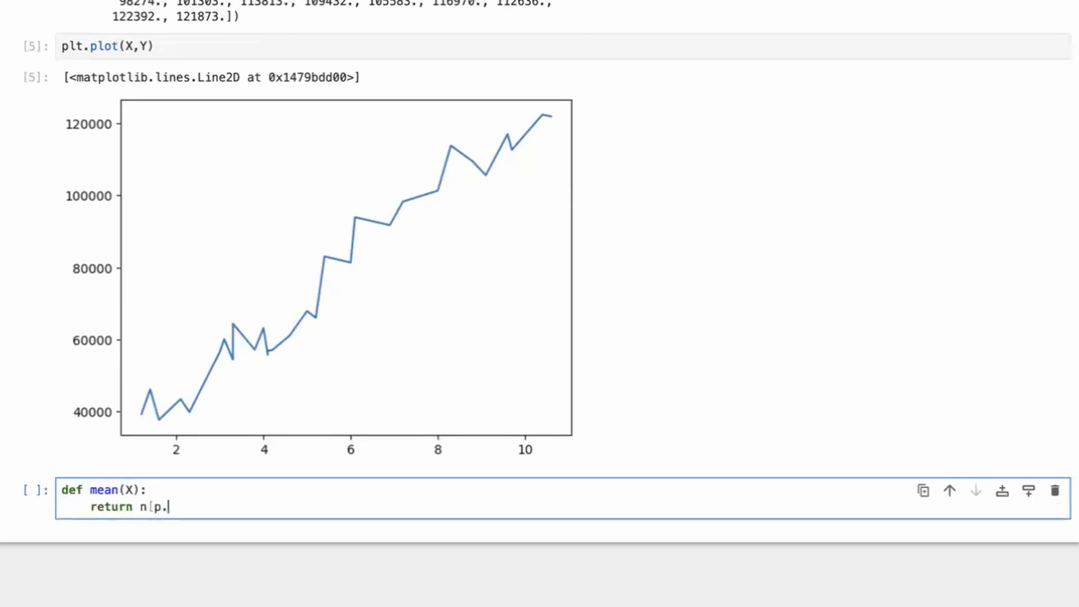
{"action": "key", "text": "BackSpace"}
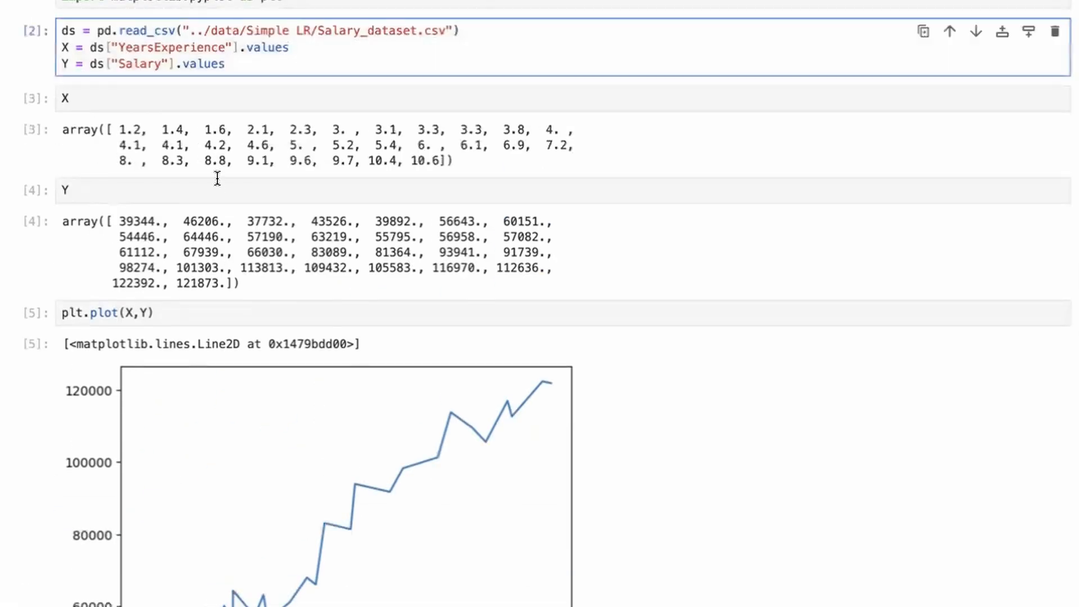
Step: Convert X and Y to NumPy arrays with np.array and run the cell
{"action": "scroll", "scroll_direction": "down", "scroll_amount": 3}
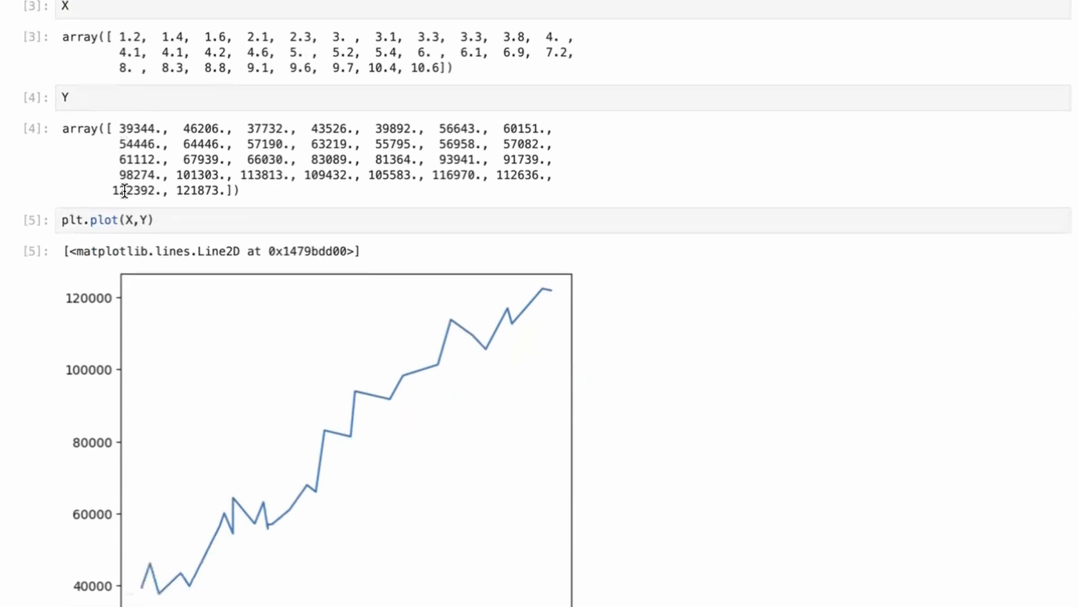
{"action": "scroll", "scroll_direction": "down", "scroll_amount": 3}
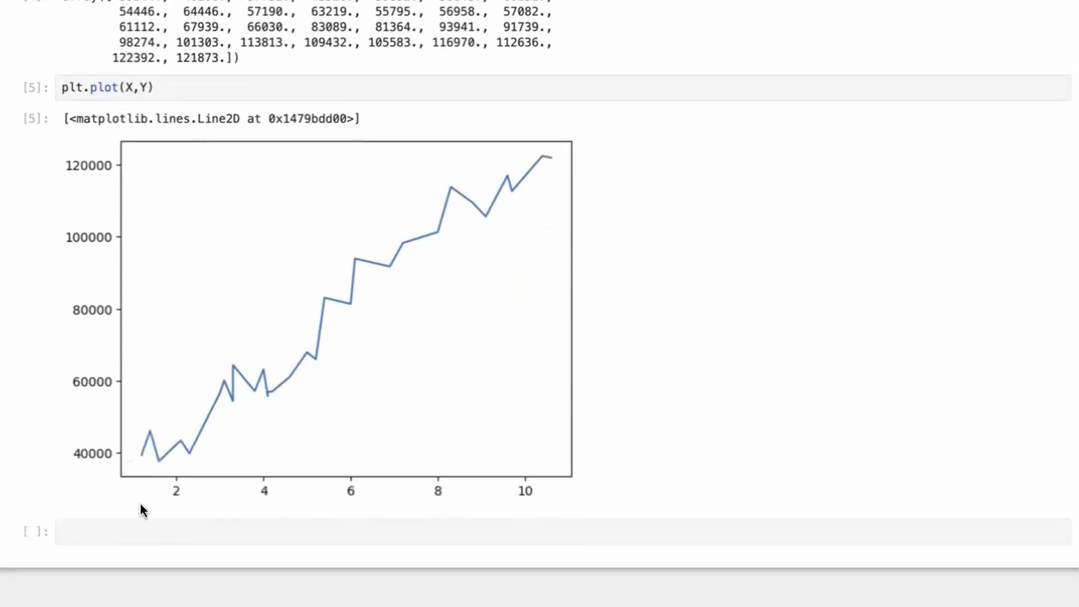
{"action": "type", "text": "X = np."}
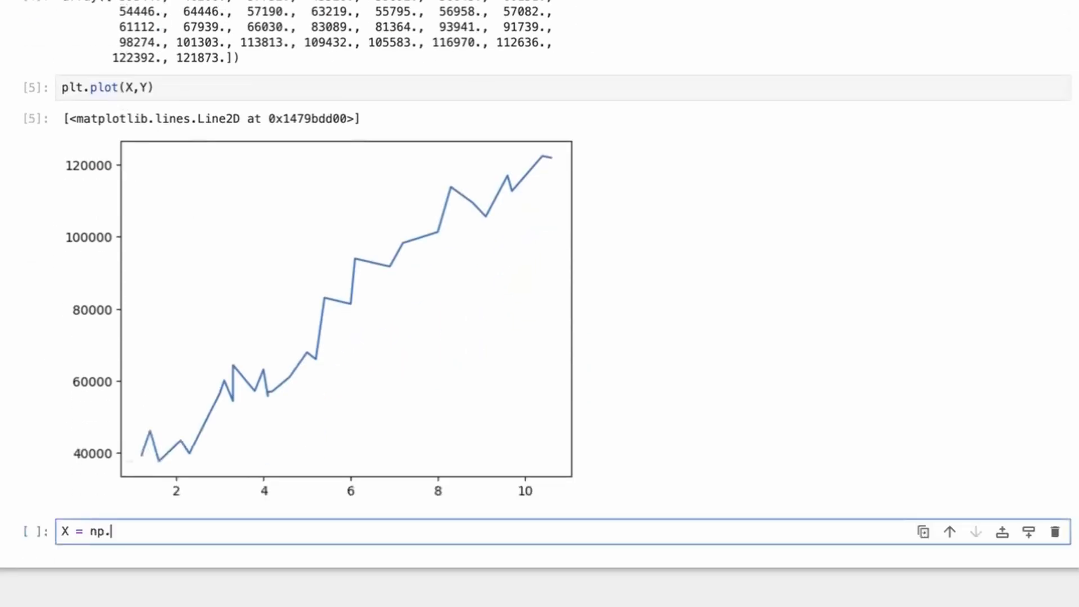
{"action": "type", "text": "array(X("}
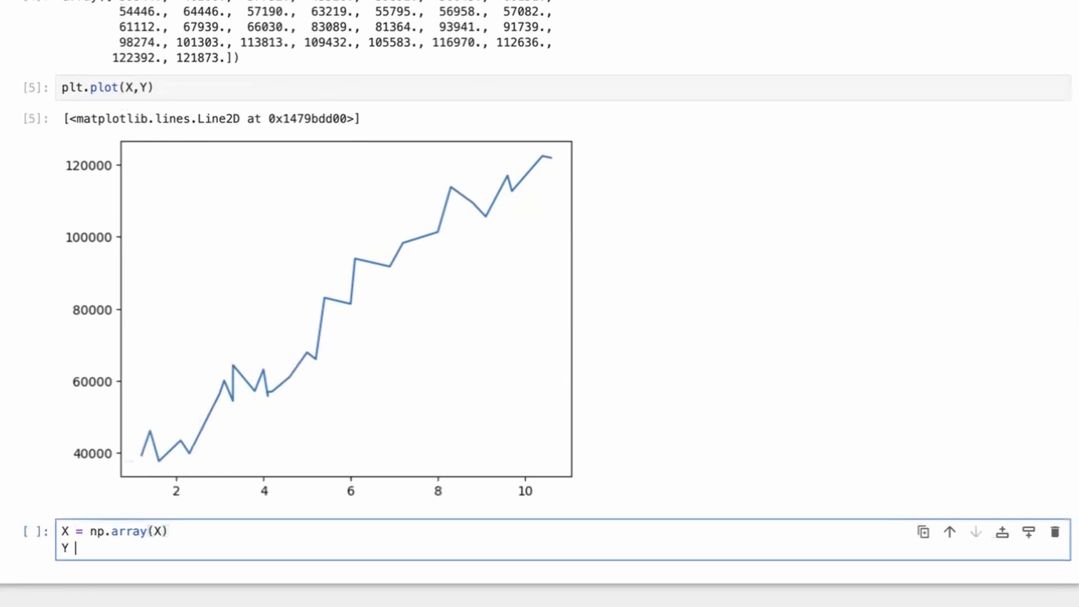
{"action": "type", "text": "= np.array("}
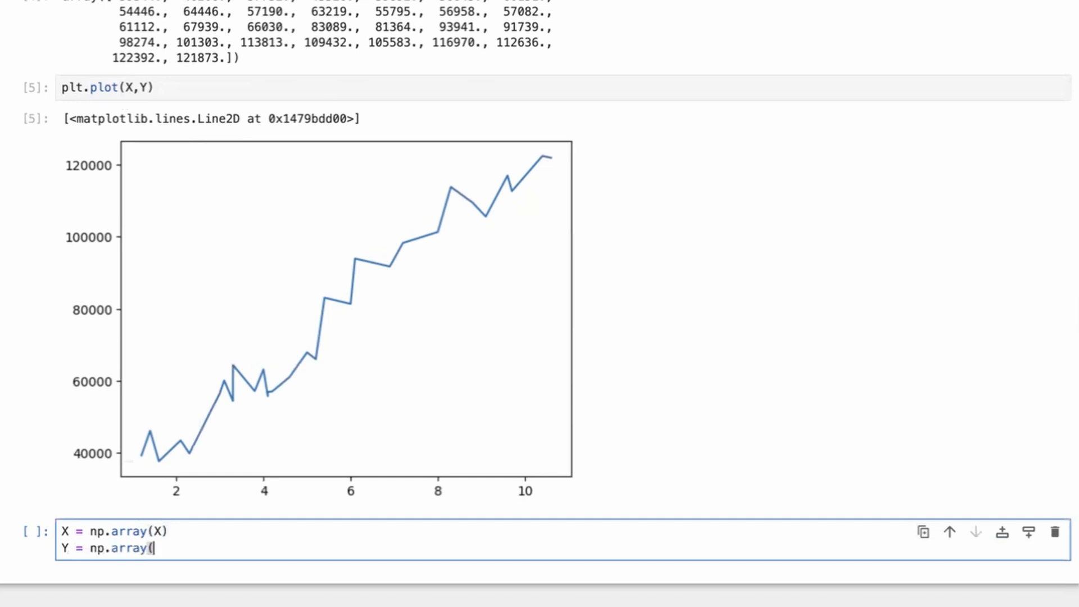
{"action": "key", "text": "shift+enter"}
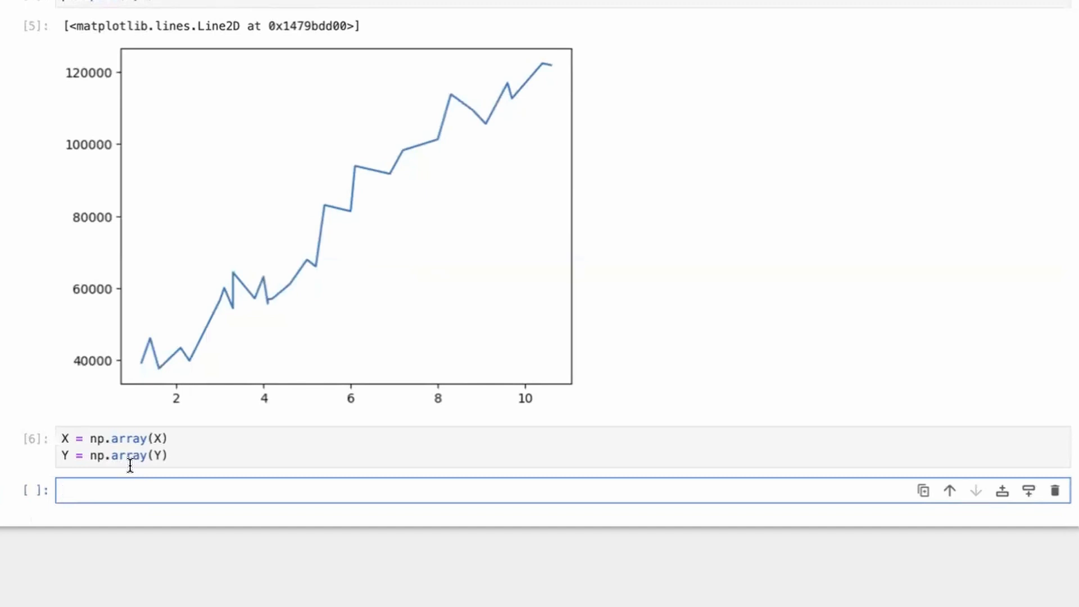
Step: Define mean(X) returning np.sum(X)/len(X)
{"action": "type", "text": "def"}
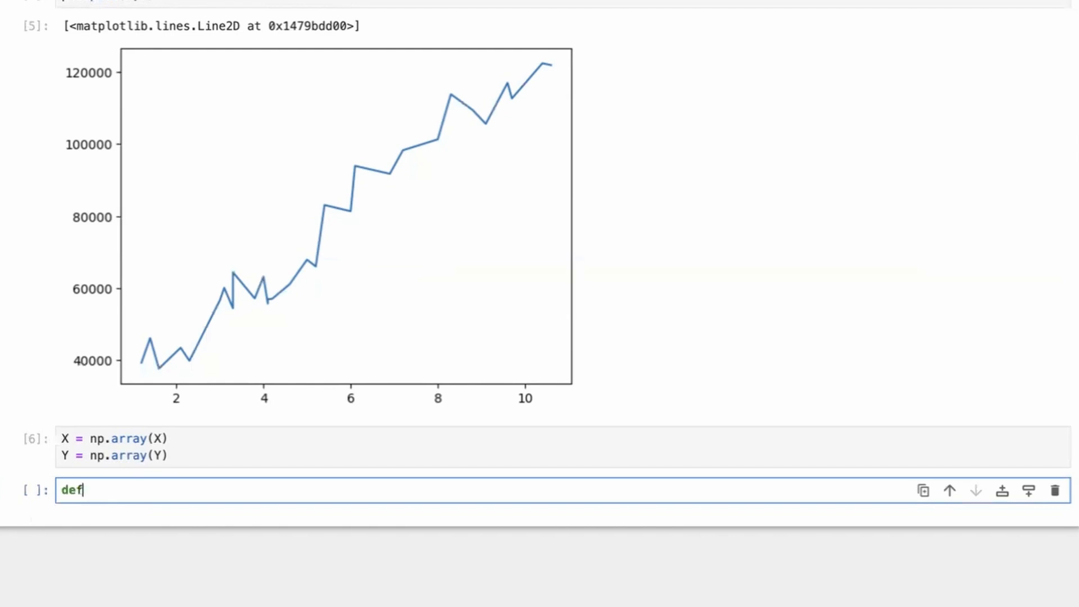
{"action": "type", "text": "mean(X):"}
{"action": "type", "text": "return n"}
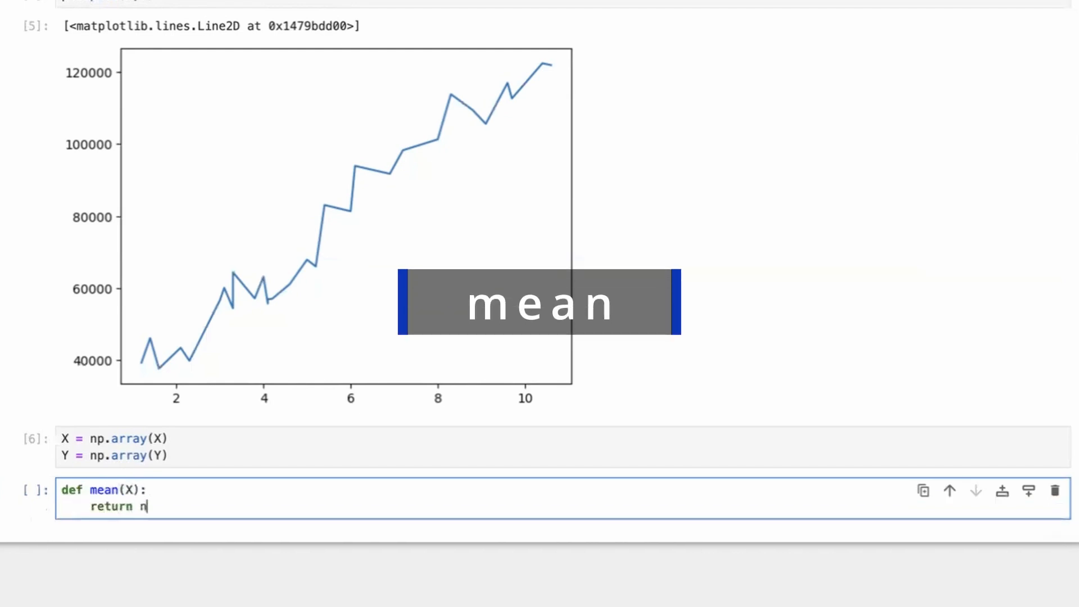
{"action": "type", "text": "p.sum(X)"}
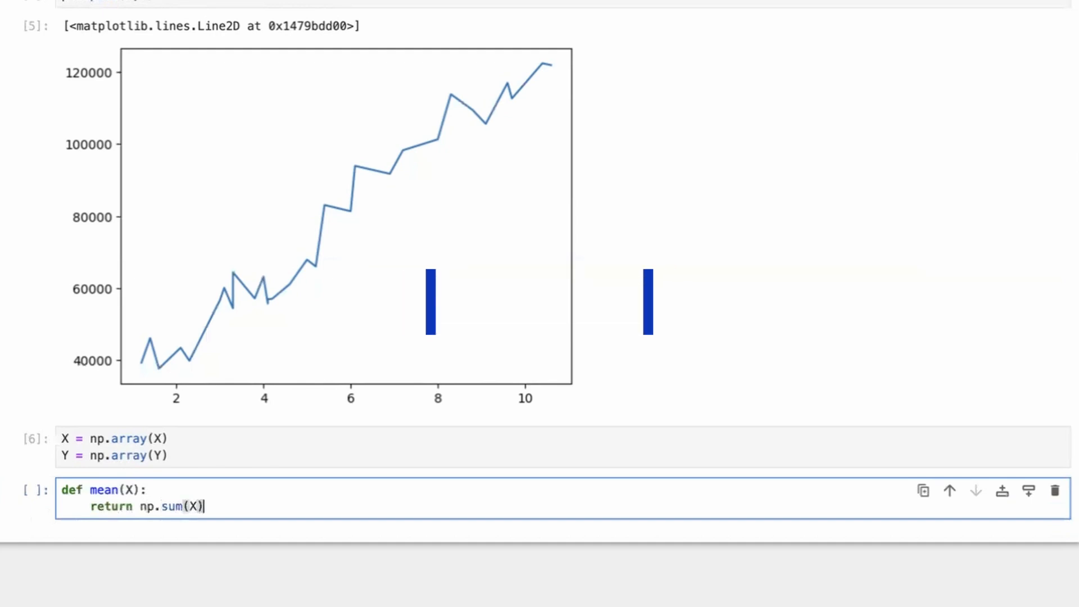
{"action": "type", "text": "/len(X"}
{"action": "type", "text": "def va"}
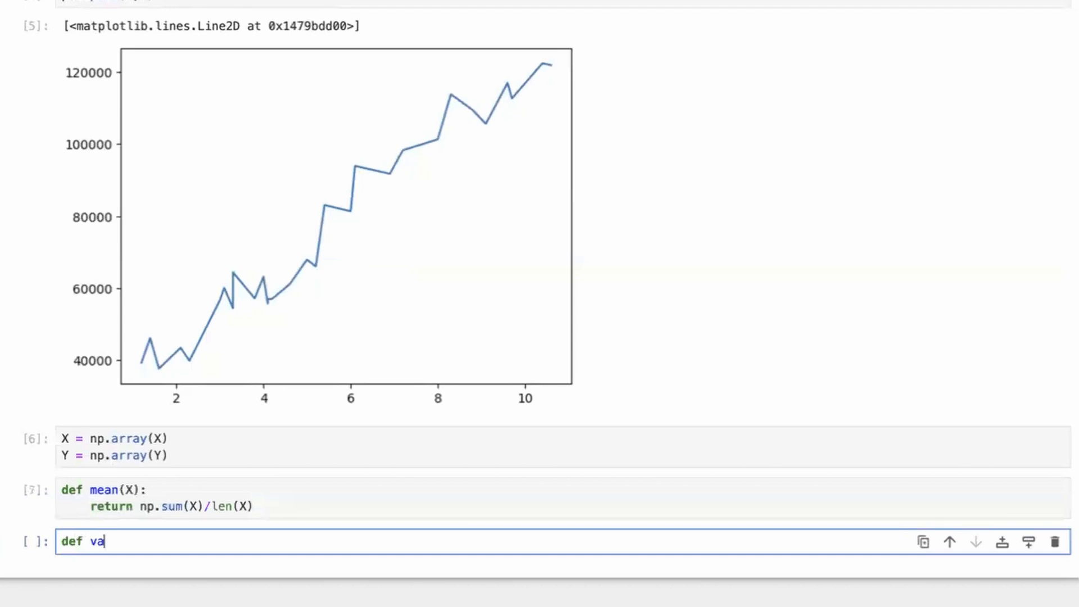
Step: Define variance(X) returning np.sum((X-mean_value)**2)/len(X) and run it
{"action": "type", "text": "riance(X):"}
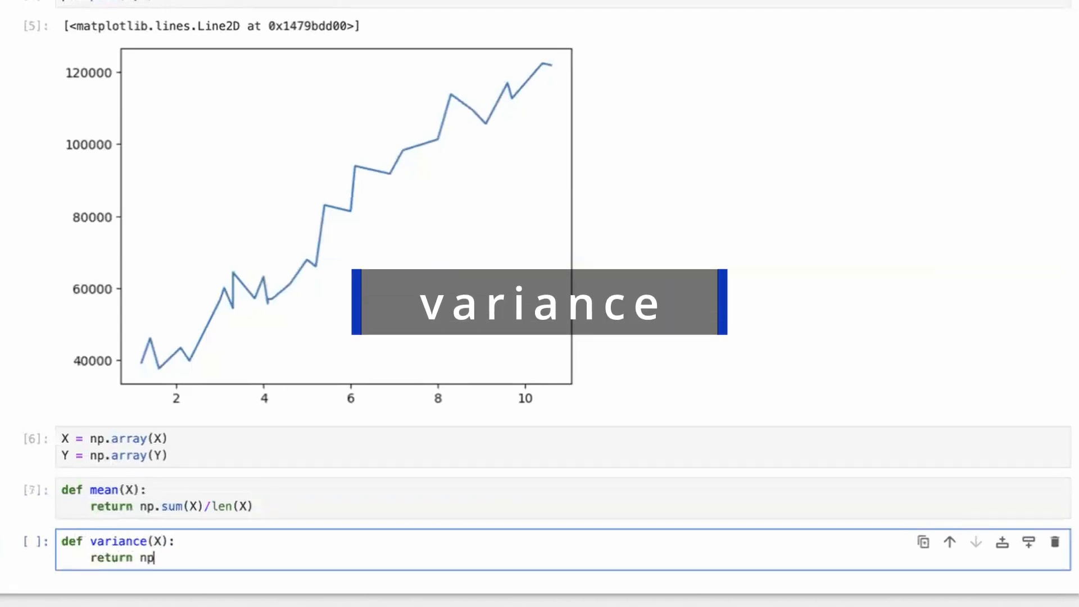
{"action": "type", "text": "."}
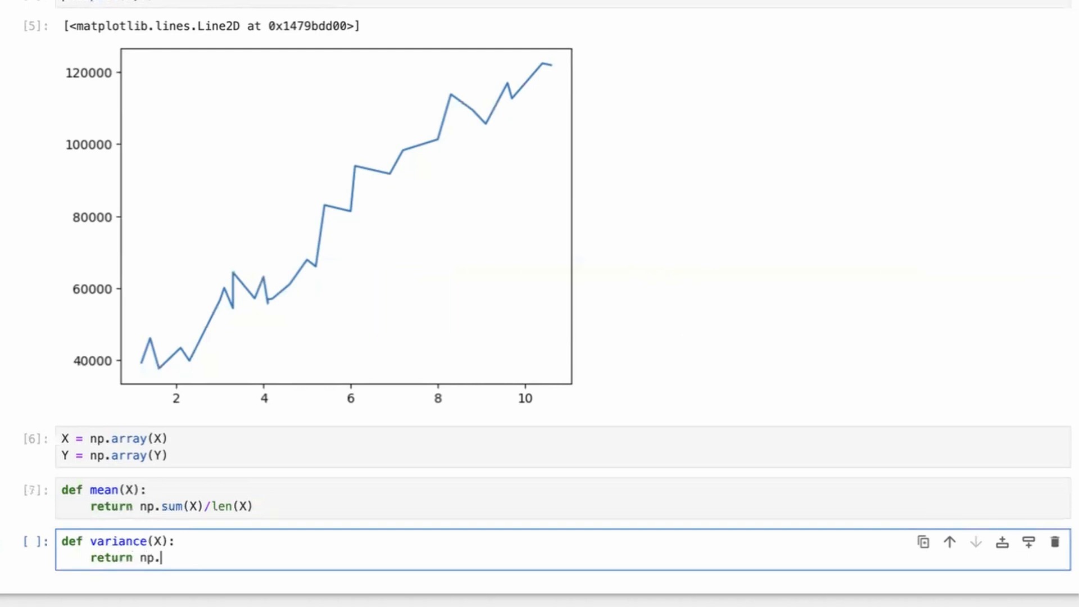
{"action": "type", "text": "sum(X"}
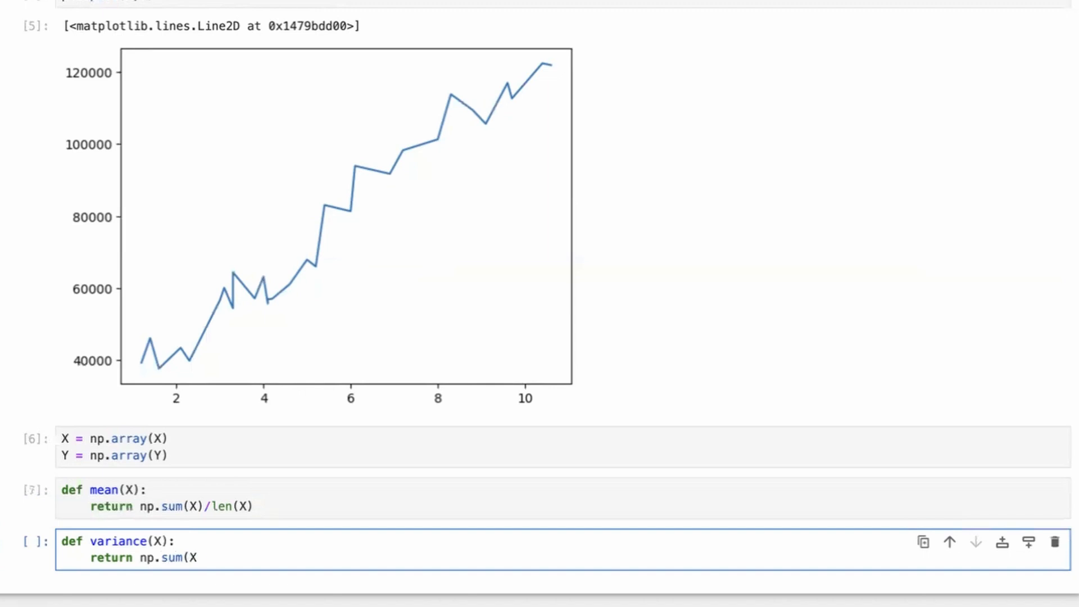
{"action": "type", "text": "-mean"}
{"action": "type", "text": "mean = mean("}
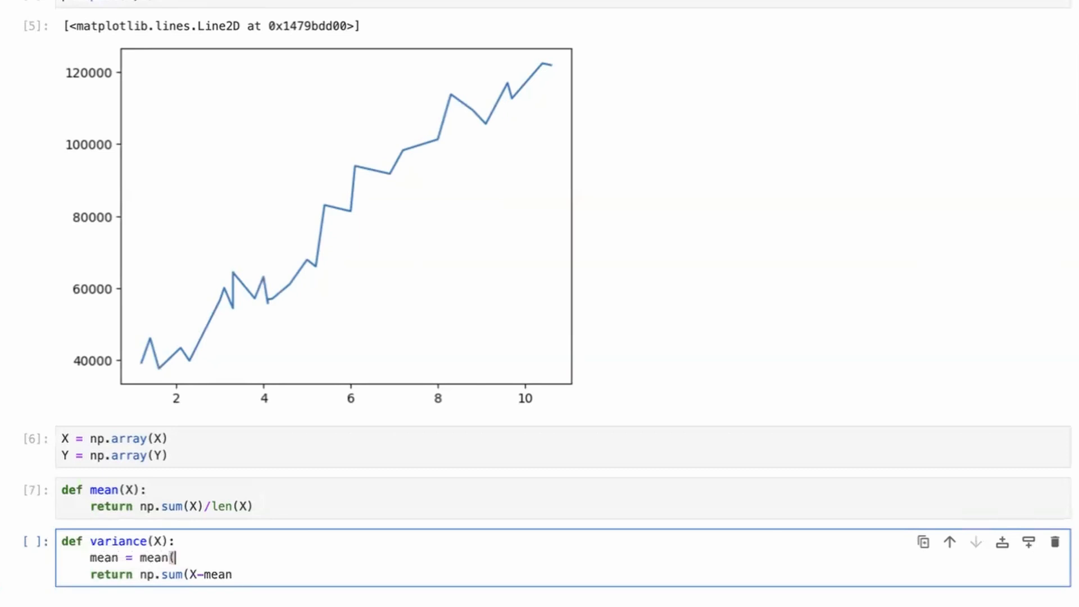
{"action": "type", "text": "X)"}
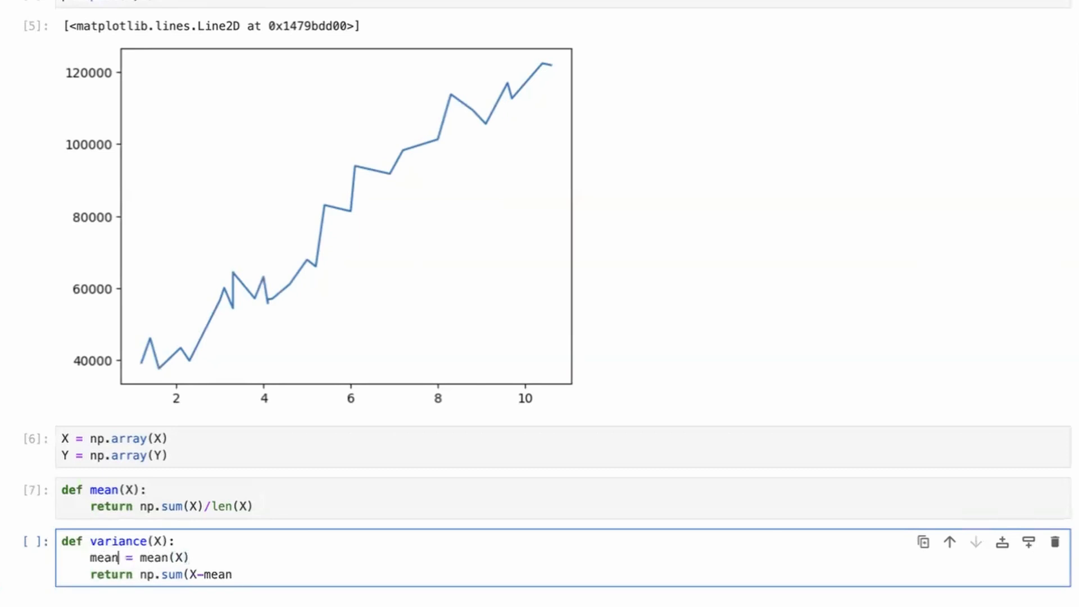
{"action": "type", "text": "_value"}
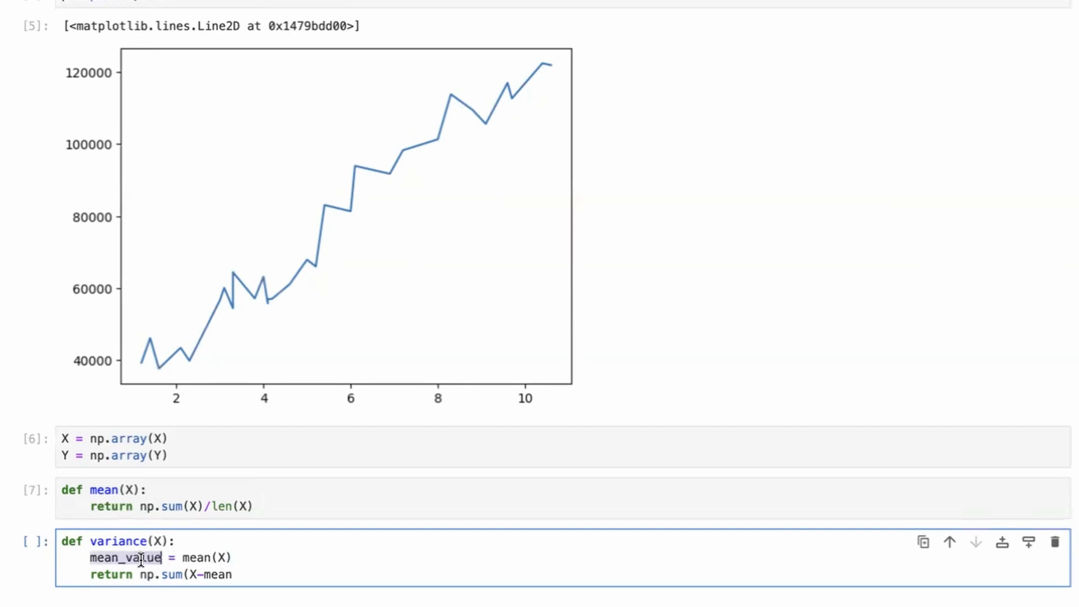
{"action": "type", "text": "_value"}
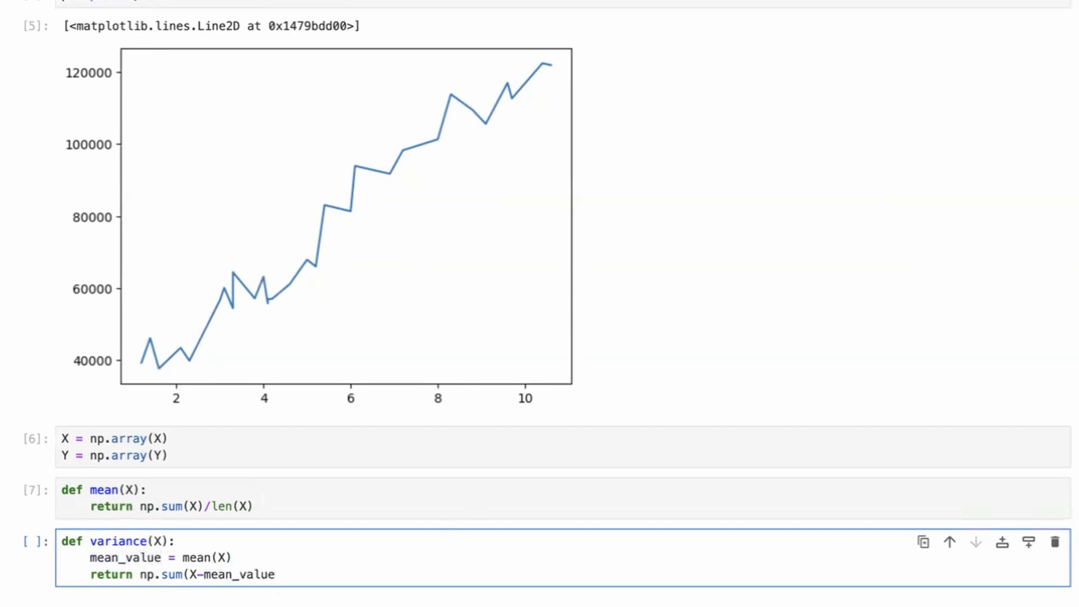
{"action": "type", "text": "**"}
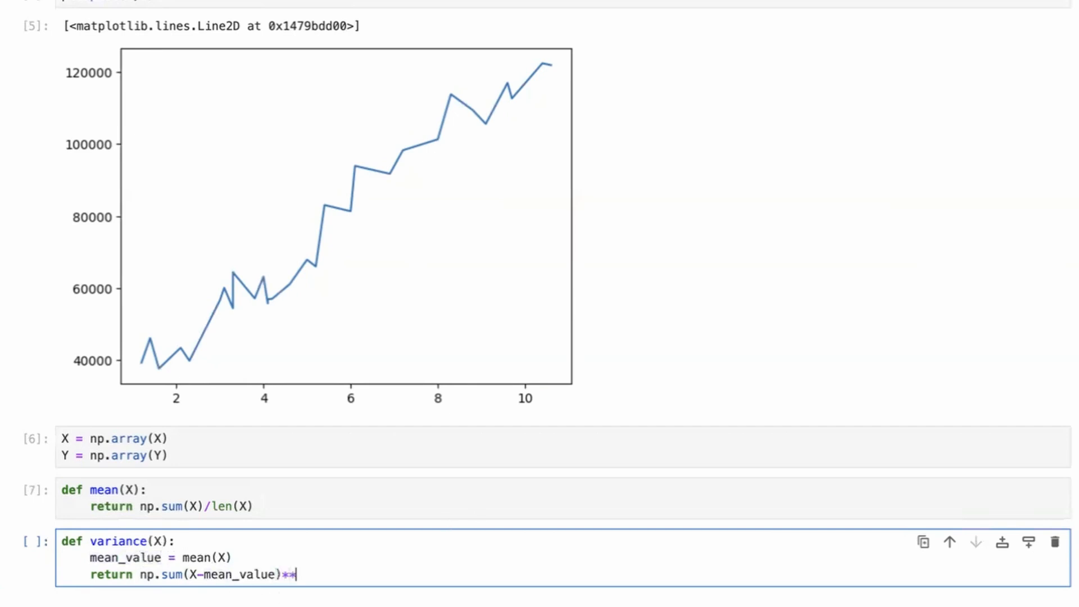
{"action": "type", "text": "2)"}
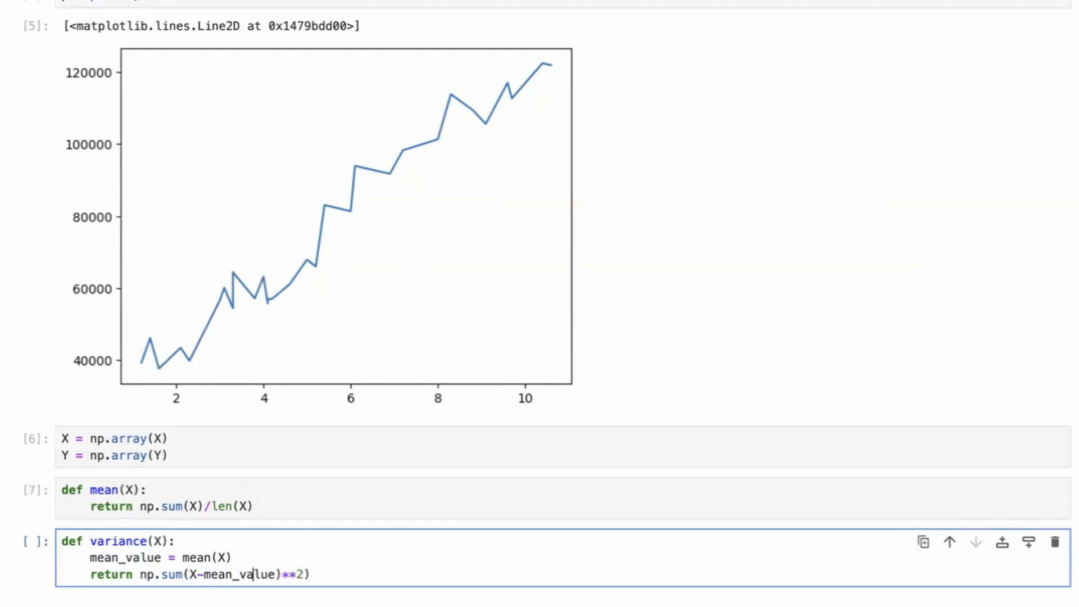
{"action": "type", "text": "("}
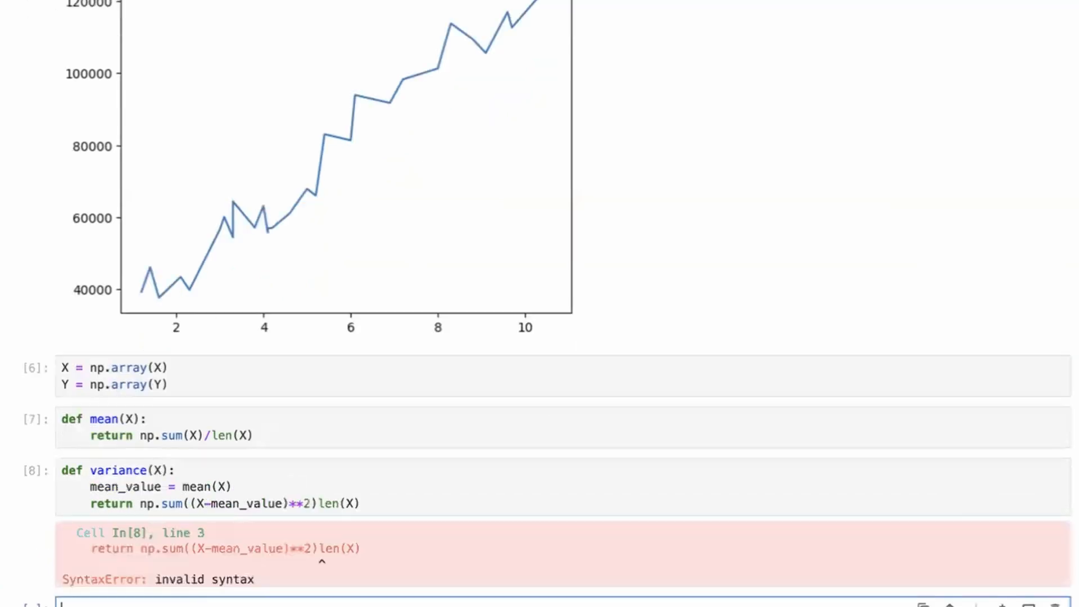
{"action": "scroll", "scroll_direction": "down", "scroll_amount": 3}
{"action": "type", "text": "/"}
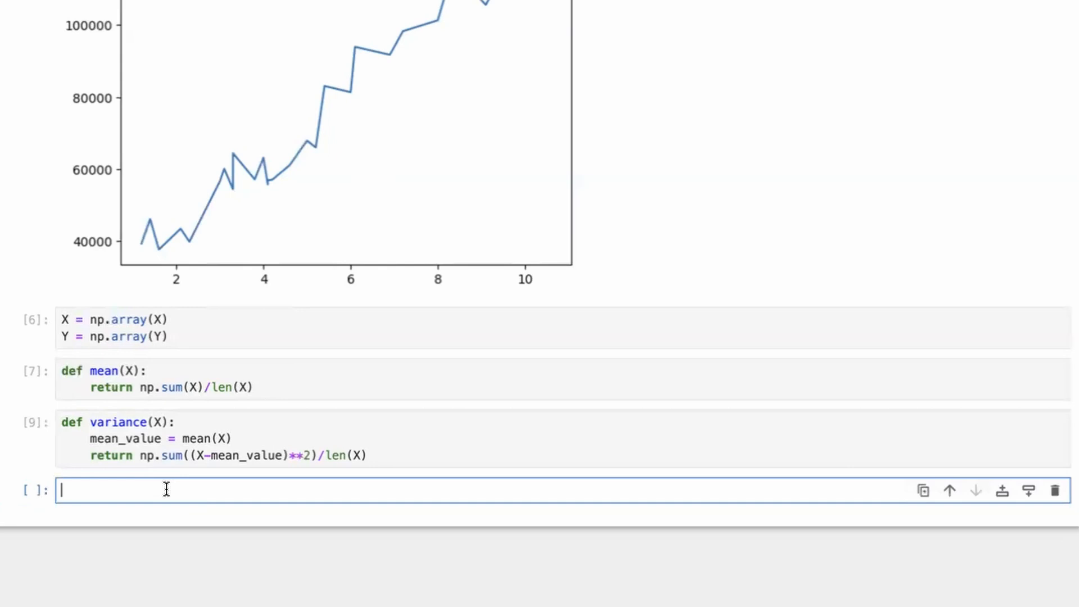
Step: Define norm(X) standardizing X using mean_value and np.sqrt(variance_value)
{"action": "type", "text": "def forn"}
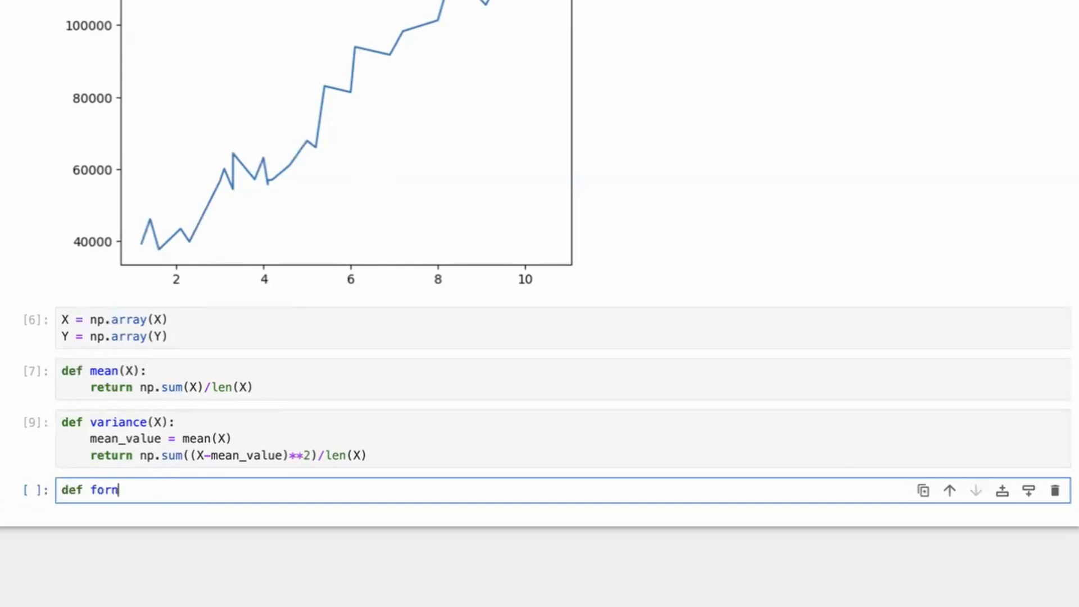
{"action": "type", "text": "norm(X):"}
{"action": "type", "text": "return X -"}
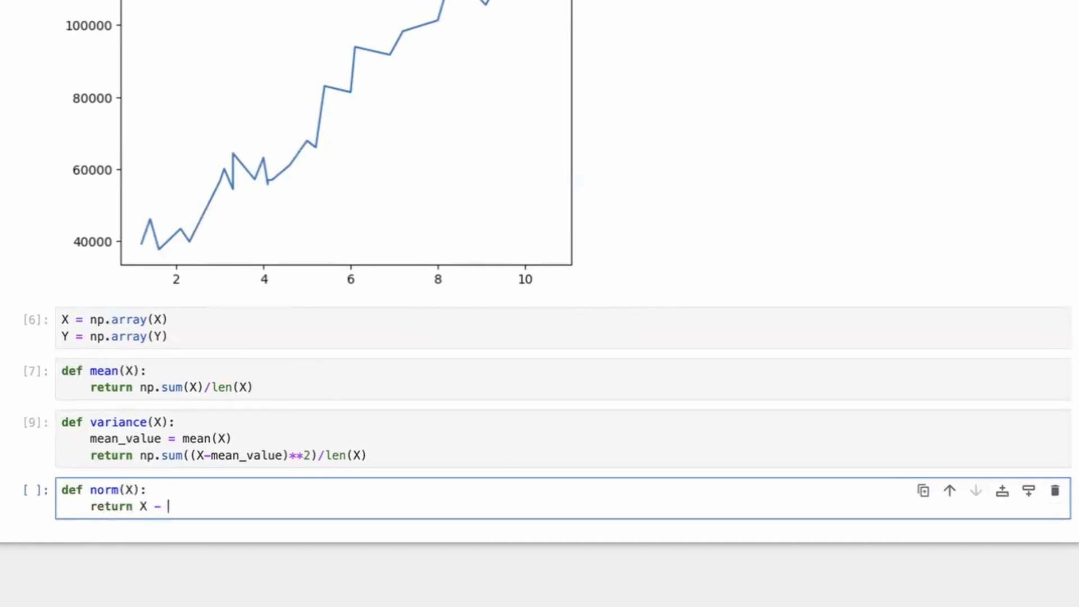
{"action": "type", "text": "mean)"}
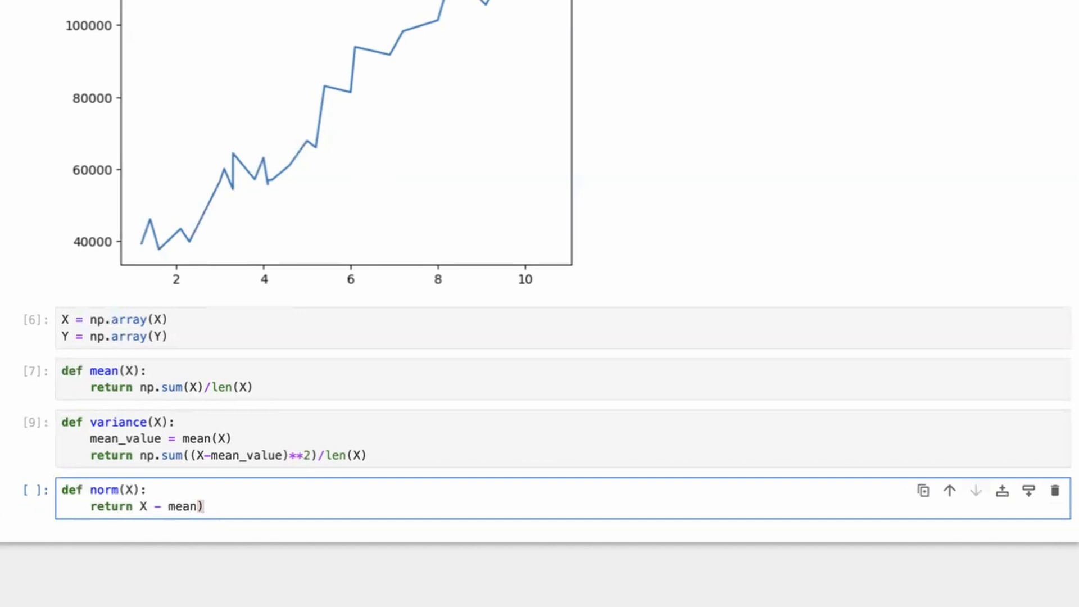
{"action": "type", "text": "("}
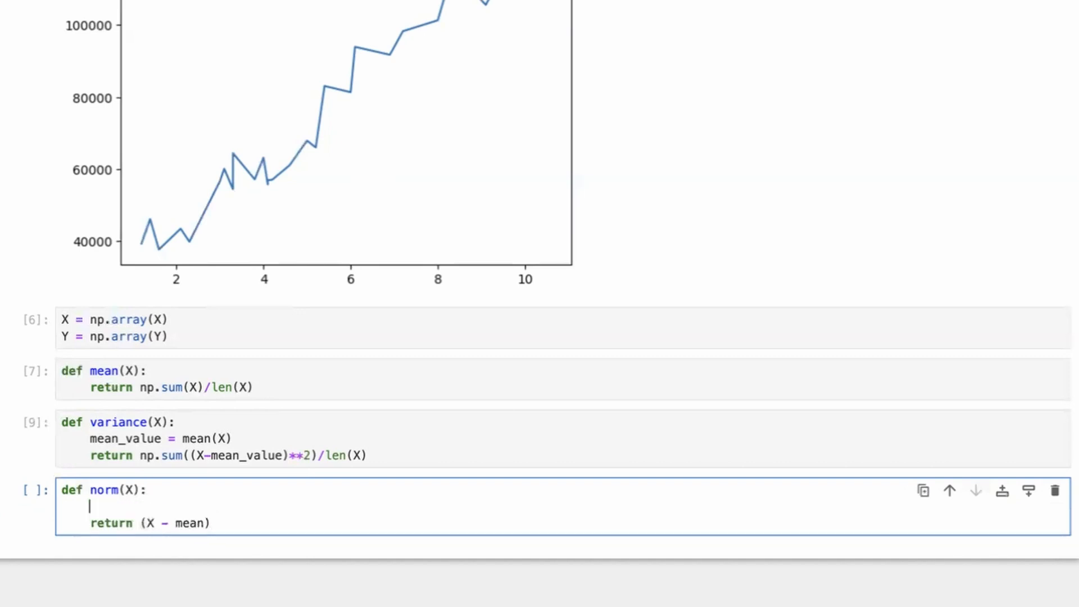
{"action": "type", "text": "mean_vca"}
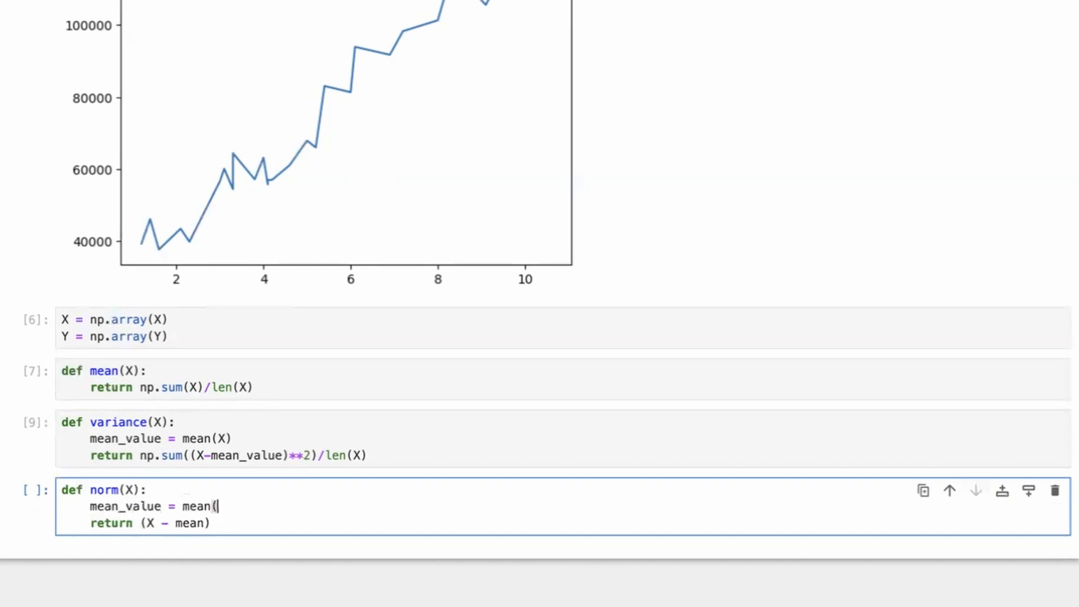
{"action": "type", "text": "var"}
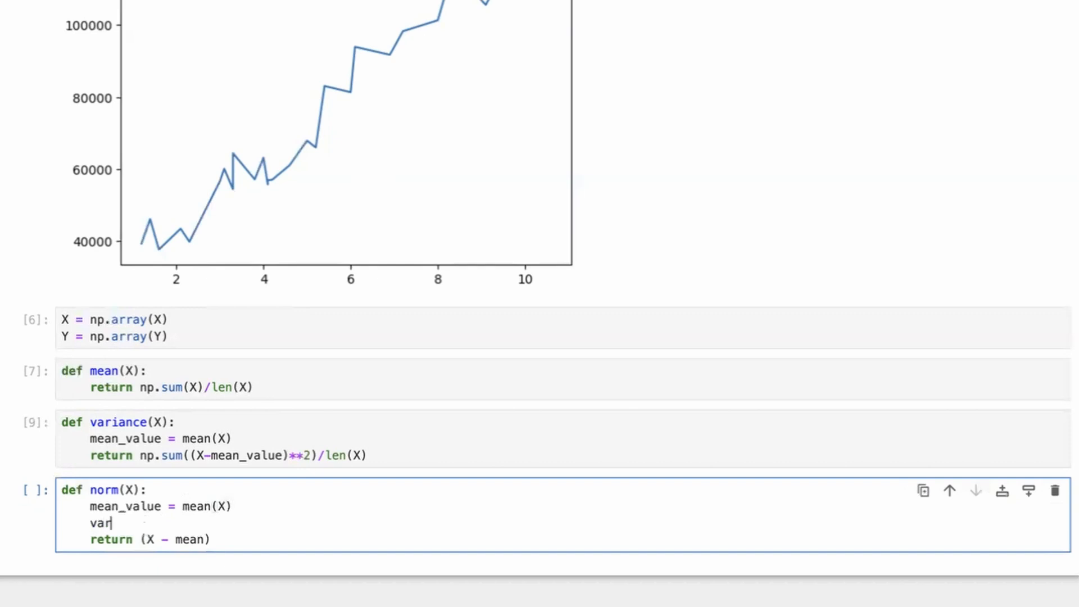
{"action": "type", "text": "iance_value"}
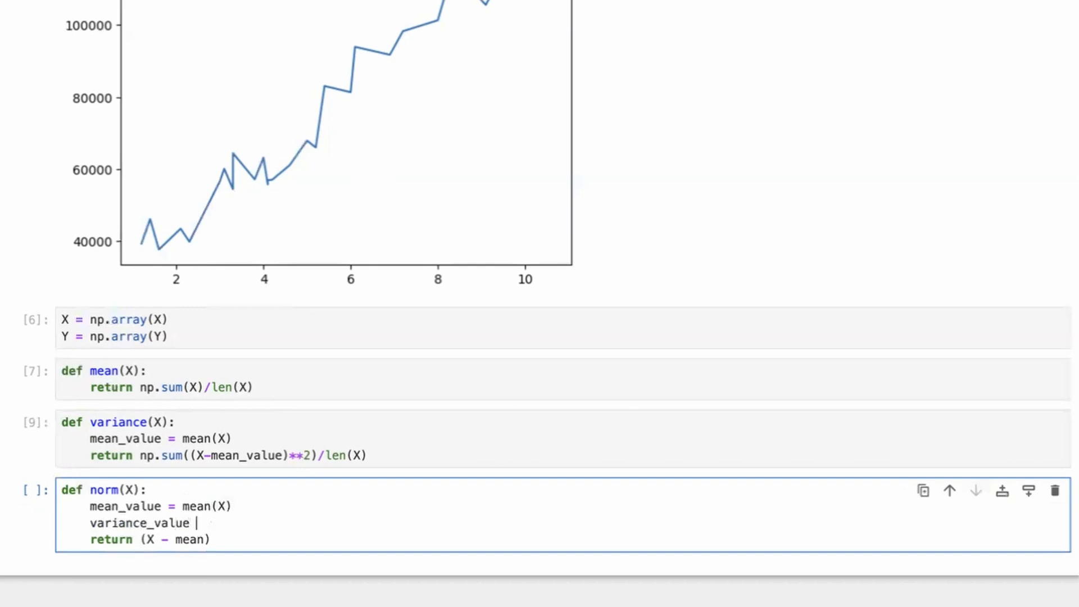
{"action": "type", "text": "= variance(X"}
{"action": "left_click", "coordinate": [140, 539]}
{"action": "type", "text": "/"}
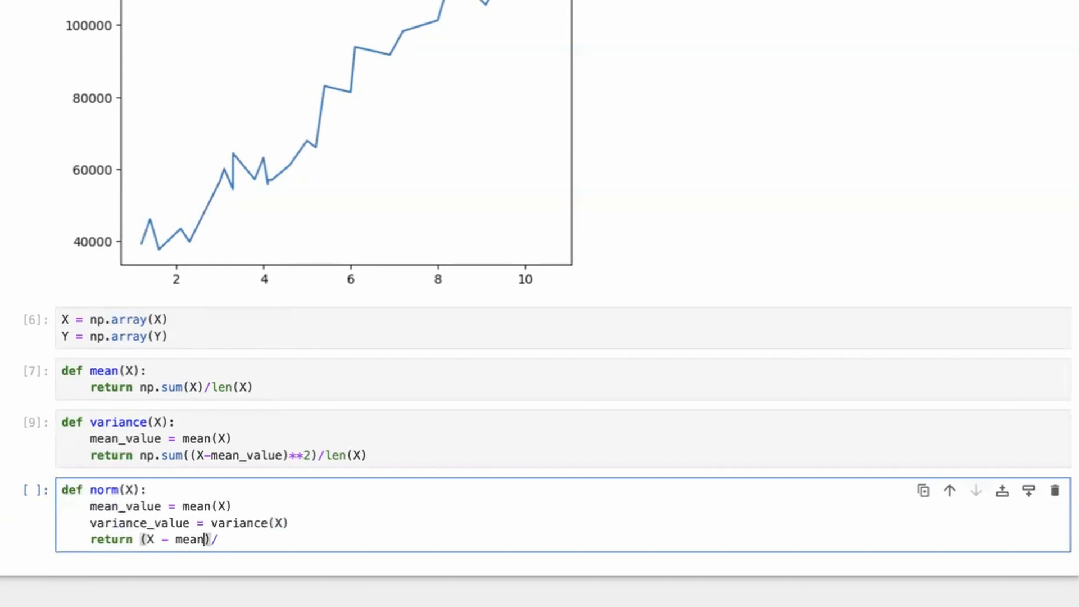
{"action": "type", "text": "_value"}
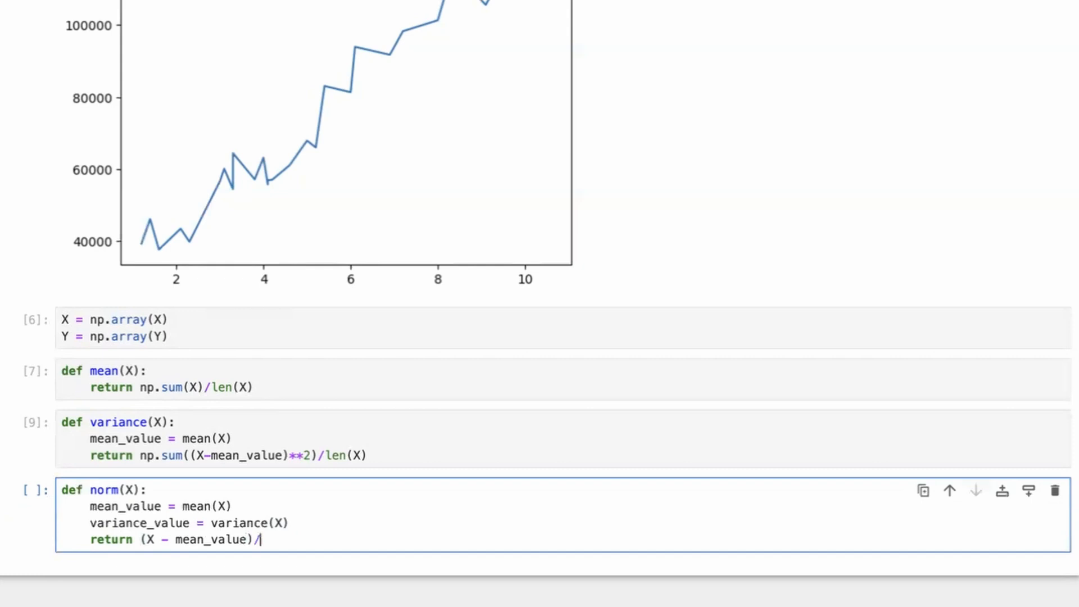
{"action": "type", "text": "np.sqrt("}
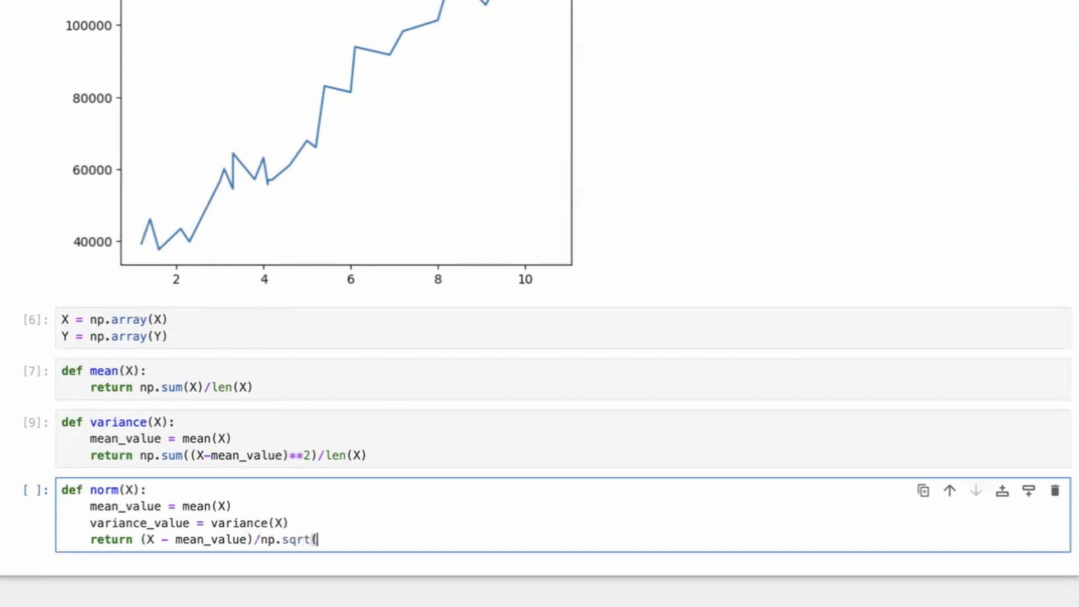
{"action": "type", "text": "variance_value"}
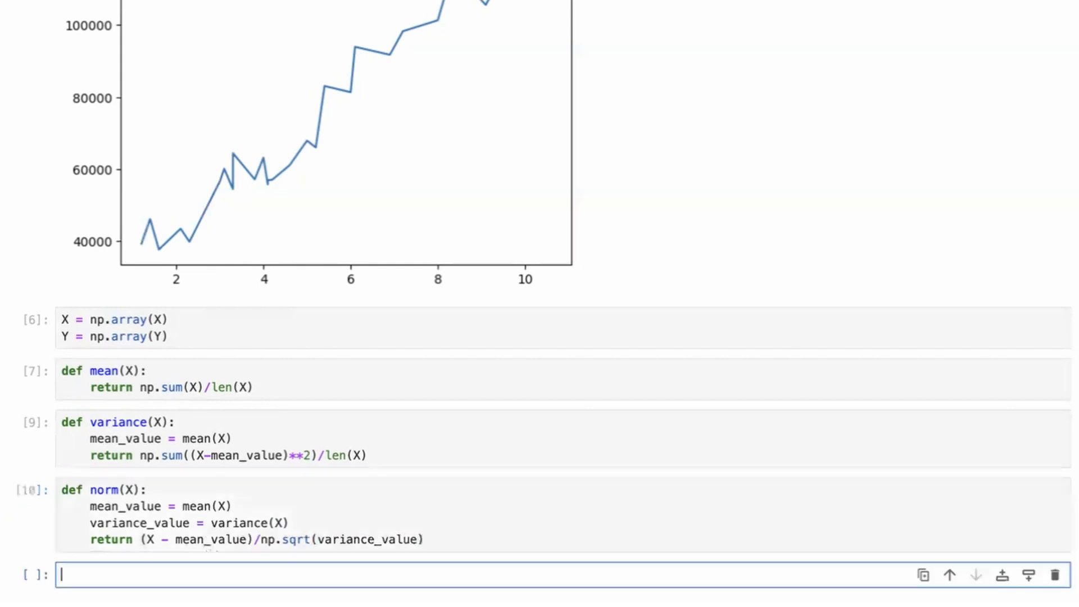
Step: Compute and display X_norm = norm(X), then plot Y against X_norm
{"action": "type", "text": "X_norm"}
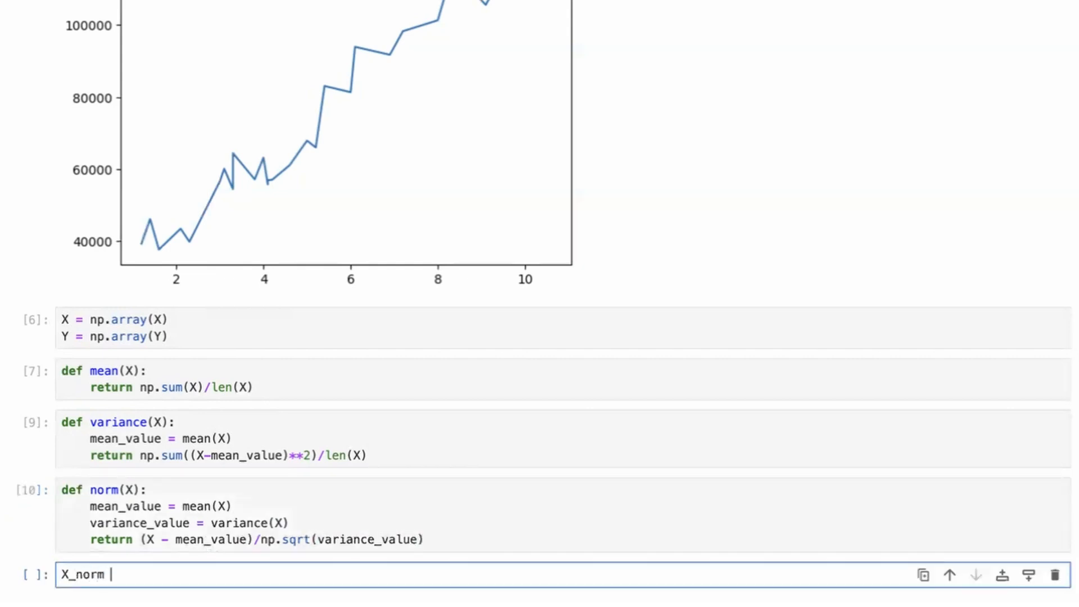
{"action": "type", "text": "= norm(X)"}
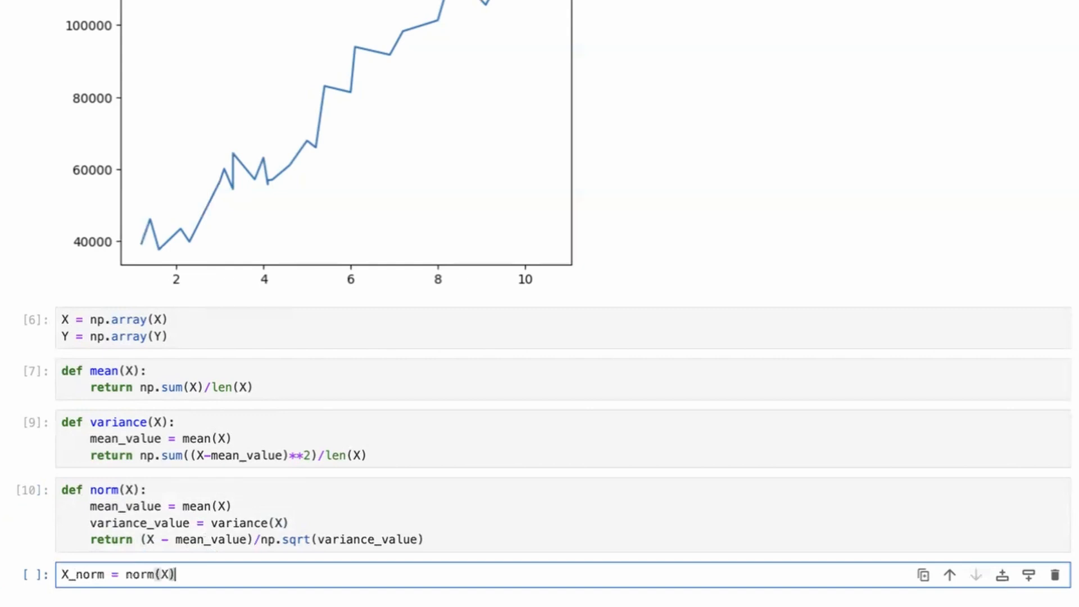
{"action": "key", "text": "shift+enter"}
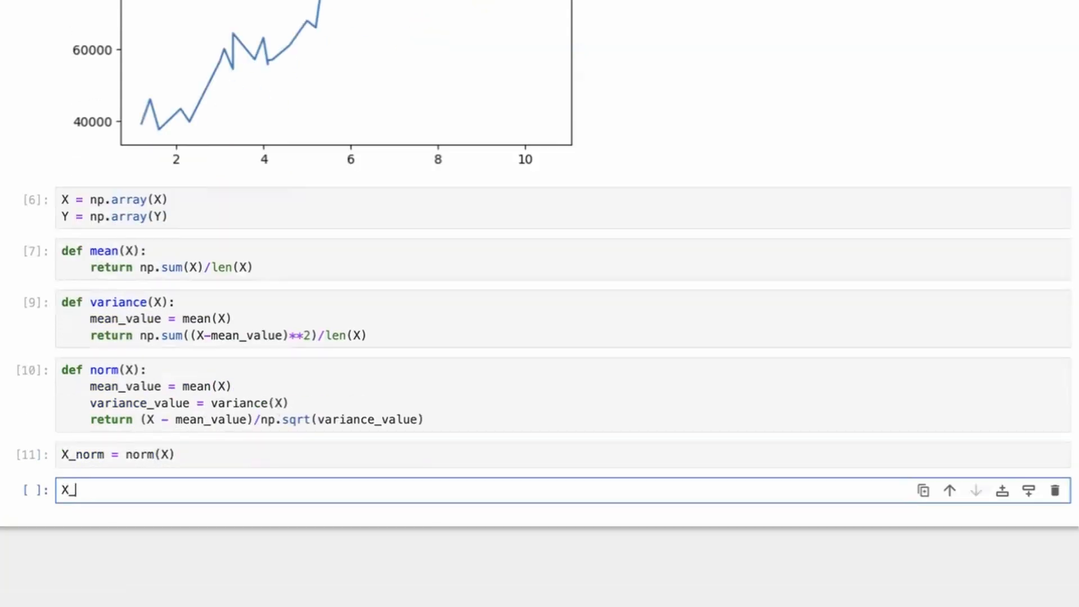
{"action": "key", "text": "shift+enter"}
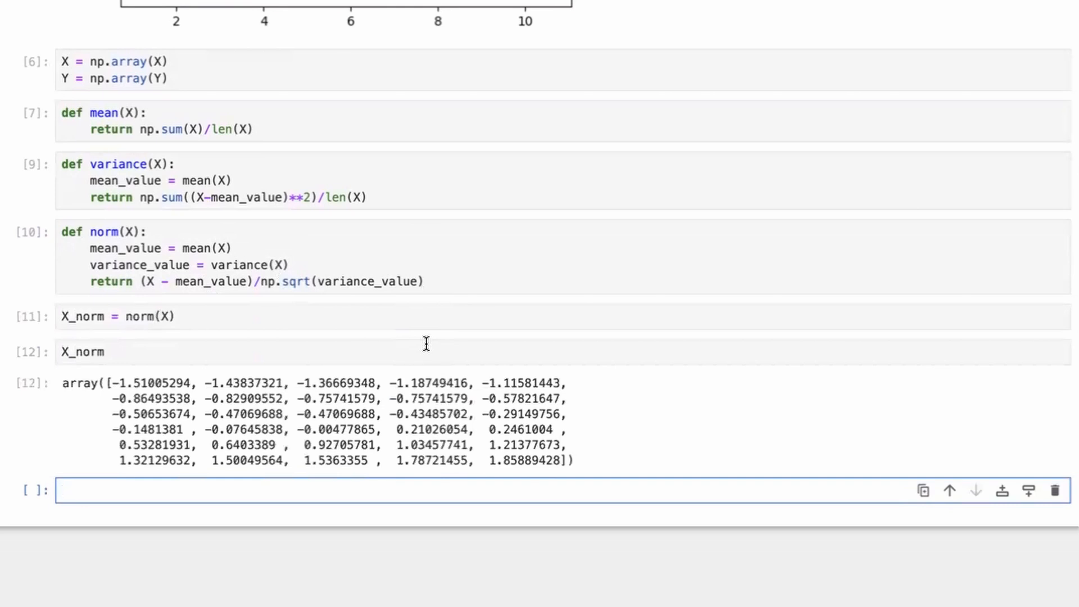
{"action": "type", "text": "plt.plo"}
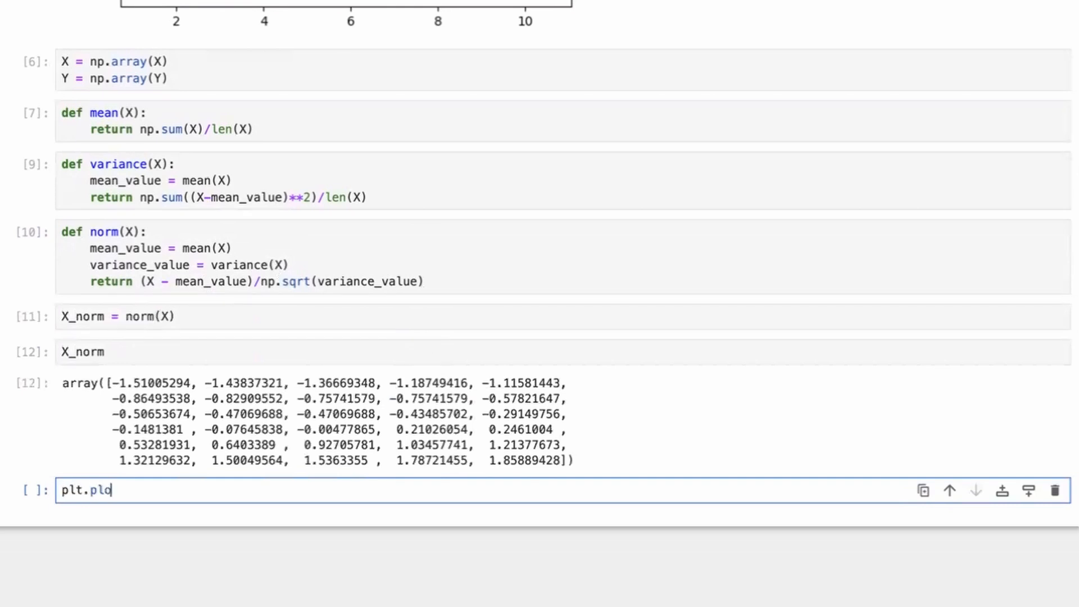
{"action": "type", "text": "ot(X_b"}
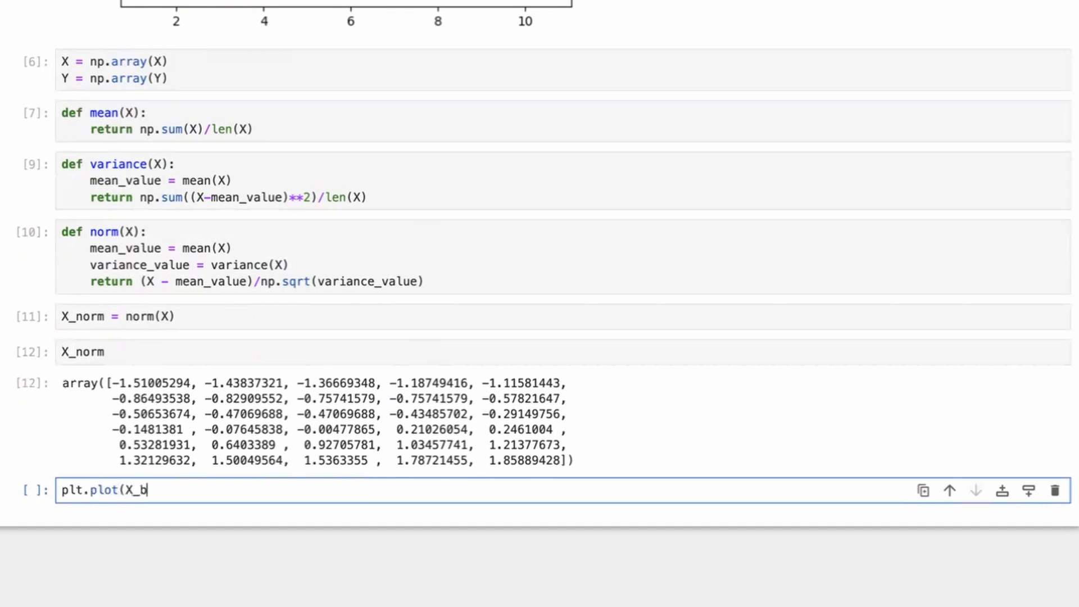
{"action": "type", "text": "orm,Y"}
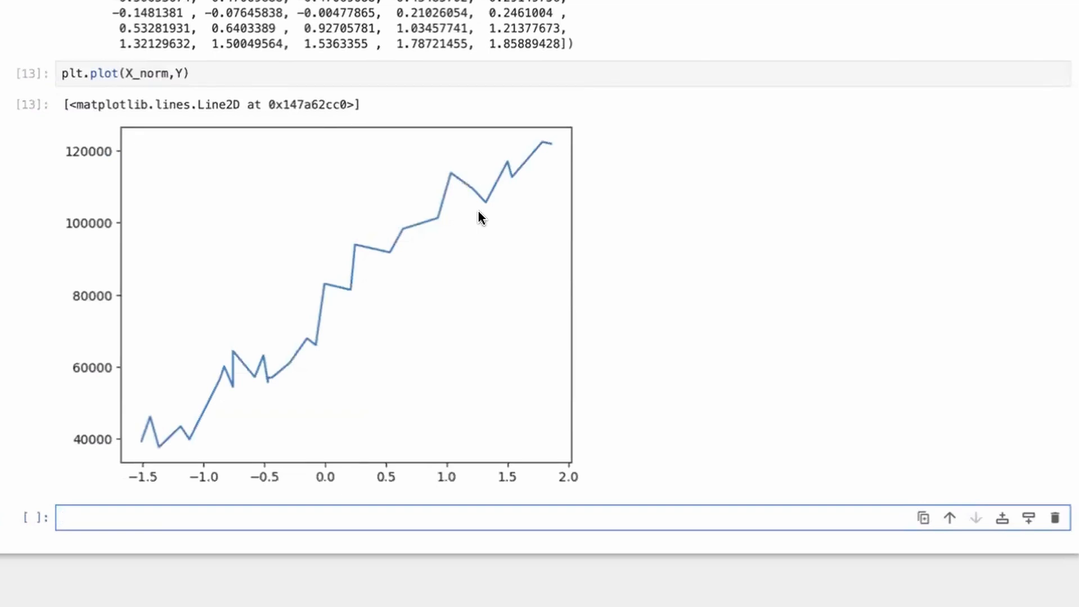
{"action": "scroll", "scroll_direction": "down", "scroll_amount": 3}
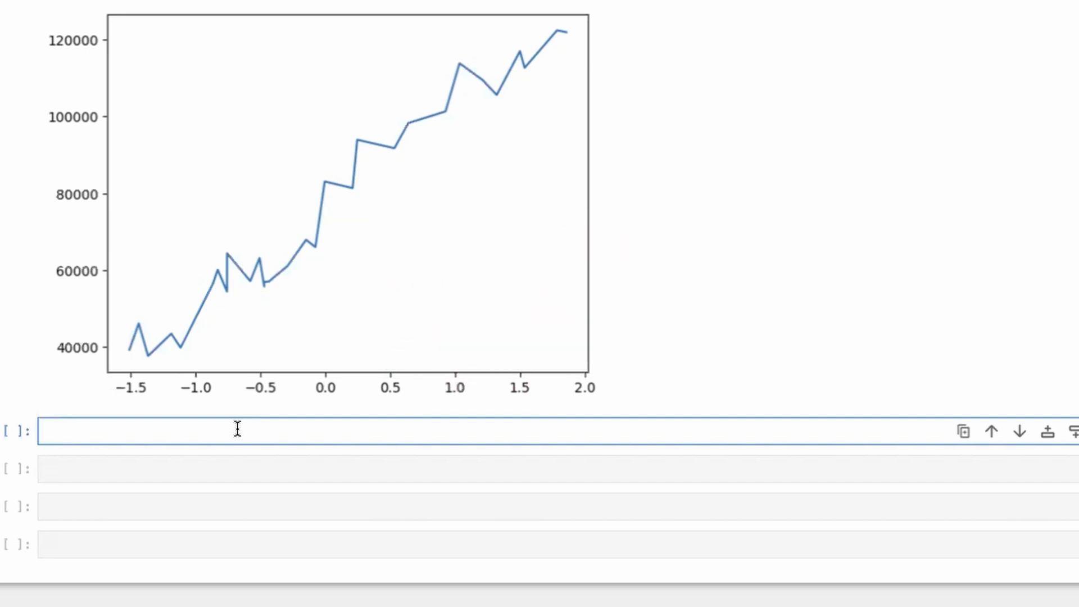
Step: Run !pip install scikit-learn and check the already-satisfied output
{"action": "type", "text": "!pip in"}
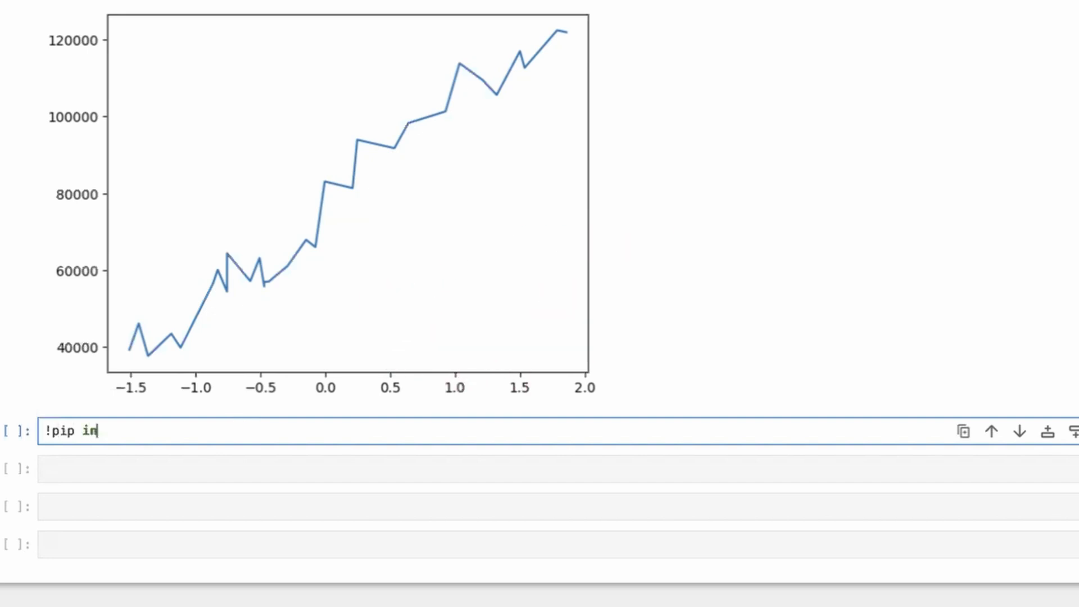
{"action": "type", "text": "stall scik"}
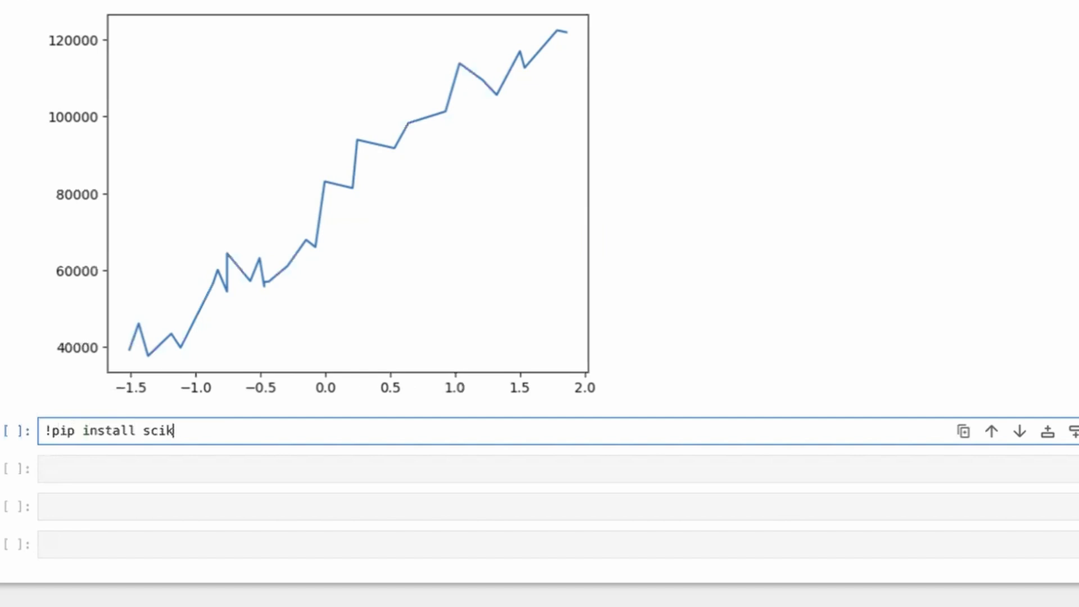
{"action": "type", "text": "it-learn"}
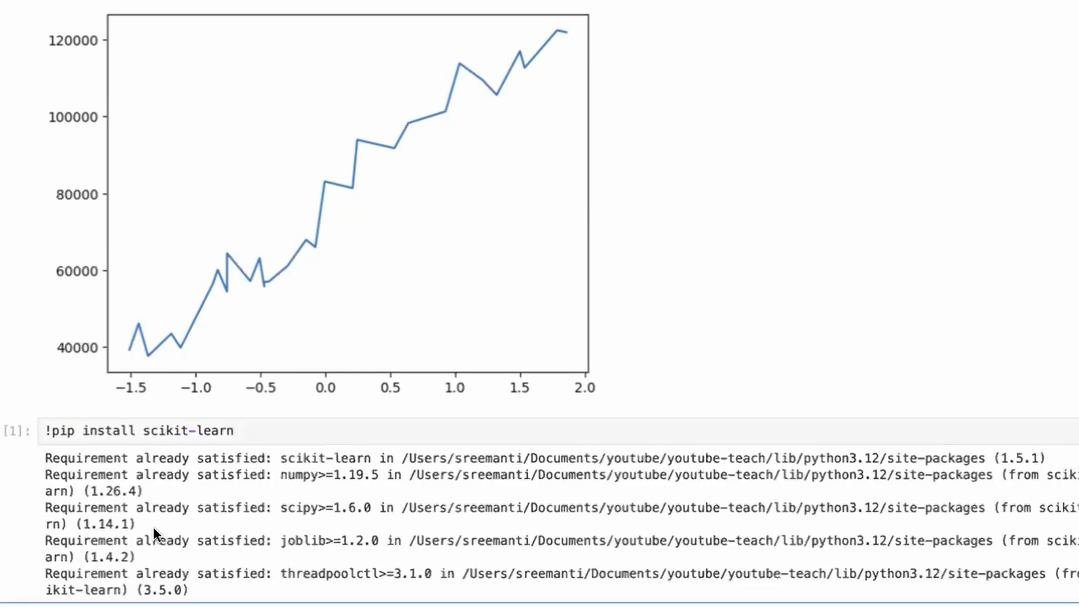
{"action": "scroll", "scroll_direction": "down", "scroll_amount": 3}
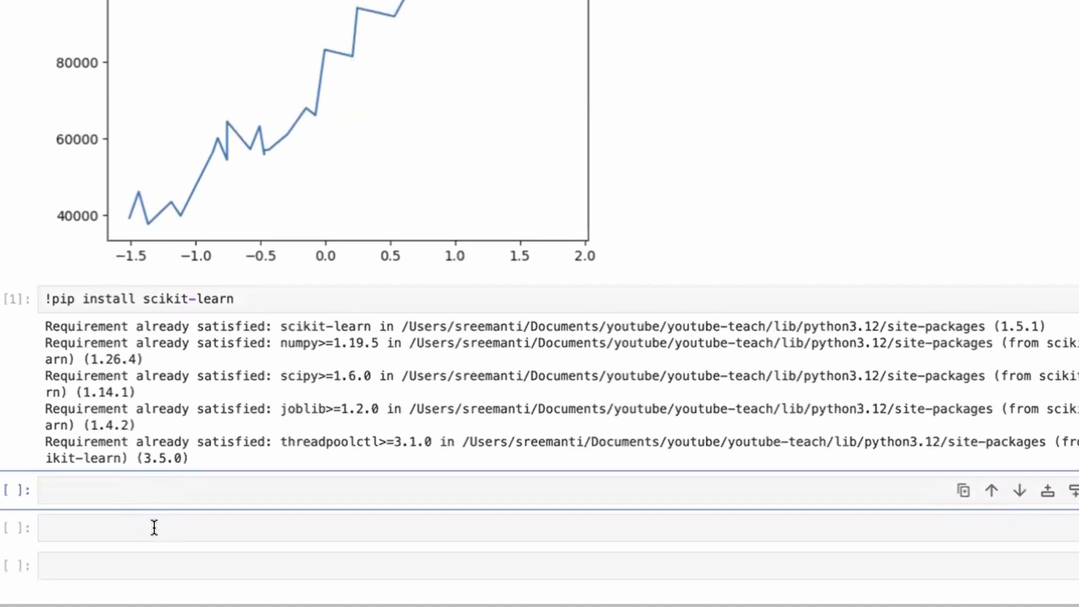
{"action": "mouse_move", "coordinate": [154, 518]}
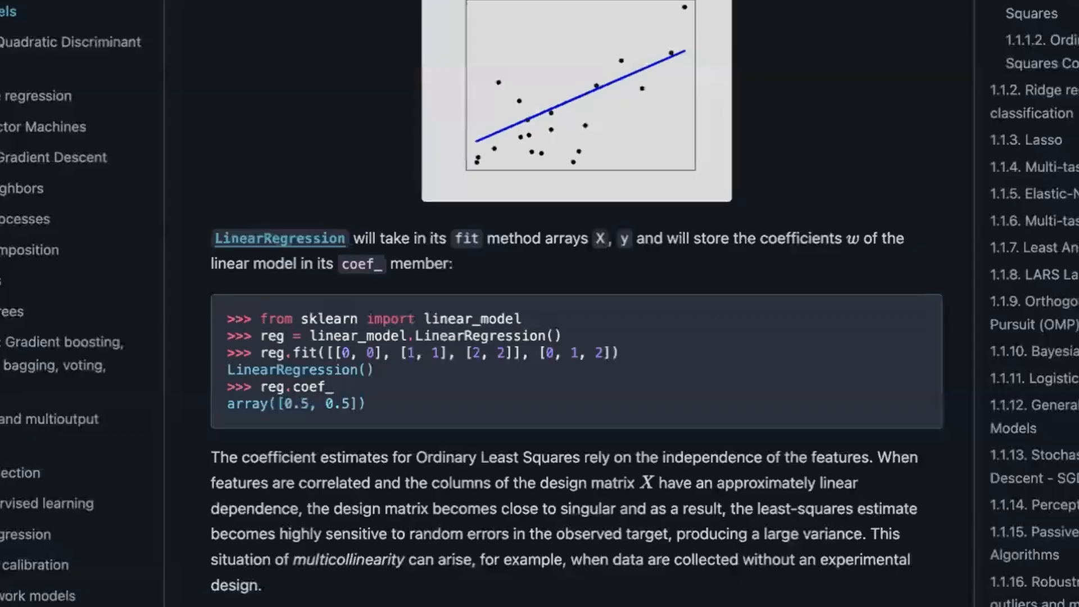
{"action": "mouse_move", "coordinate": [543, 267]}
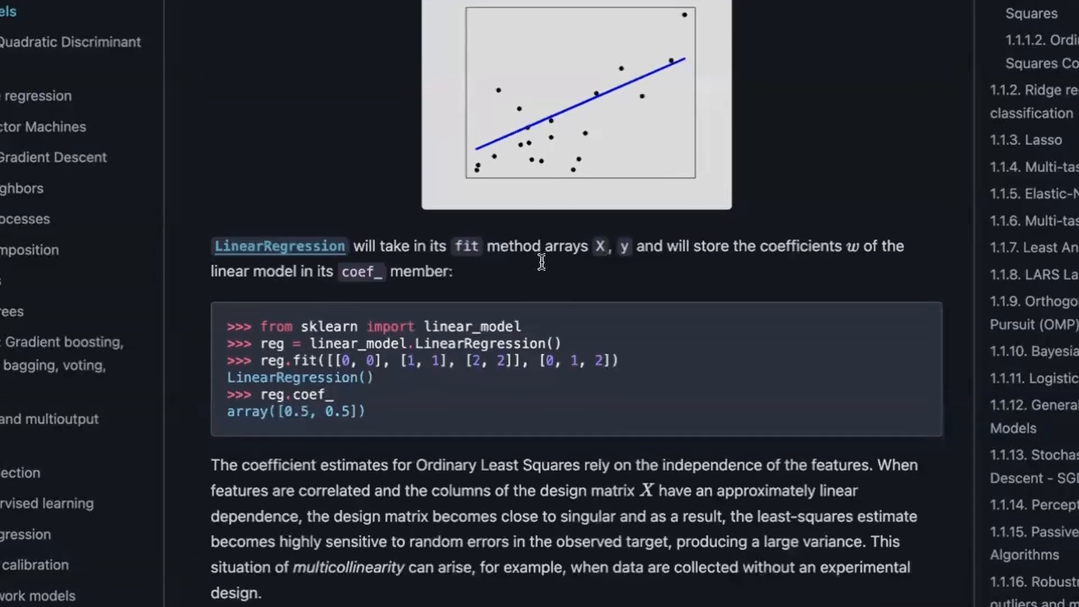
{"action": "scroll", "scroll_direction": "up", "scroll_amount": 3}
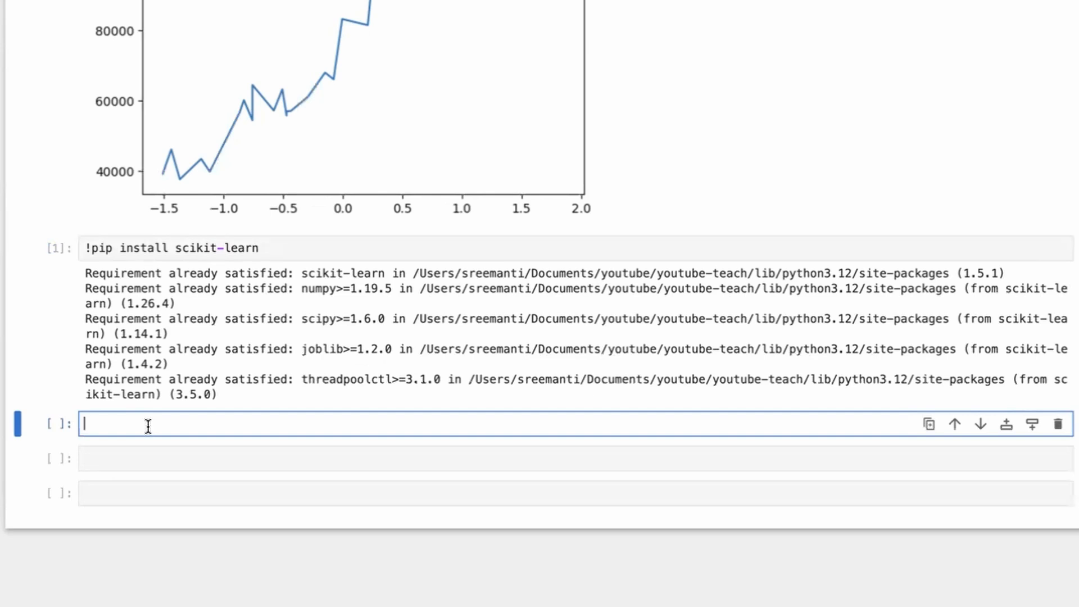
Step: Import LinearRegression from sklearn.linear_model and run the cell
{"action": "type", "text": "from"}
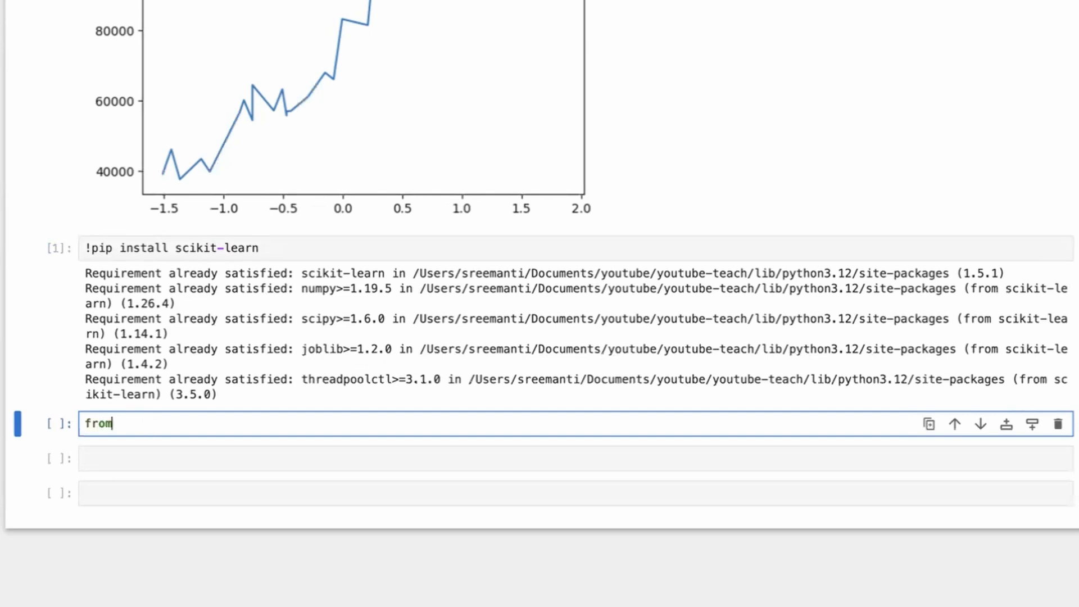
{"action": "type", "text": "sklearn."}
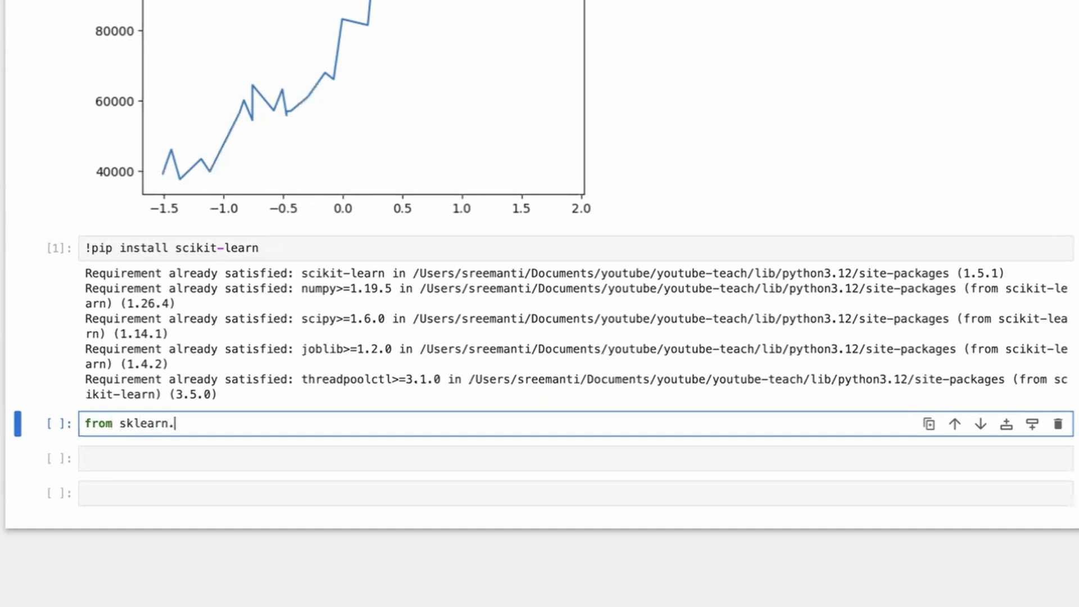
{"action": "type", "text": "linear_mod"}
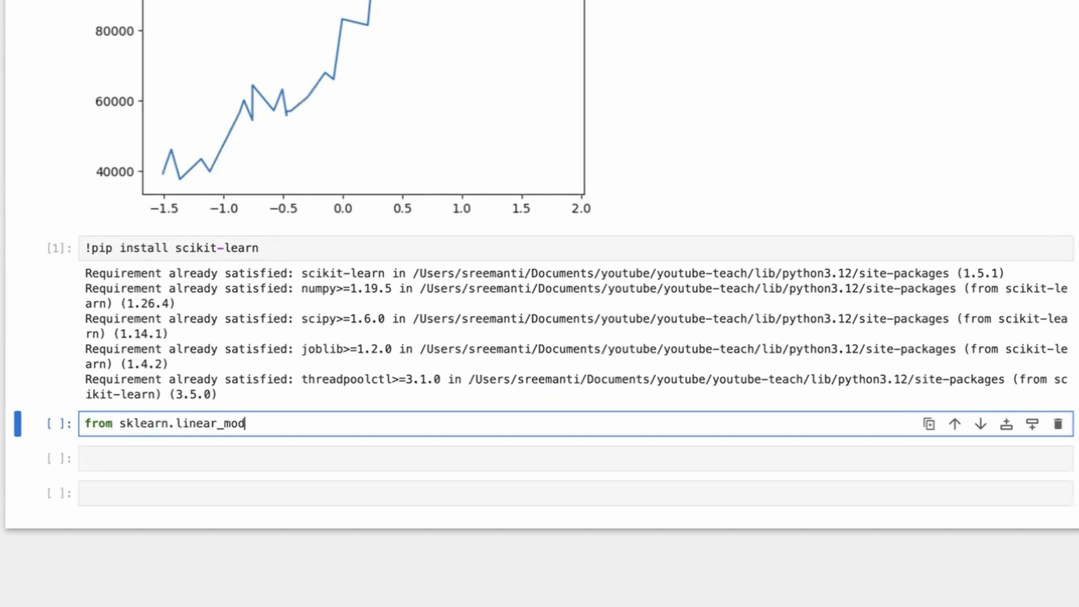
{"action": "type", "text": "el import Li"}
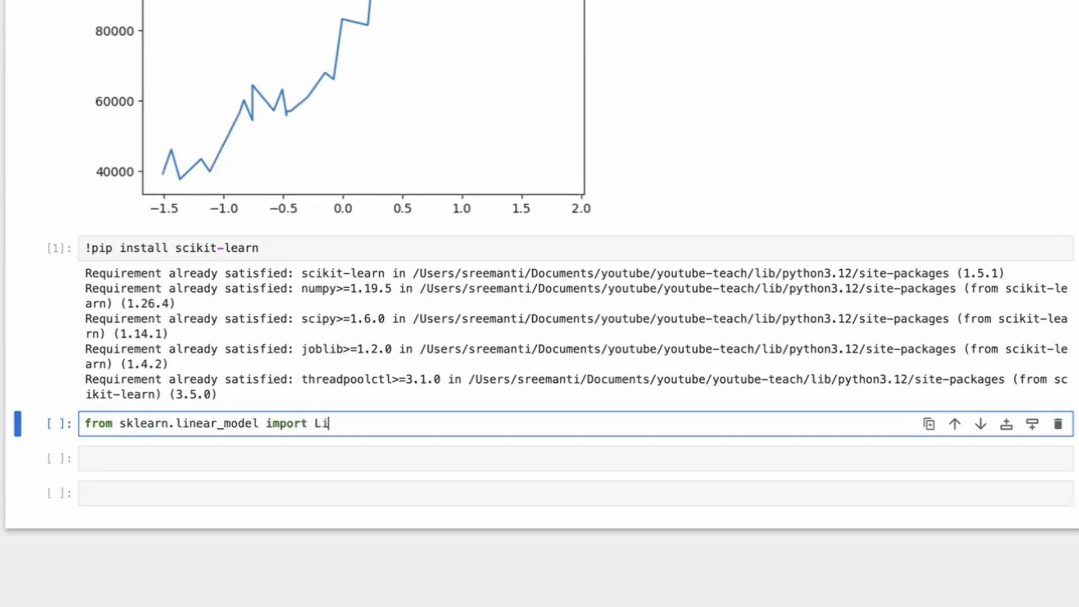
{"action": "type", "text": "nearRe"}
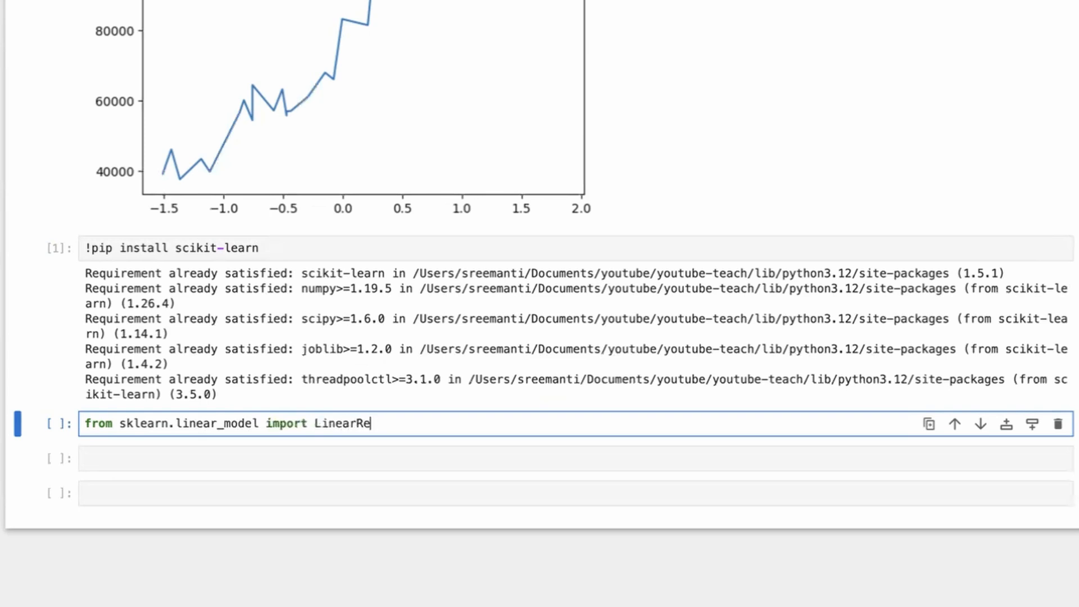
{"action": "key", "text": "shift+Return"}
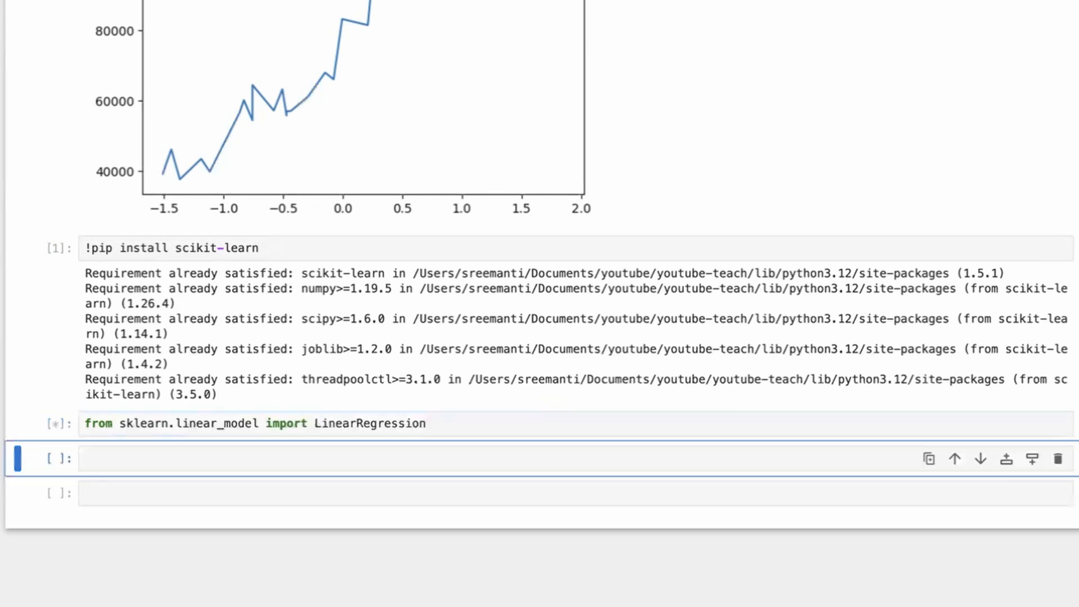
Step: Try fitting reg = LinearRegression().fit(X_norm, Y), which raises the 'Expected 2D array' error
{"action": "left_click", "coordinate": [150, 459]}
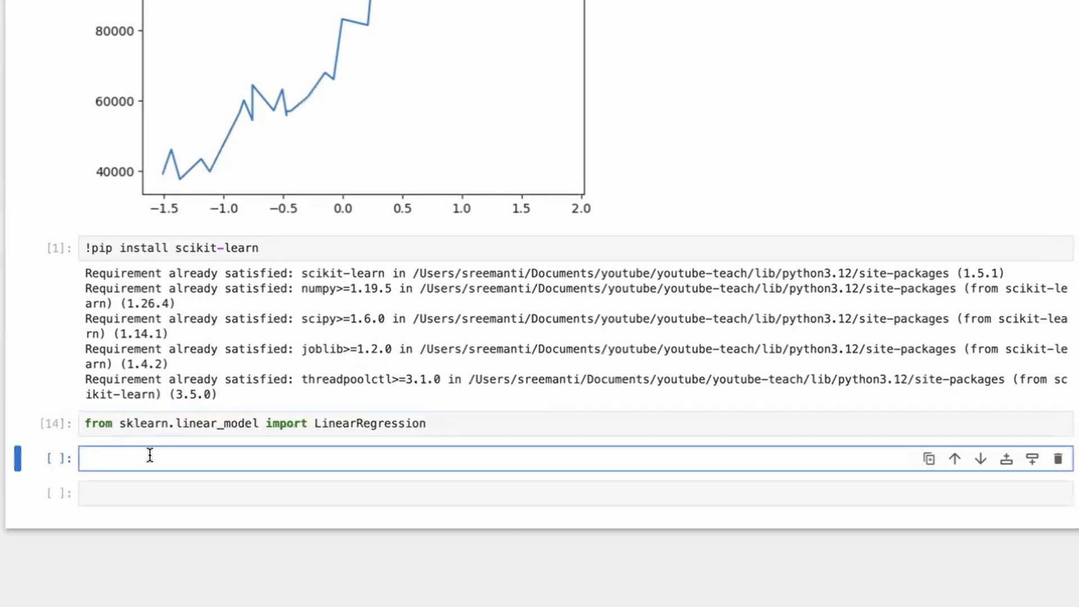
{"action": "type", "text": "reg ="}
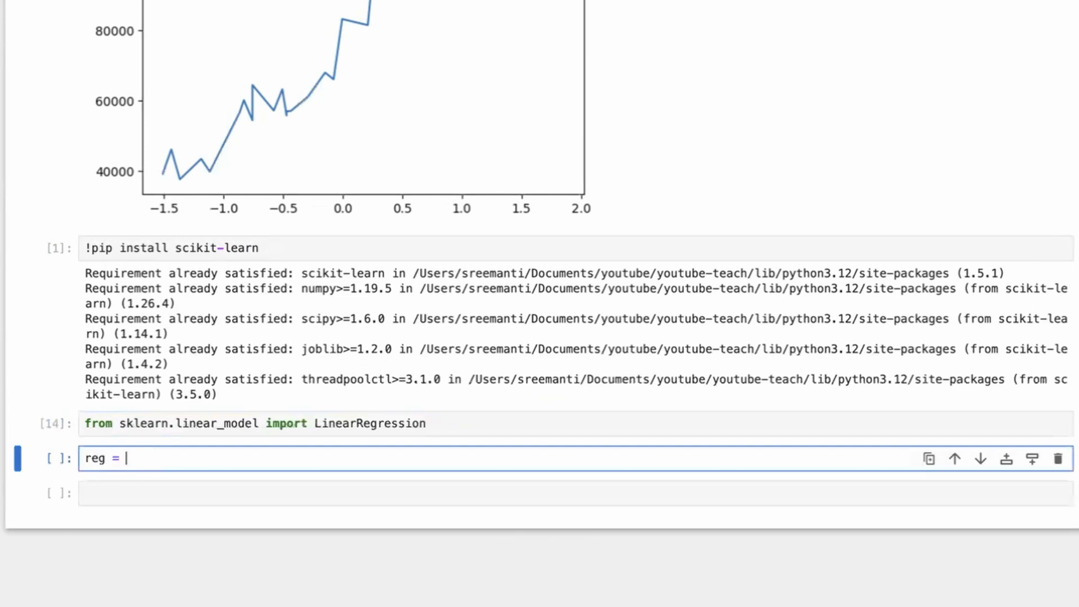
{"action": "type", "text": "Linear"}
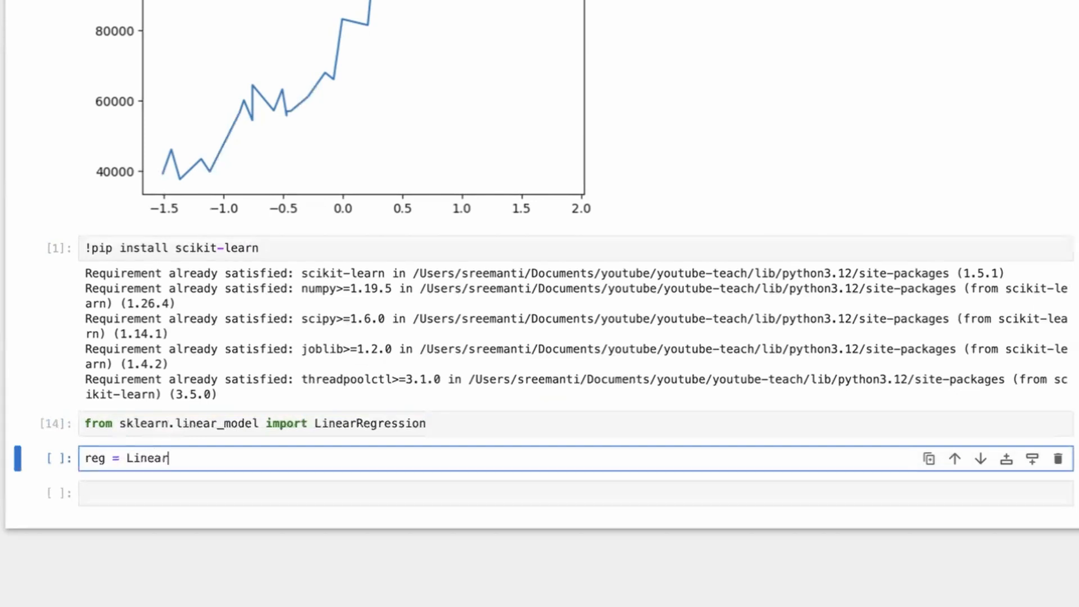
{"action": "type", "text": "Regression("}
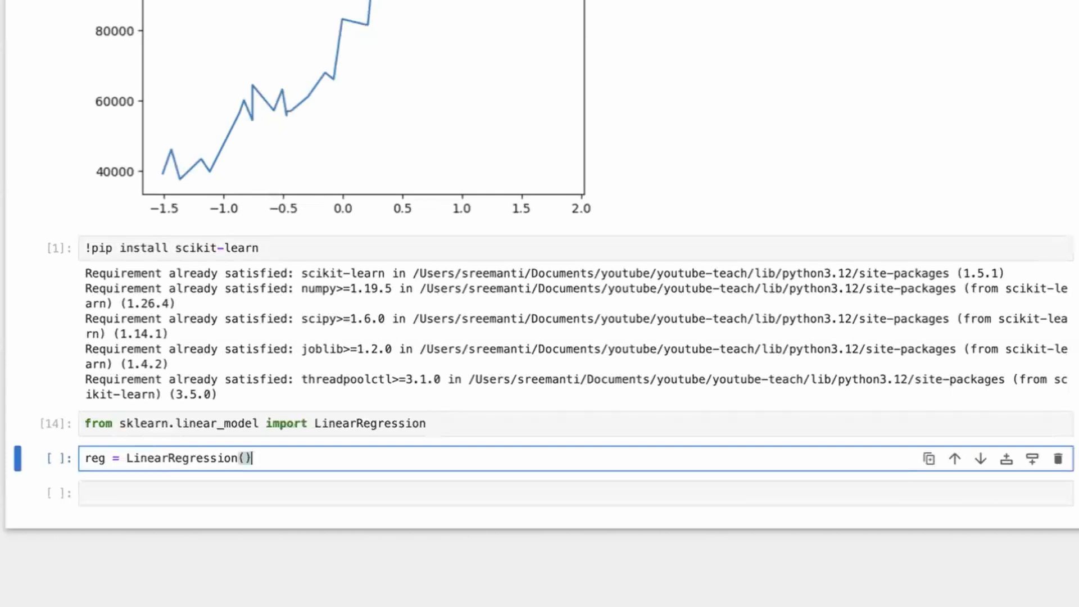
{"action": "type", "text": ".g"}
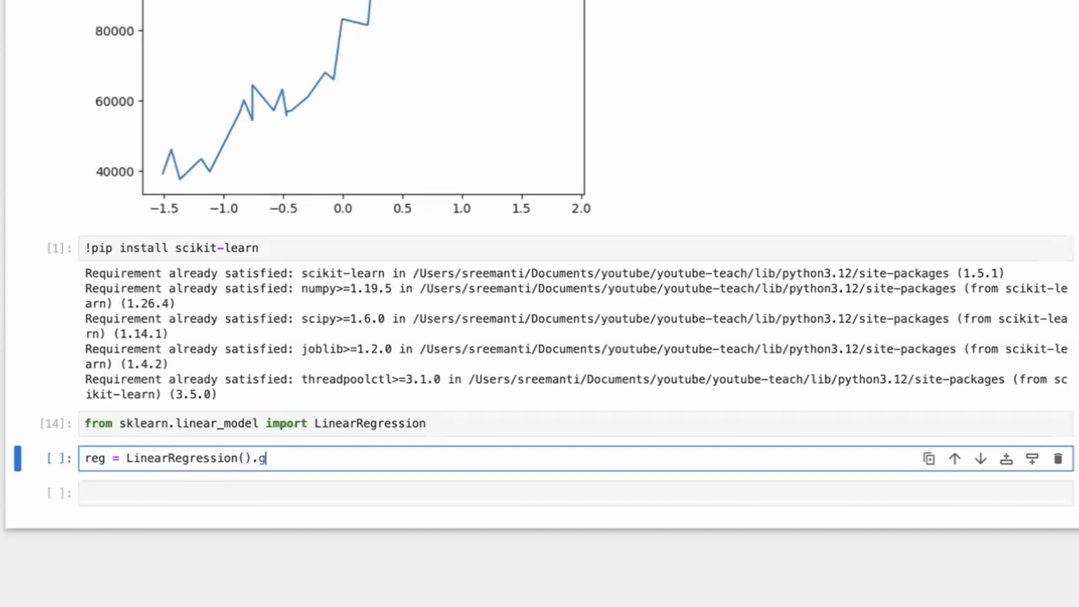
{"action": "type", "text": "it(X"}
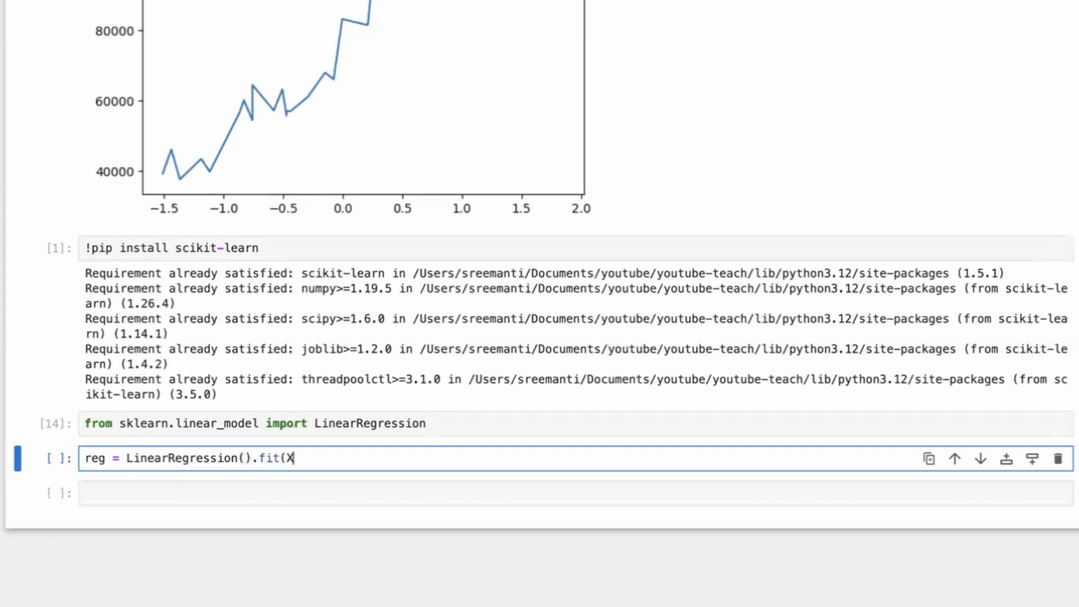
{"action": "type", "text": "_norm"}
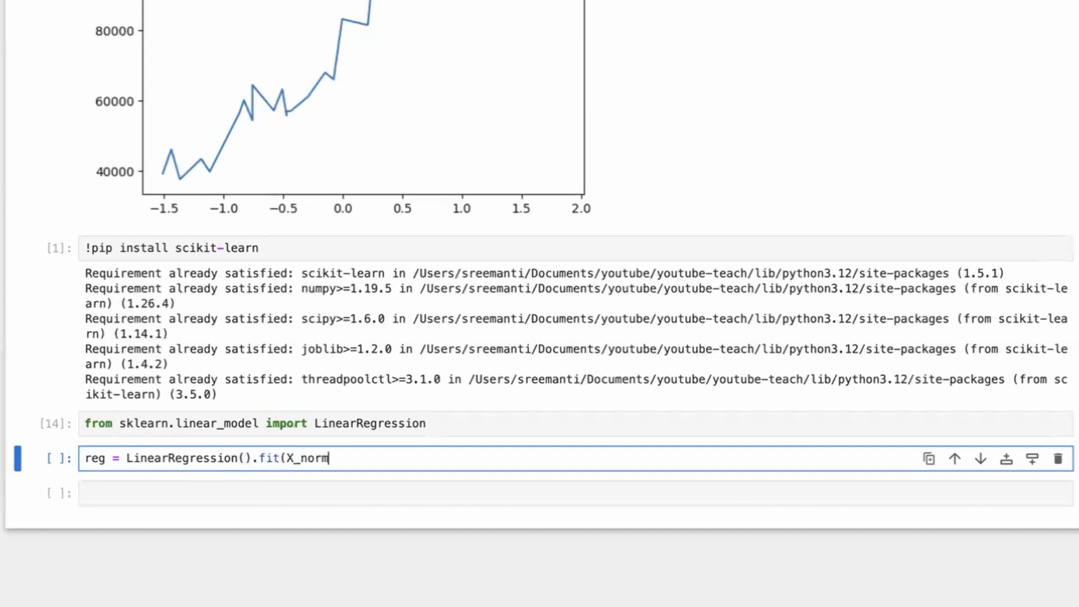
{"action": "type", "text": ", Y)"}
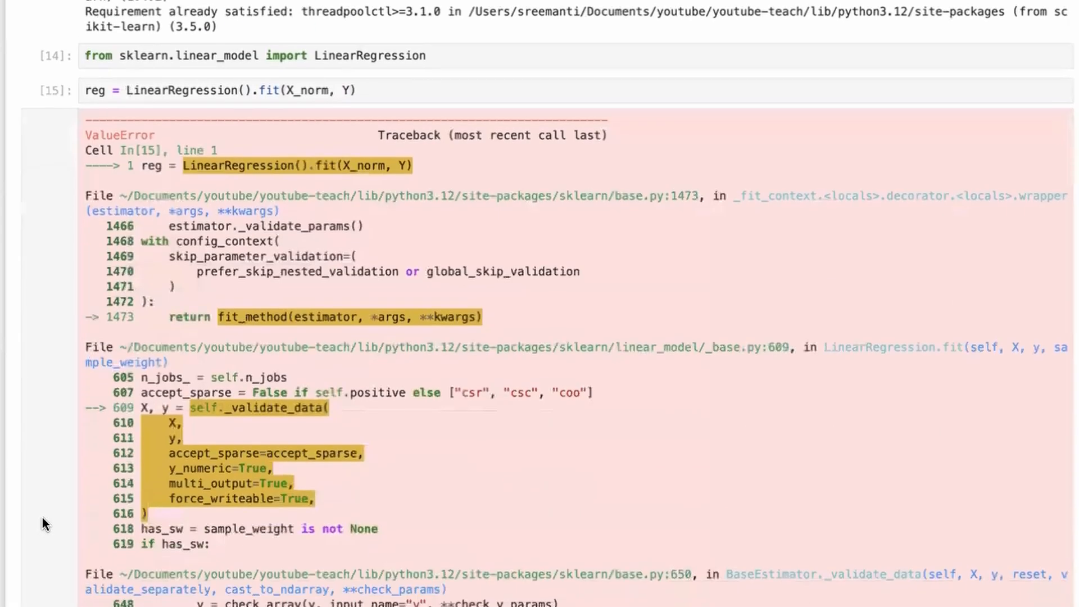
{"action": "scroll", "scroll_direction": "down", "scroll_amount": 3}
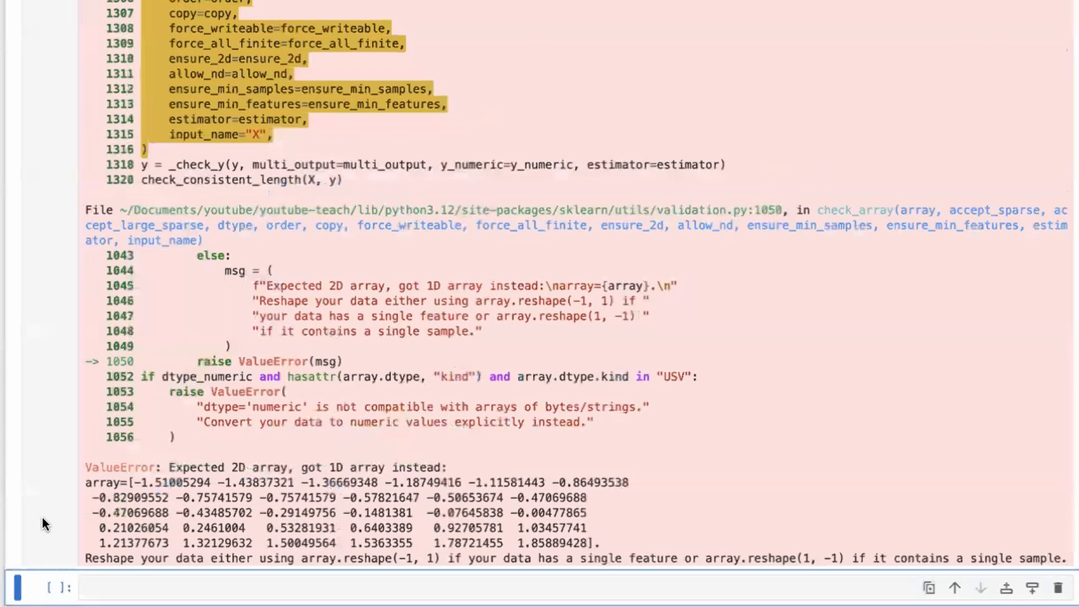
{"action": "scroll", "scroll_direction": "up", "scroll_amount": 3}
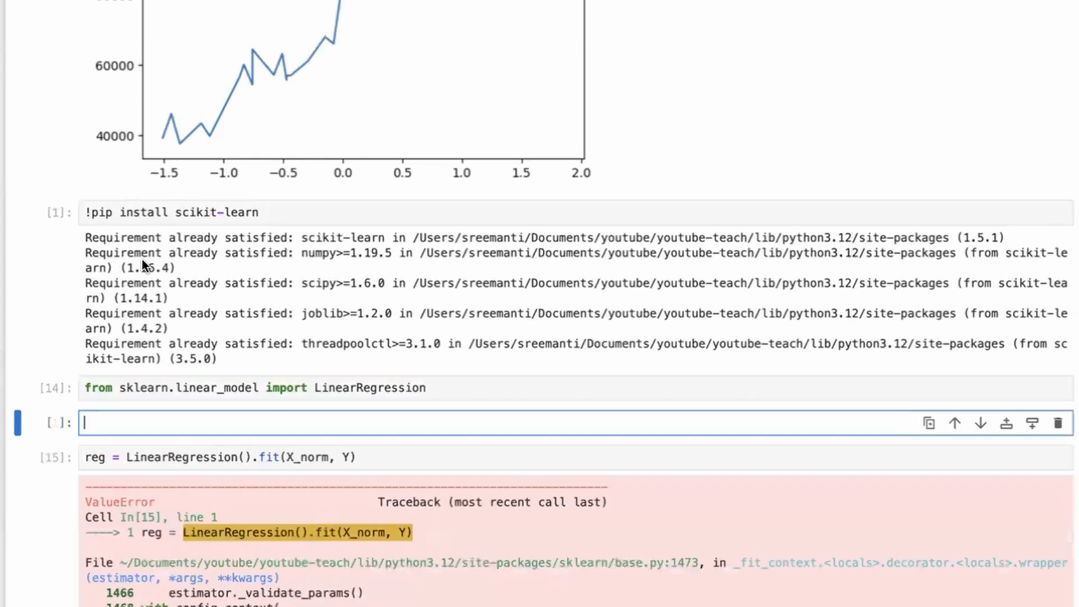
Step: Add a cell running X_norm.reshape(-1,1) and rerun the fit line
{"action": "type", "text": "X_norm"}
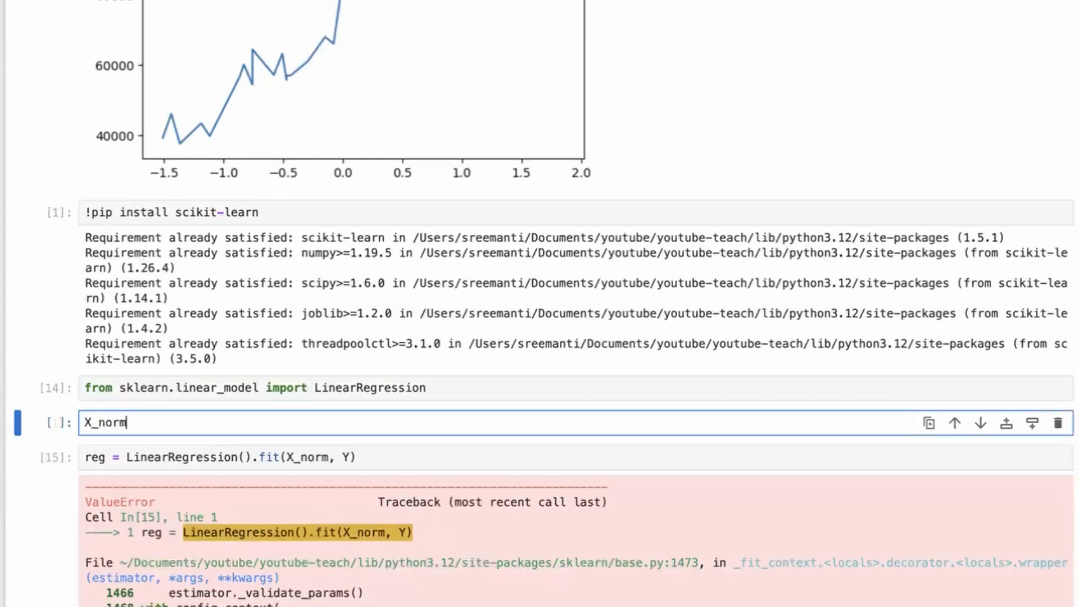
{"action": "type", "text": ".reshape(-"}
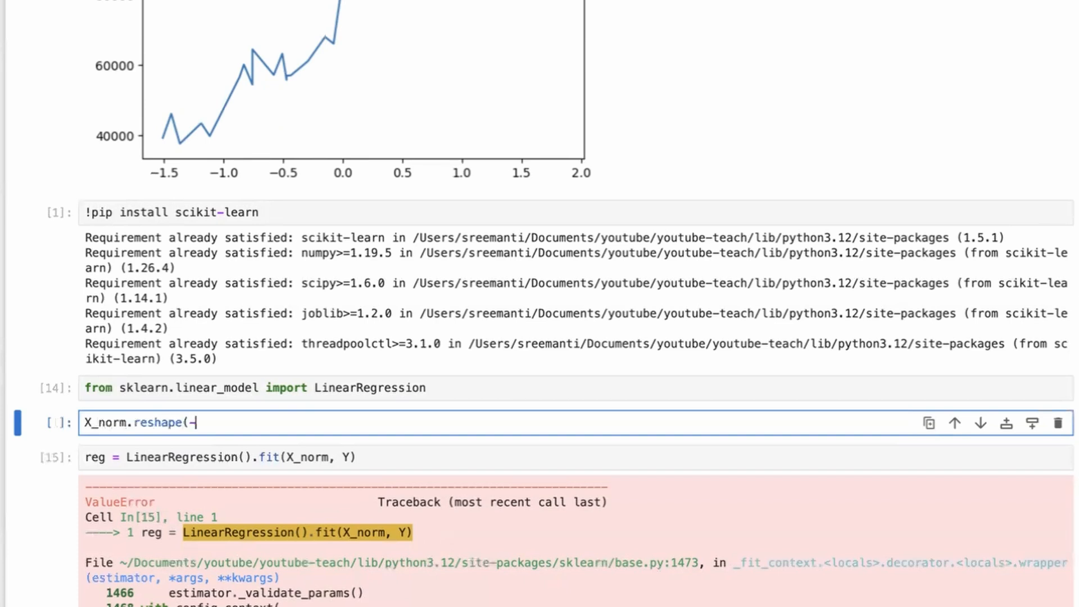
{"action": "scroll", "scroll_direction": "down", "scroll_amount": 3}
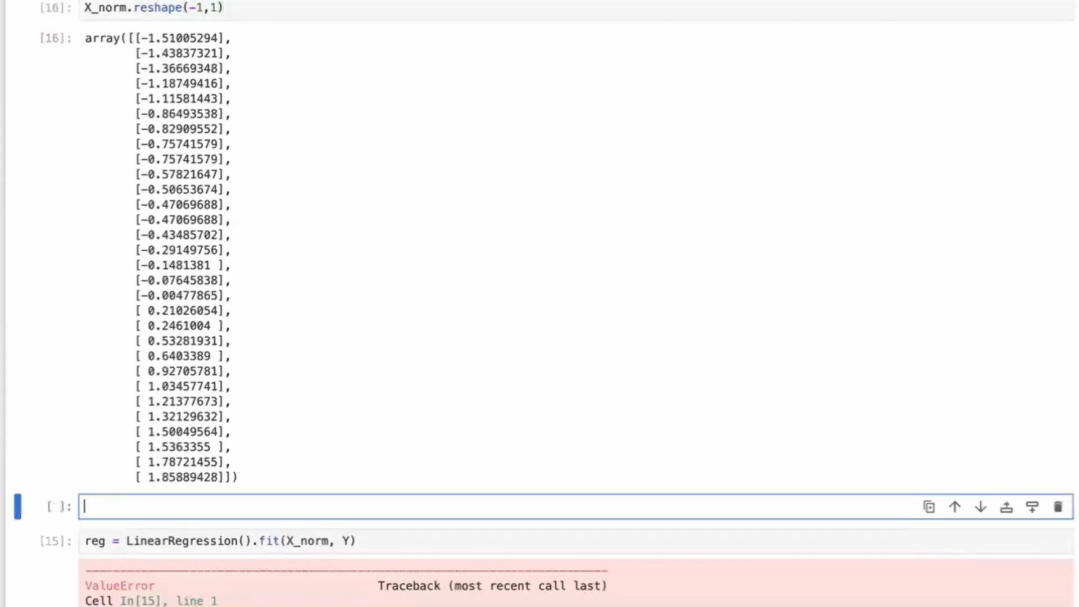
{"action": "type", "text": "Y"}
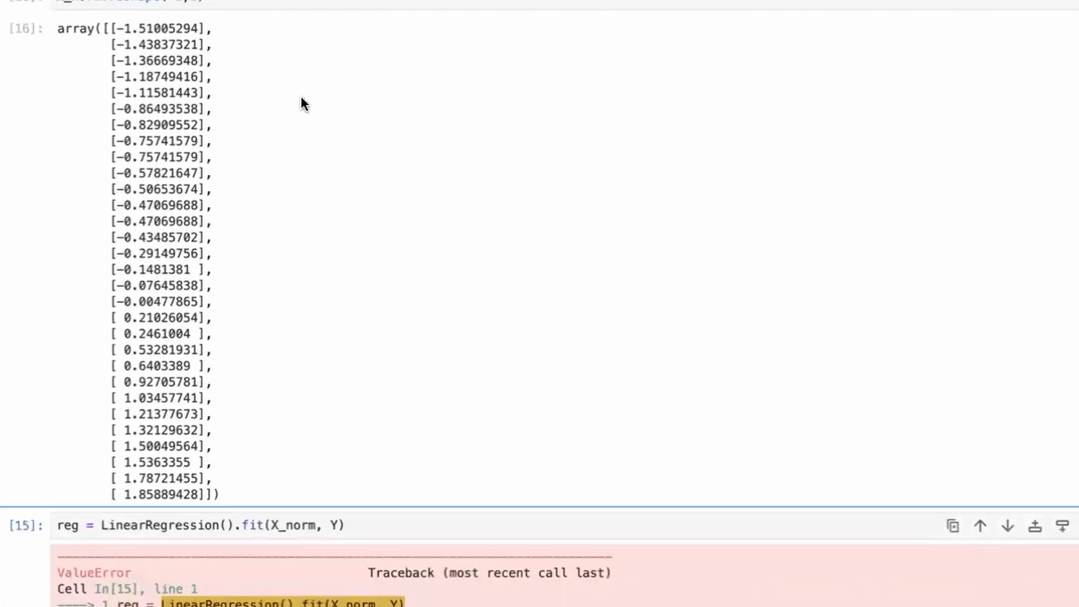
Step: Scroll through the traceback and the single-column reshape output
{"action": "scroll", "scroll_direction": "up", "scroll_amount": 3}
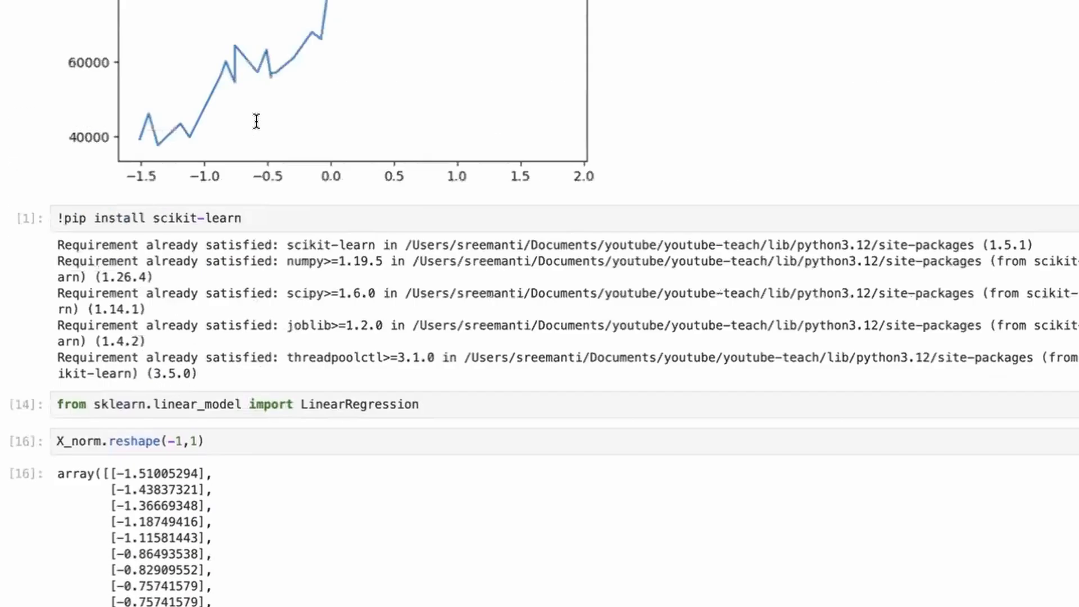
{"action": "scroll", "scroll_direction": "up", "scroll_amount": 3}
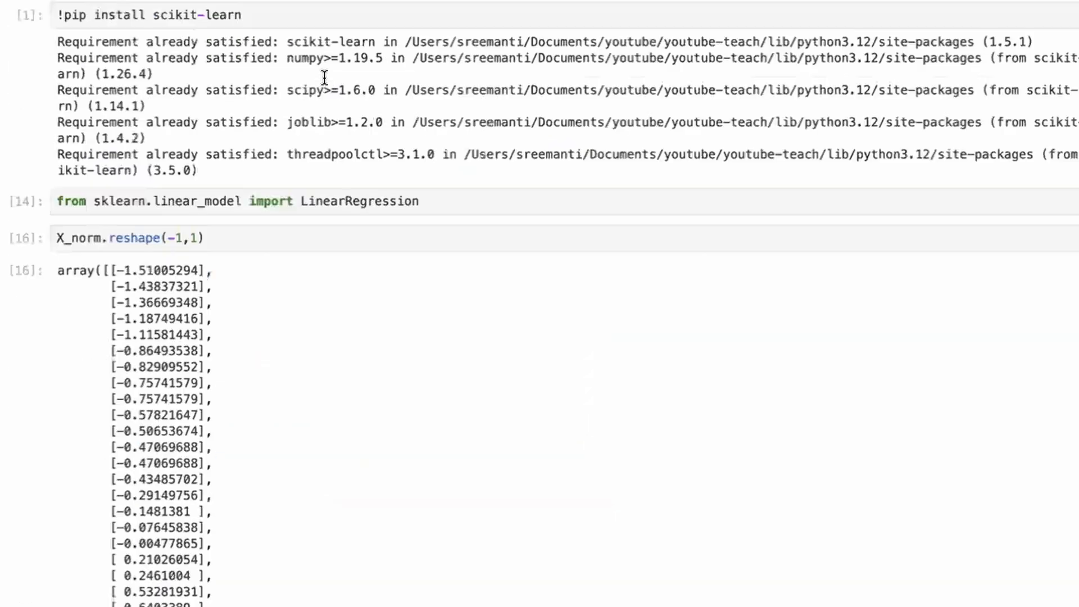
{"action": "scroll", "scroll_direction": "down", "scroll_amount": 3}
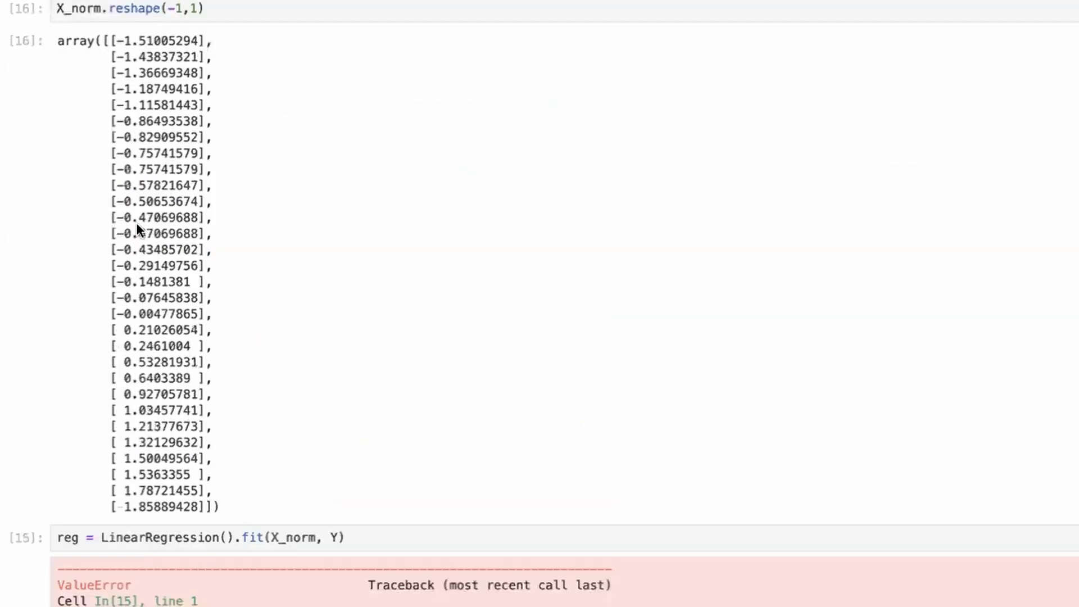
{"action": "mouse_move", "coordinate": [165, 48]}
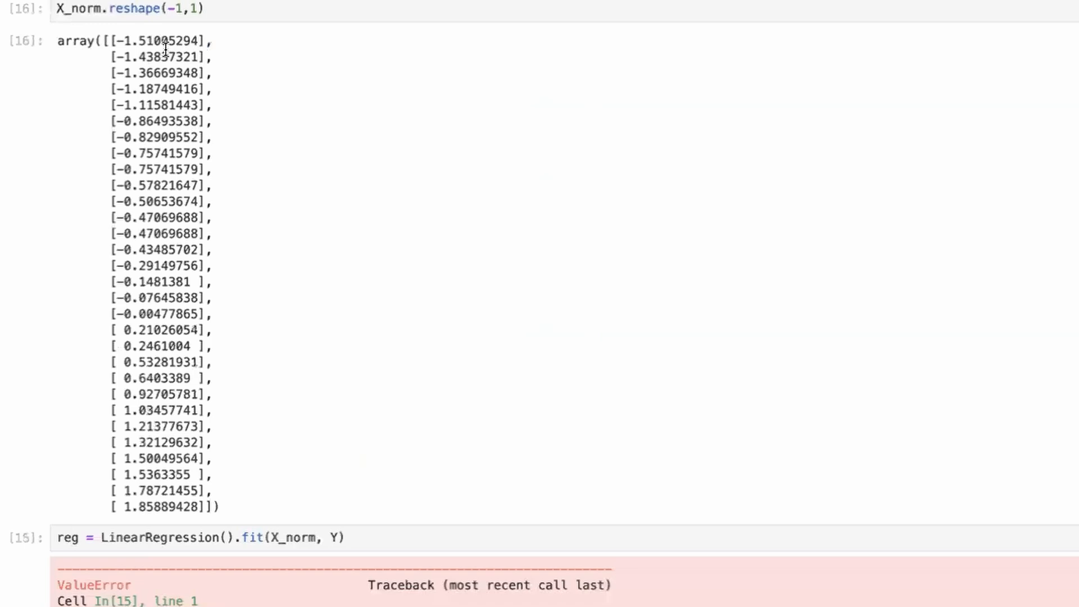
{"action": "mouse_move", "coordinate": [446, 37]}
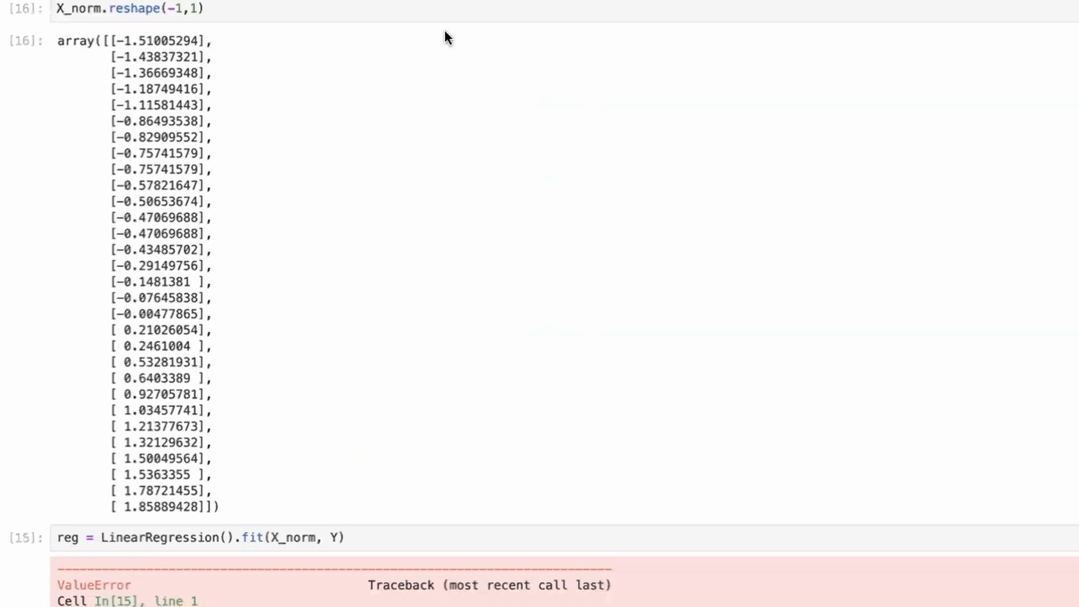
{"action": "mouse_move", "coordinate": [110, 35]}
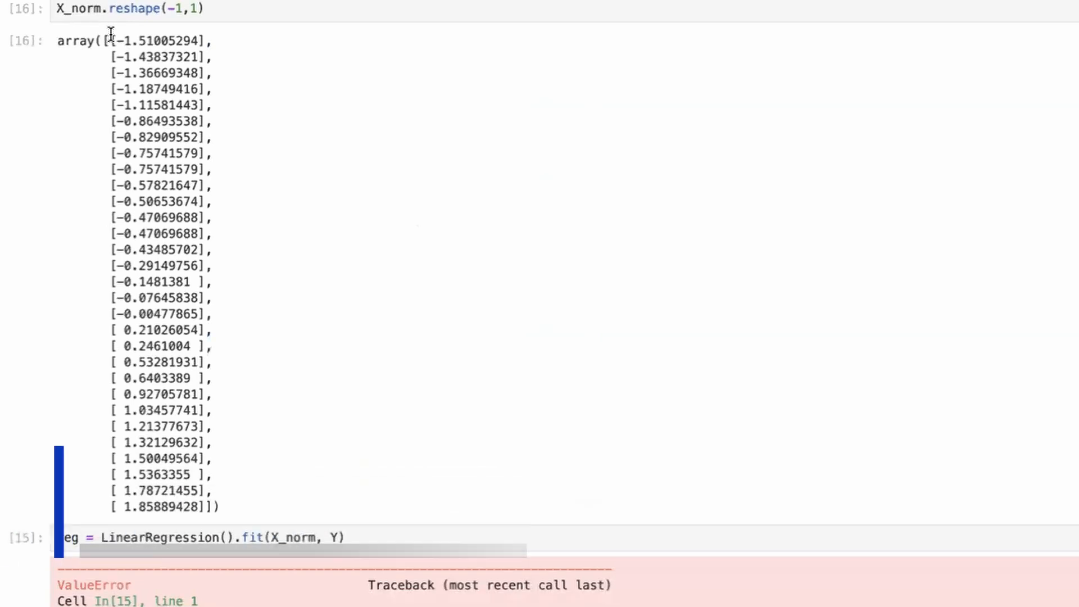
{"action": "scroll", "scroll_direction": "down", "scroll_amount": 3}
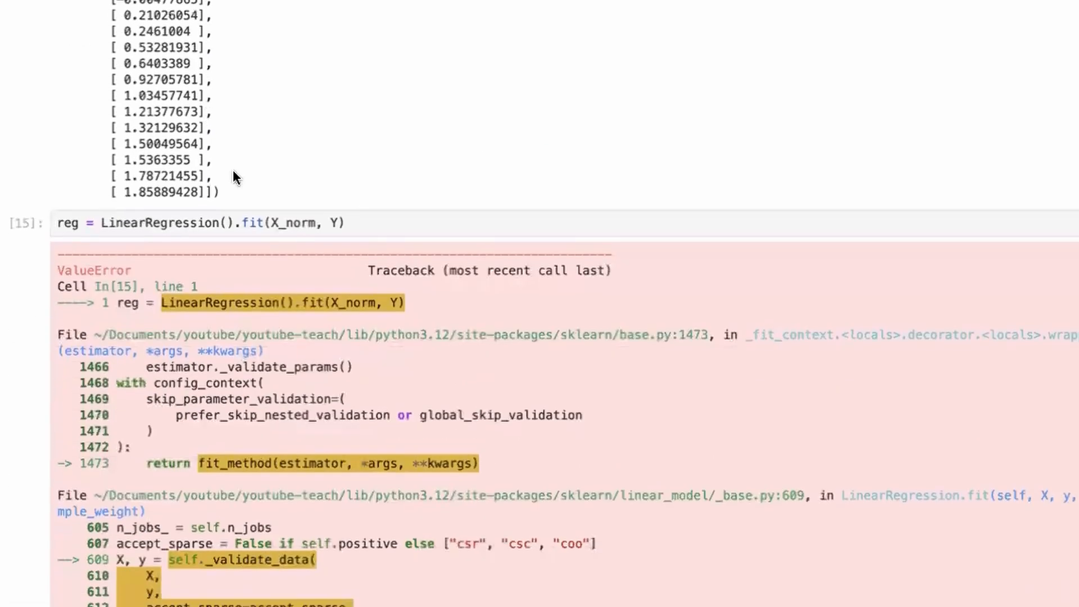
{"action": "scroll", "scroll_direction": "down", "scroll_amount": 3}
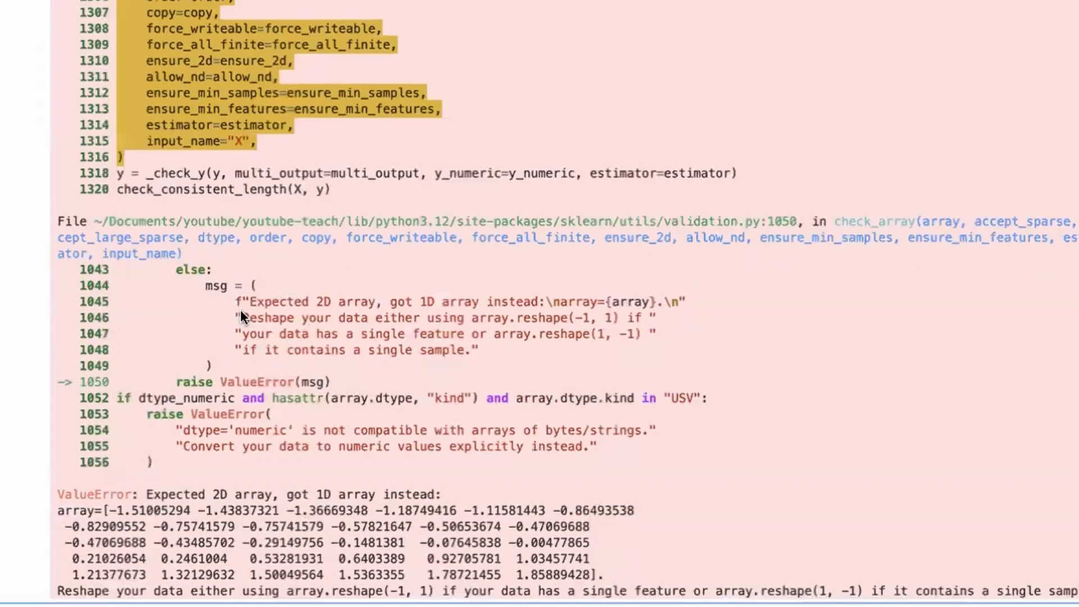
{"action": "scroll", "scroll_direction": "up", "scroll_amount": 3}
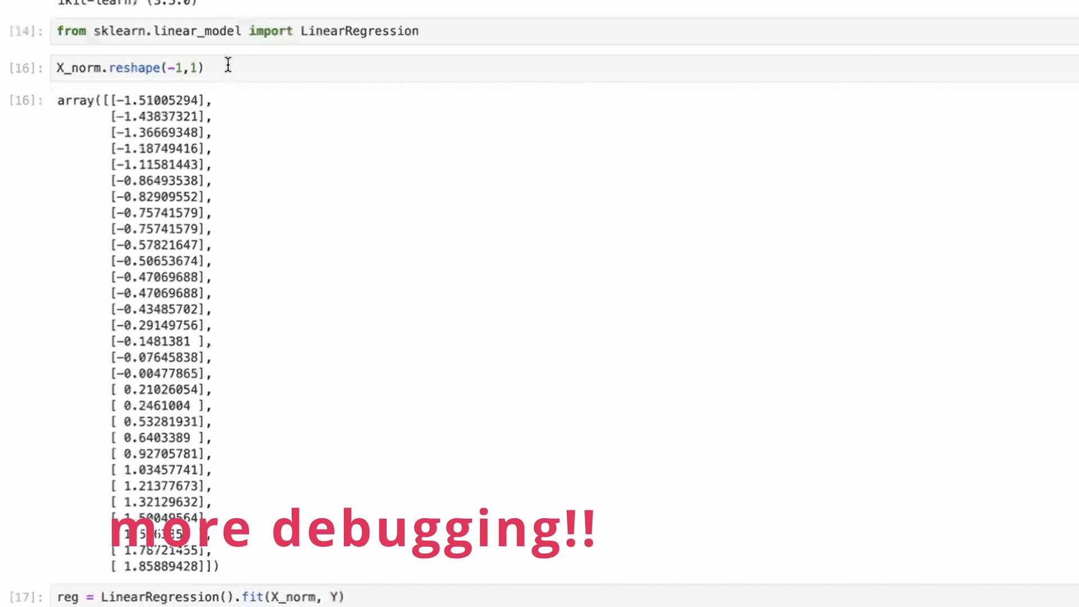
Step: Save the reshape as X_norm = X_norm.reshape(-1,1), rerun the fit, and start a reg.score cell
{"action": "left_click", "coordinate": [131, 68]}
{"action": "type", "text": "X_norm = "}
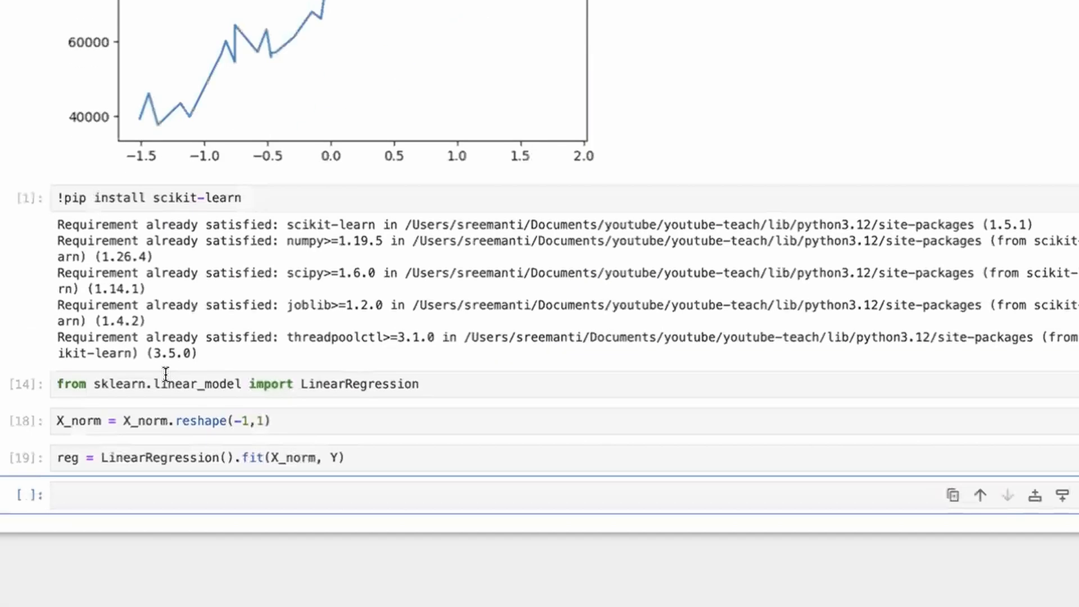
{"action": "left_click", "coordinate": [275, 494]}
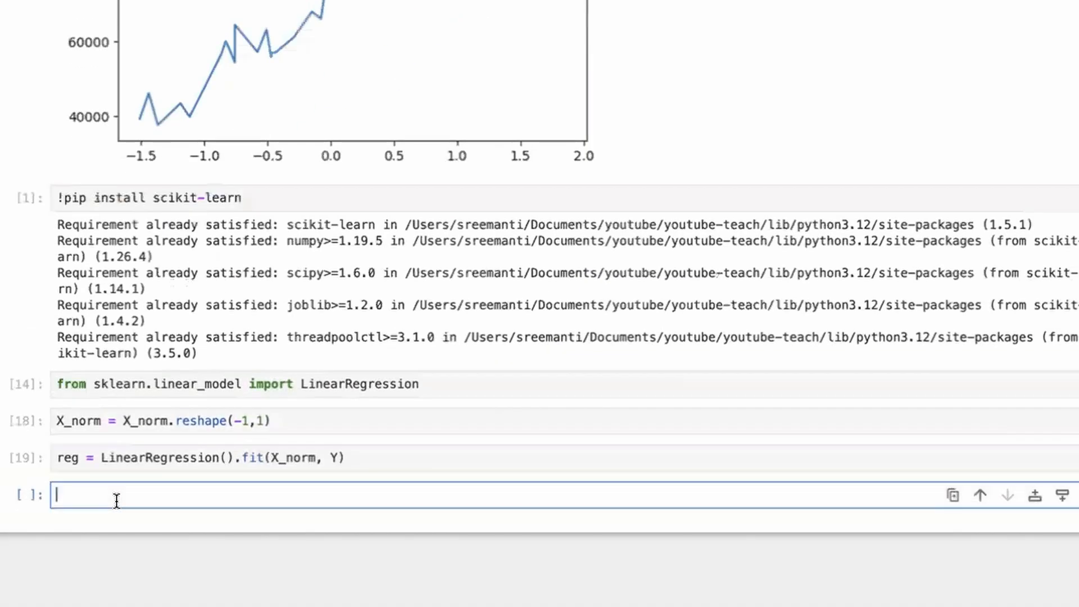
{"action": "type", "text": "reg.sco"}
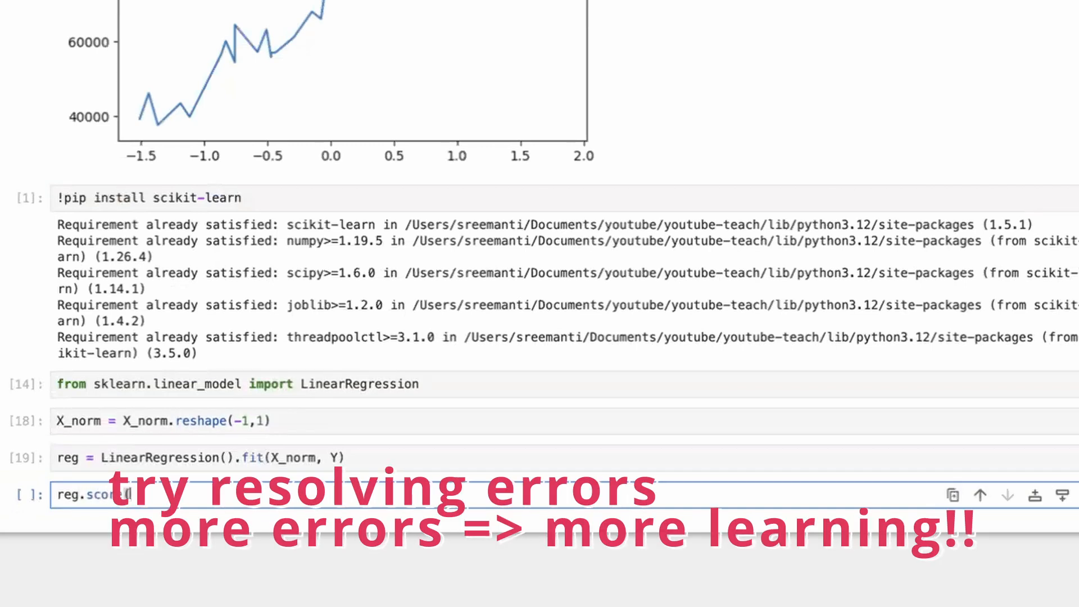
{"action": "type", "text": "(X_norm, Y)"}
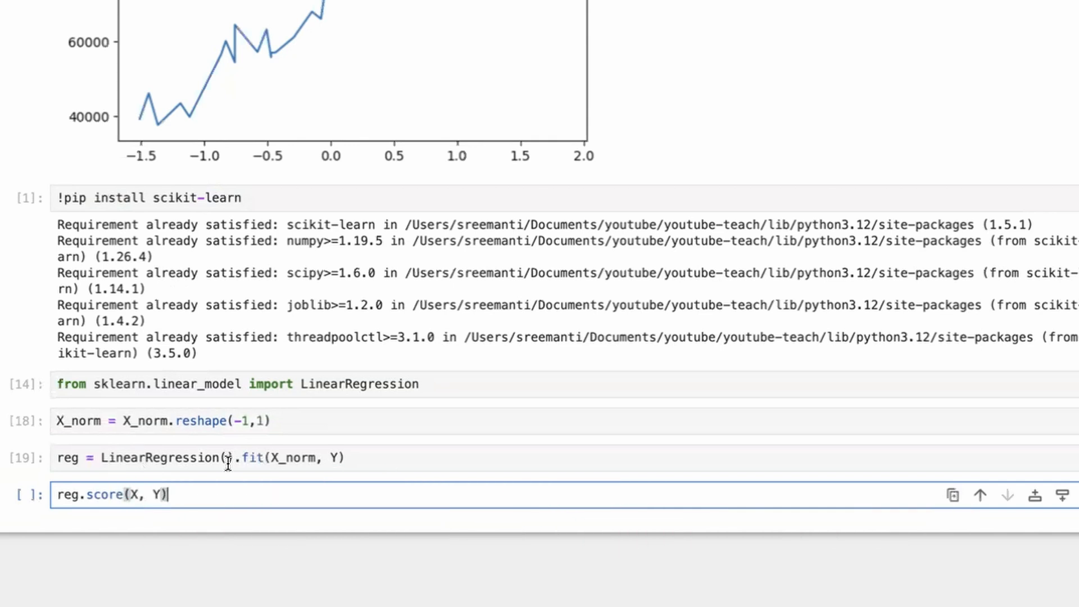
Step: Show reg.score(X_norm, Y) = 0.957, reg.coef_ = 26367.18 and reg.intercept_ = 76004
{"action": "type", "text": "_norm"}
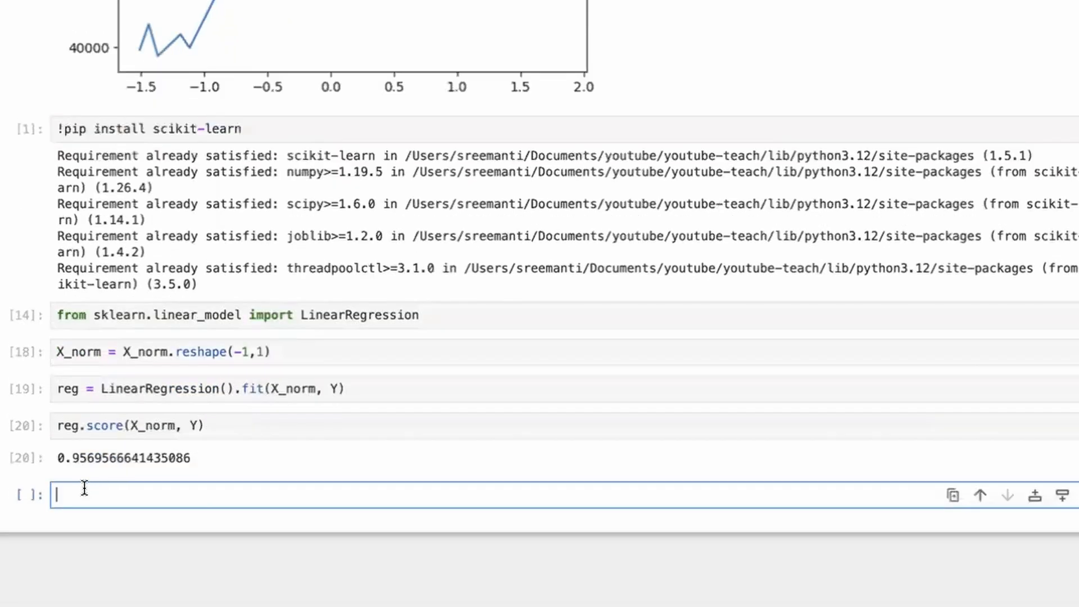
{"action": "type", "text": "reg"}
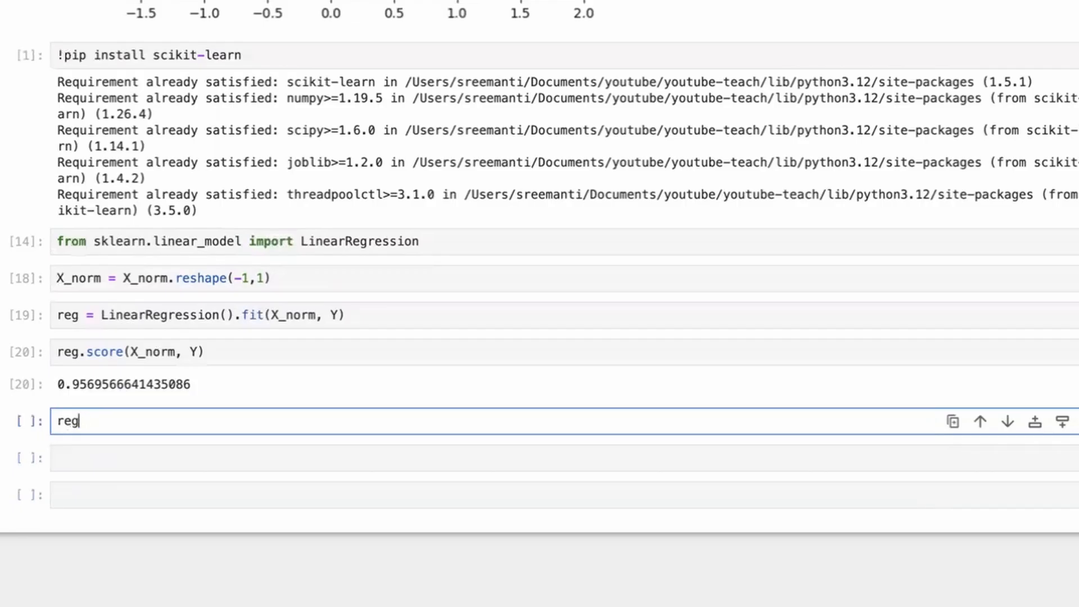
{"action": "type", "text": "."}
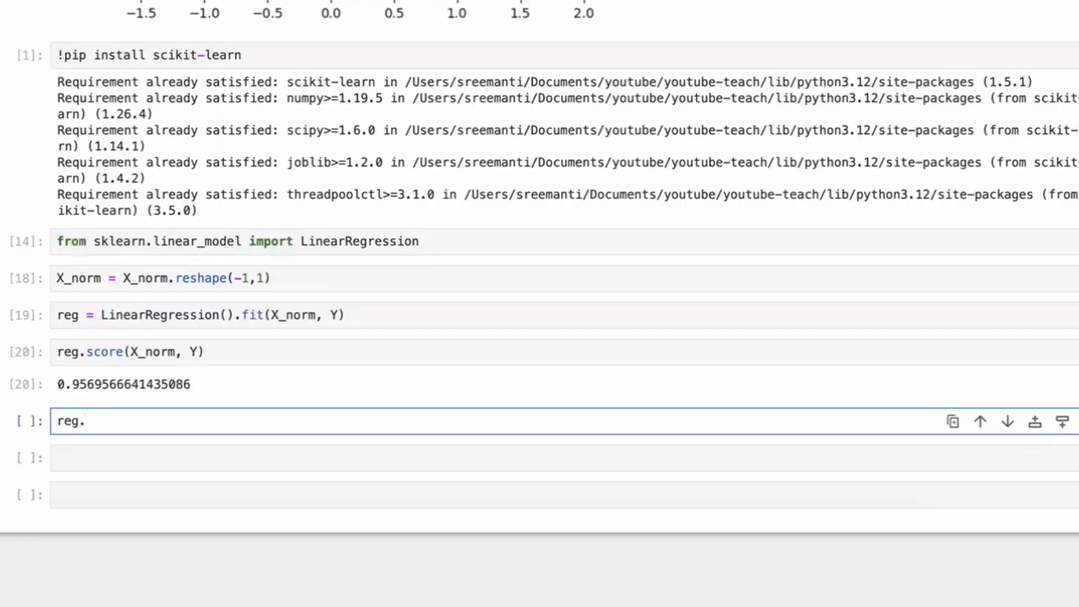
{"action": "type", "text": "coef_"}
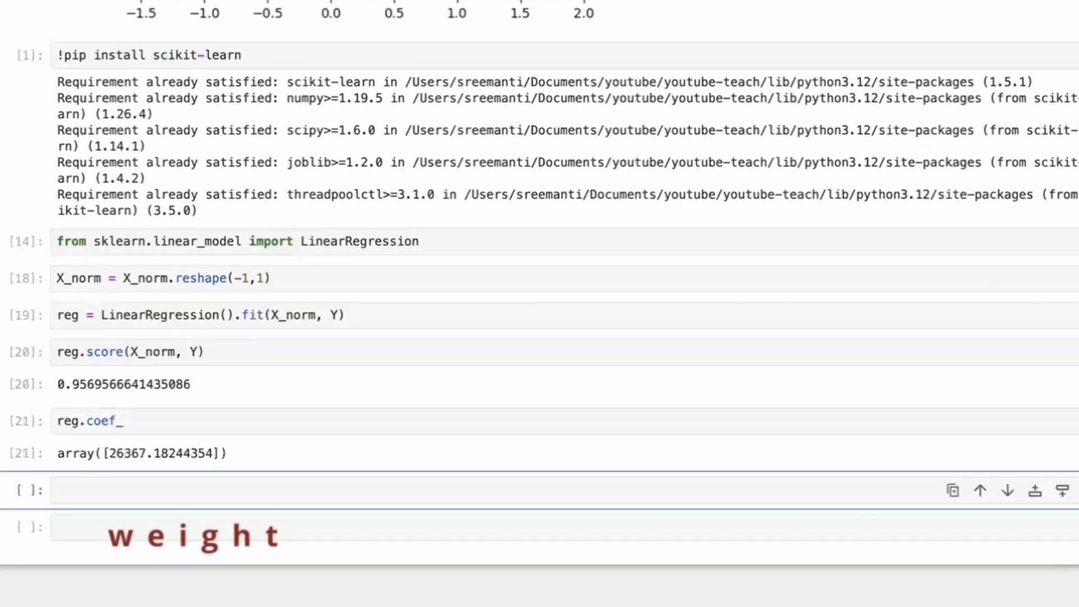
{"action": "type", "text": "reg"}
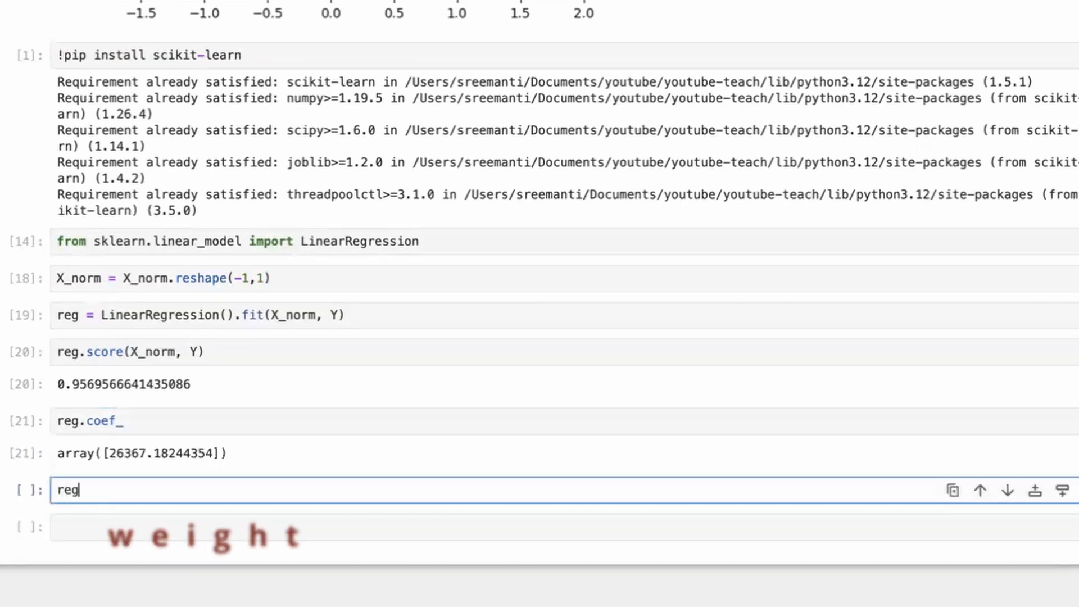
{"action": "type", "text": ".in"}
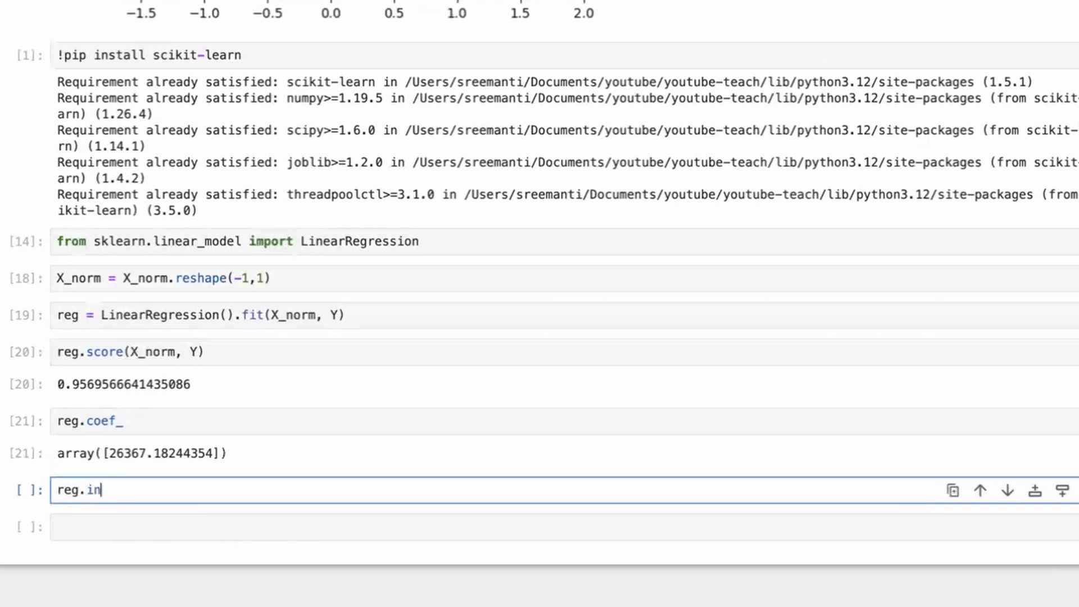
{"action": "key", "text": "shift+enter"}
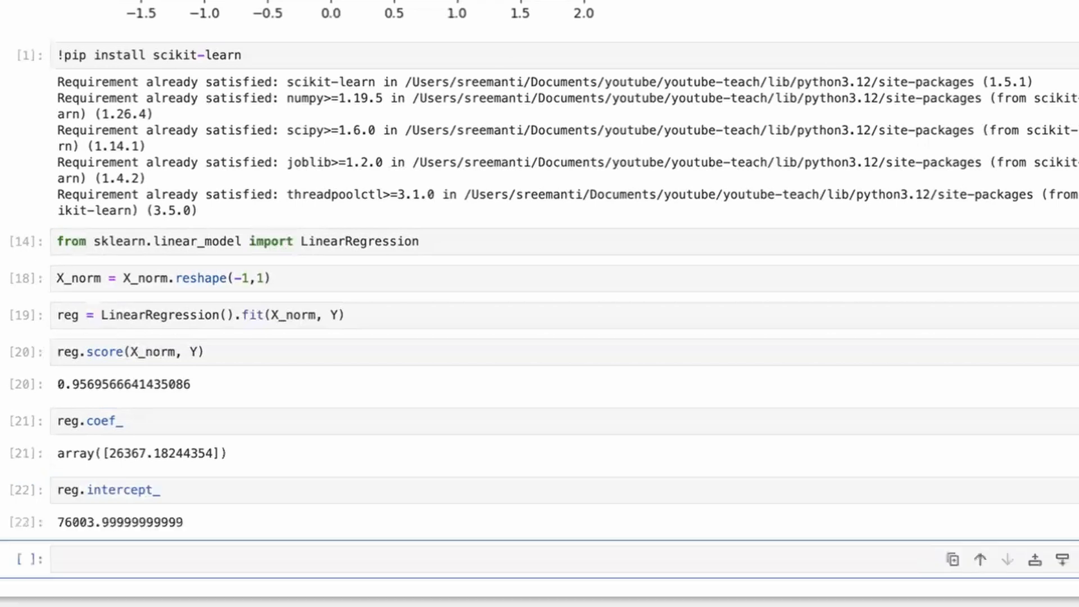
{"action": "scroll", "scroll_direction": "down", "scroll_amount": 3}
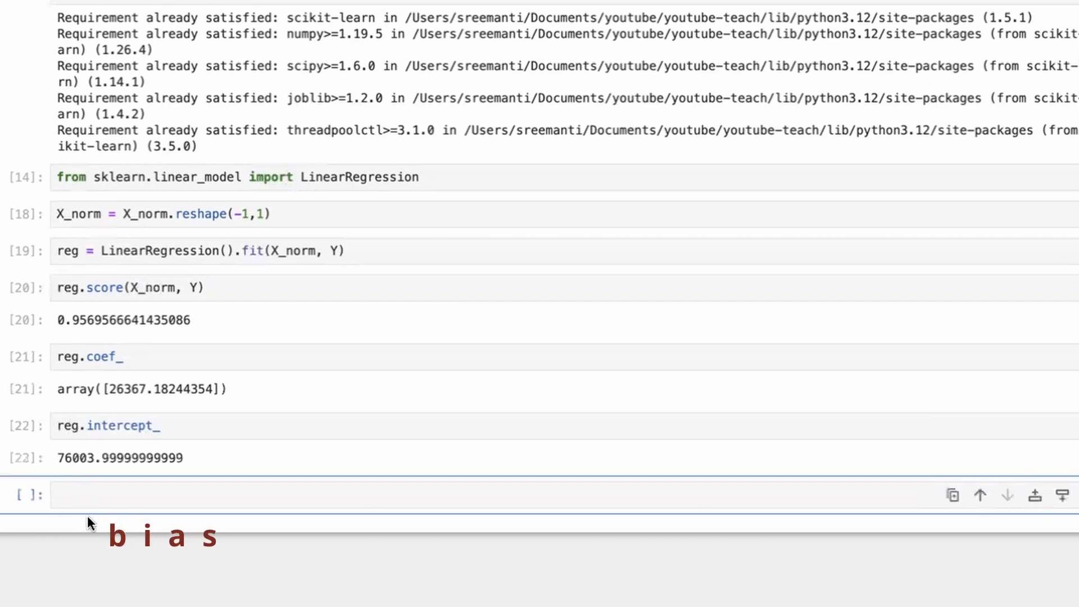
Step: Store reg.predict(X_norm) in y_pred and display predicted salaries from about 36188 to 125017
{"action": "type", "text": "reg.pr"}
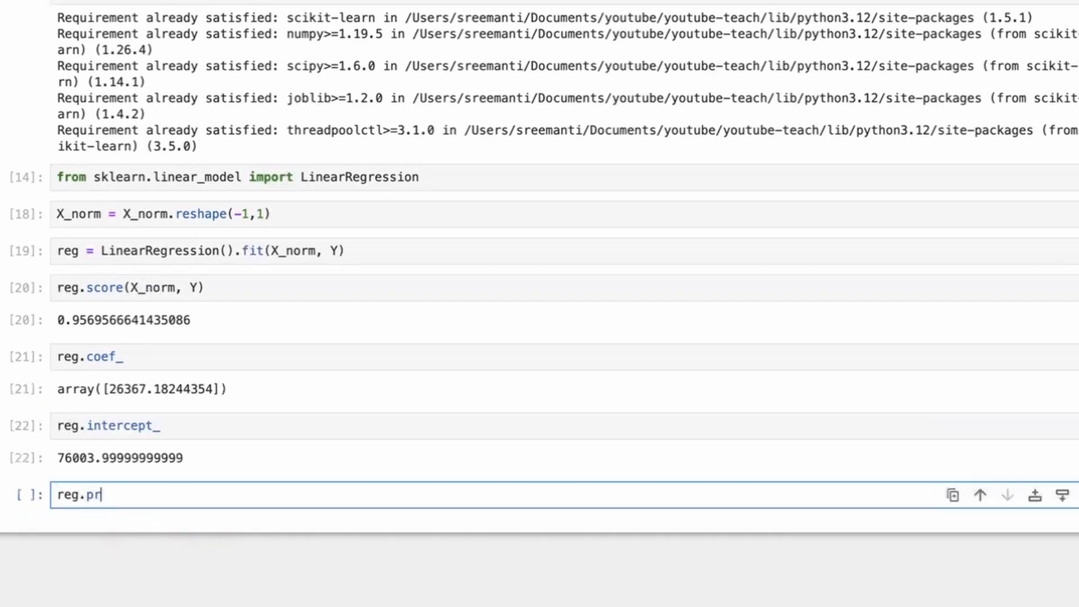
{"action": "type", "text": "edict("}
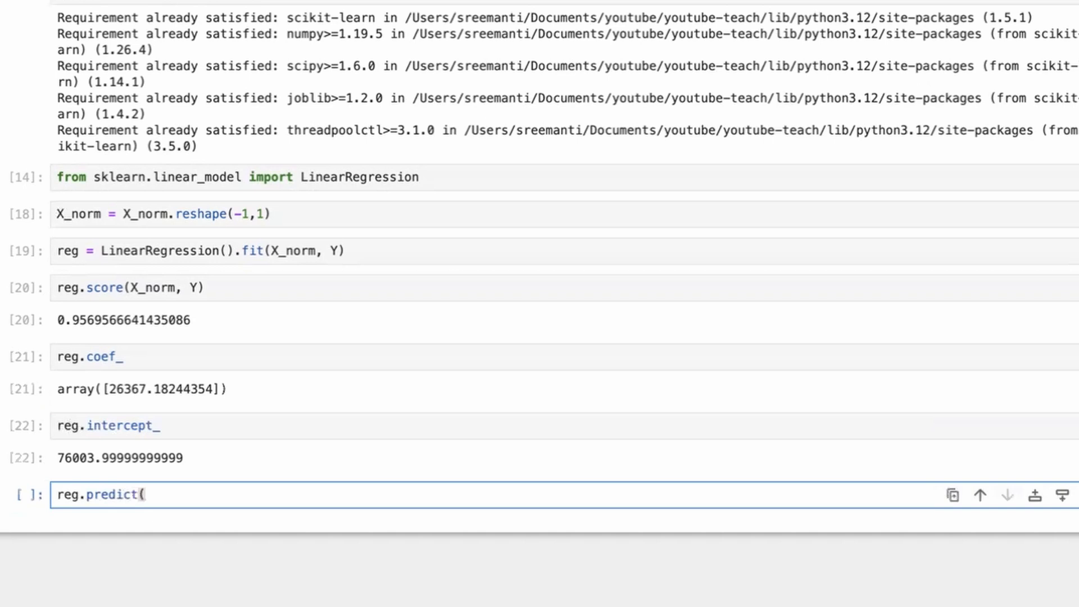
{"action": "type", "text": "X_norm"}
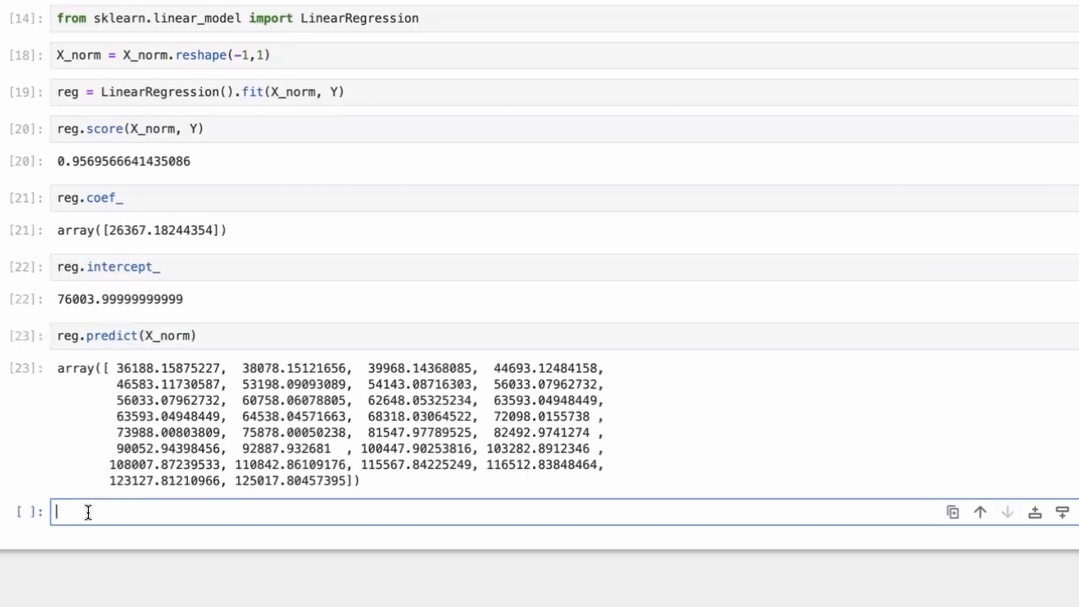
{"action": "type", "text": "plt"}
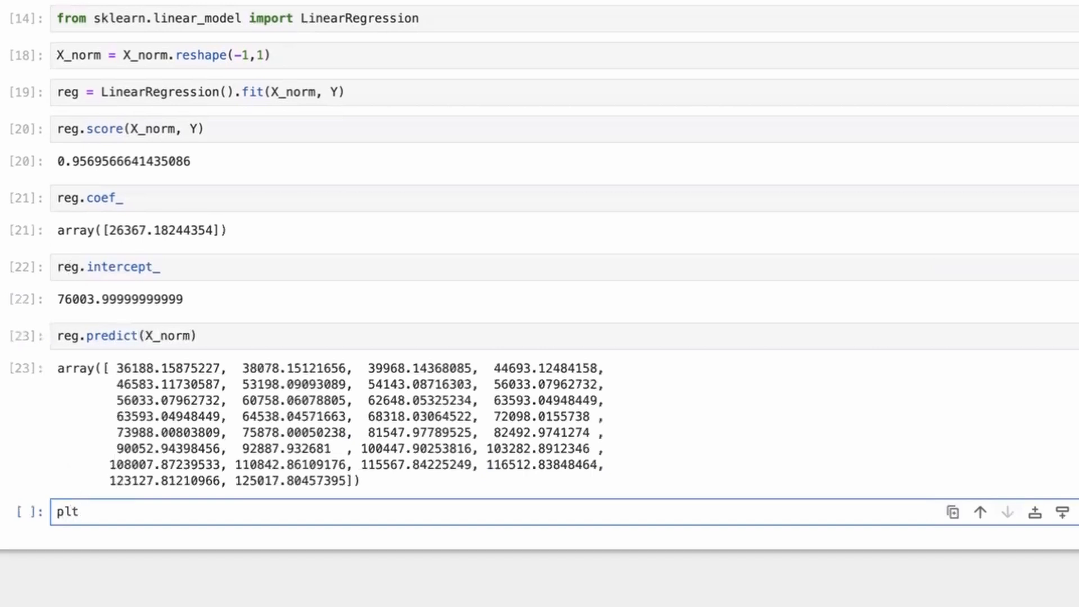
{"action": "type", "text": ".plot("}
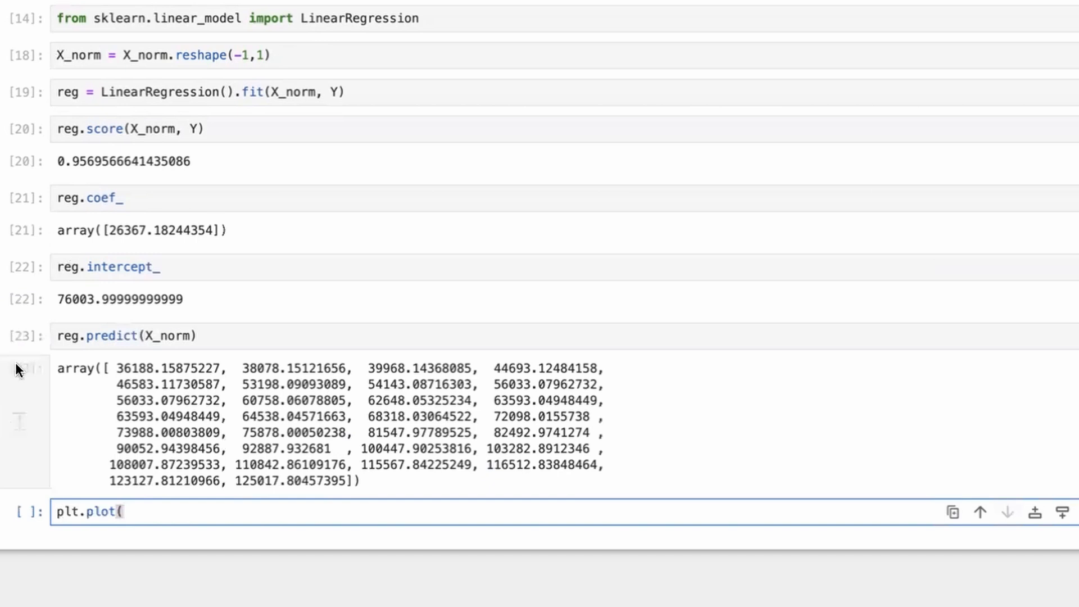
{"action": "type", "text": "y_pred ="}
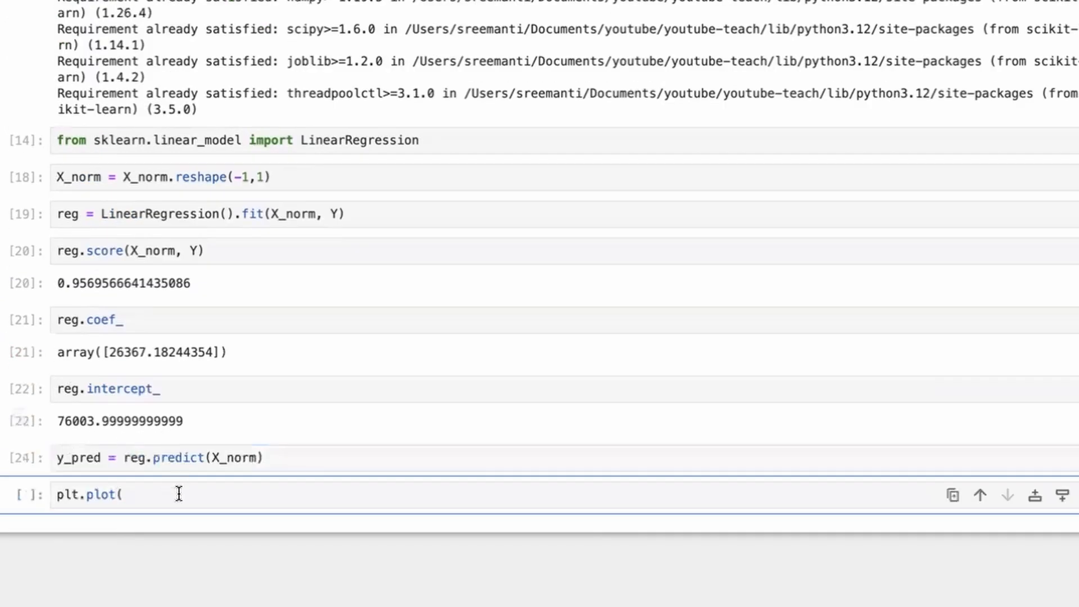
{"action": "type", "text": "y_pred"}
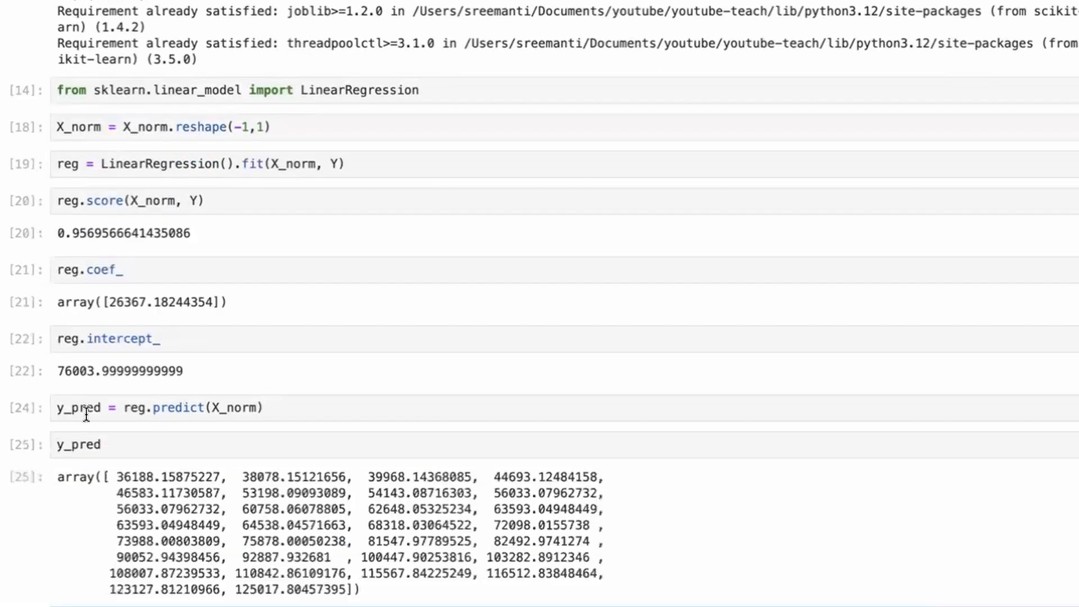
Step: Plot Y and y_pred against X_norm to overlay the fitted line on the data
{"action": "type", "text": "Plt.p"}
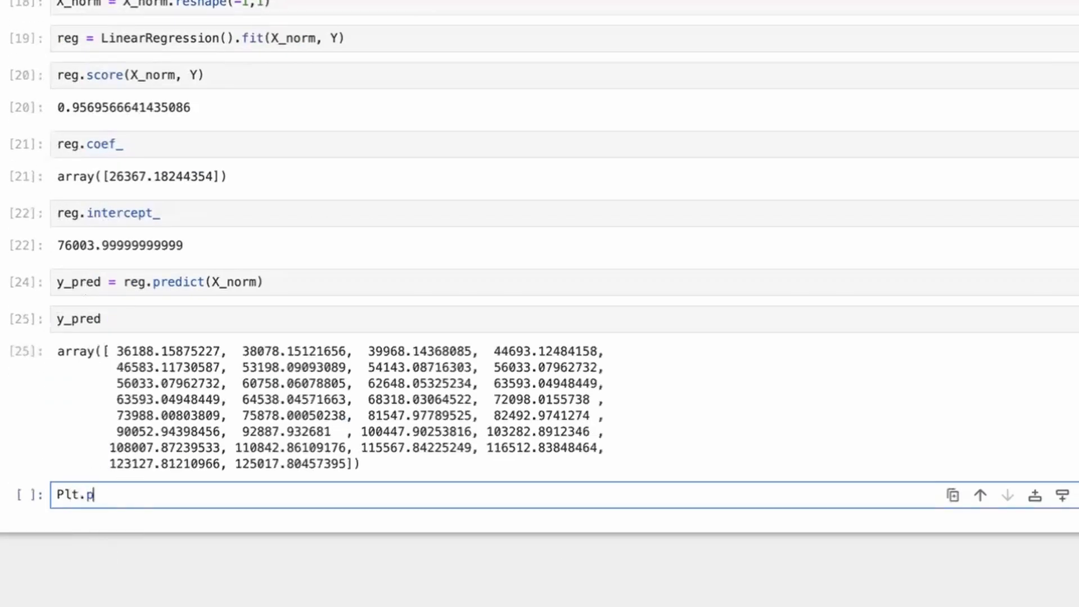
{"action": "type", "text": "plt.p"}
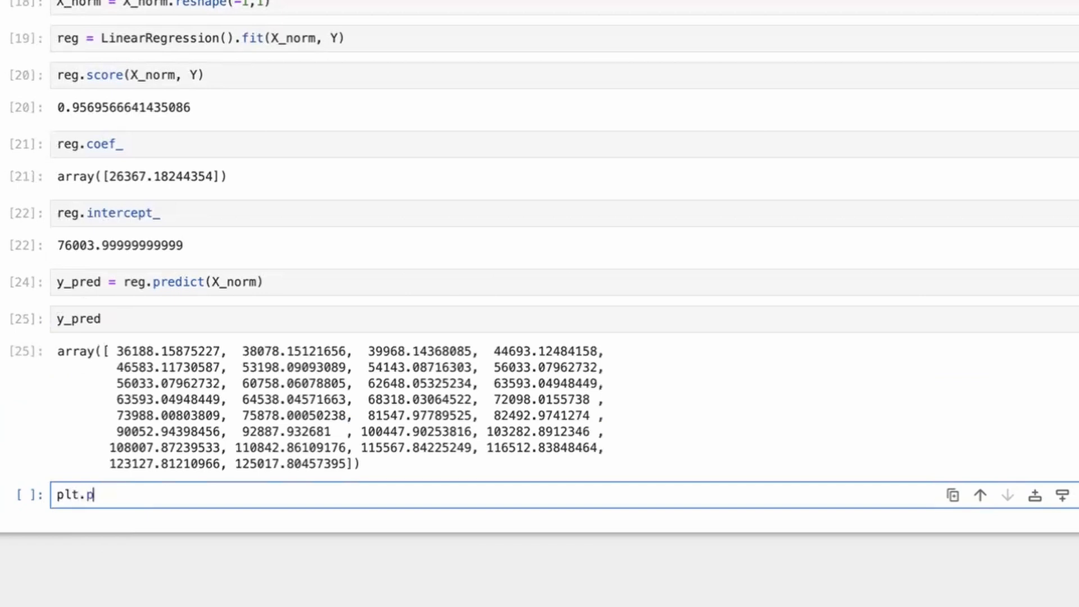
{"action": "type", "text": "lot(X_no"}
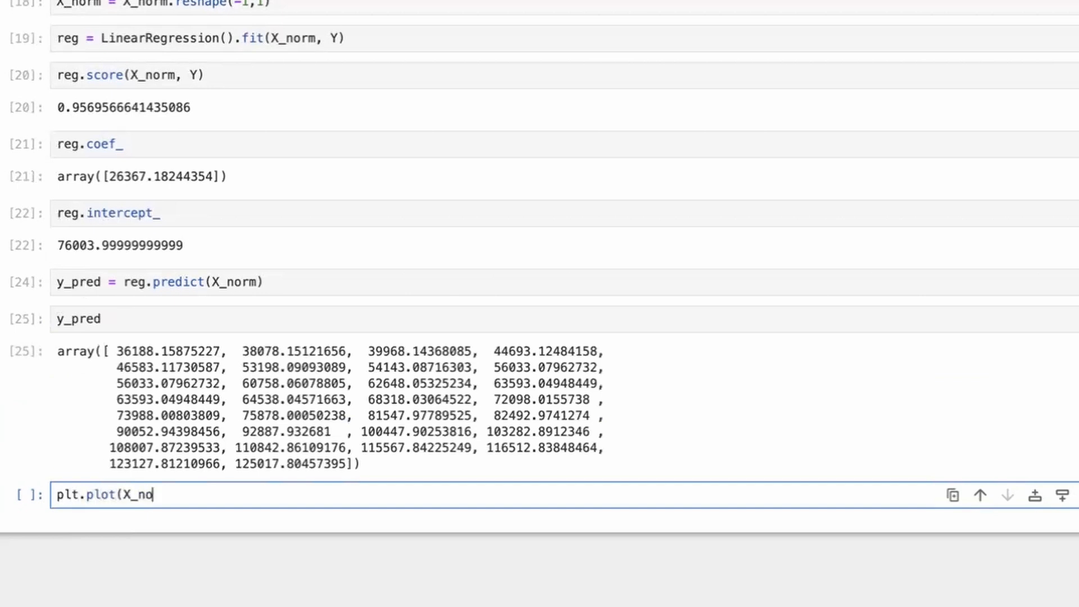
{"action": "type", "text": "rm, Y)"}
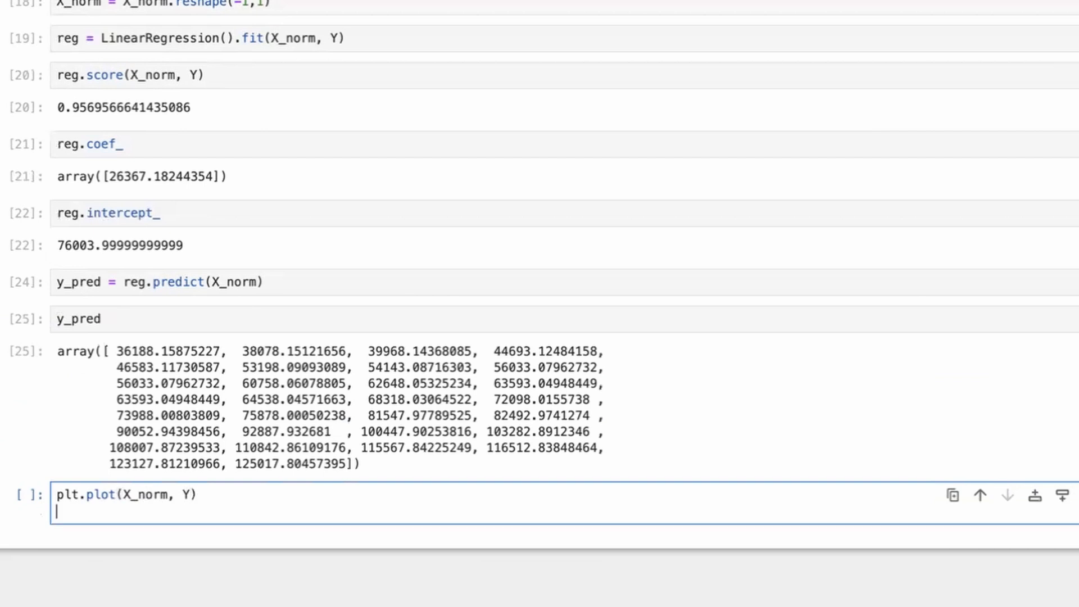
{"action": "type", "text": "plt.plot(X"}
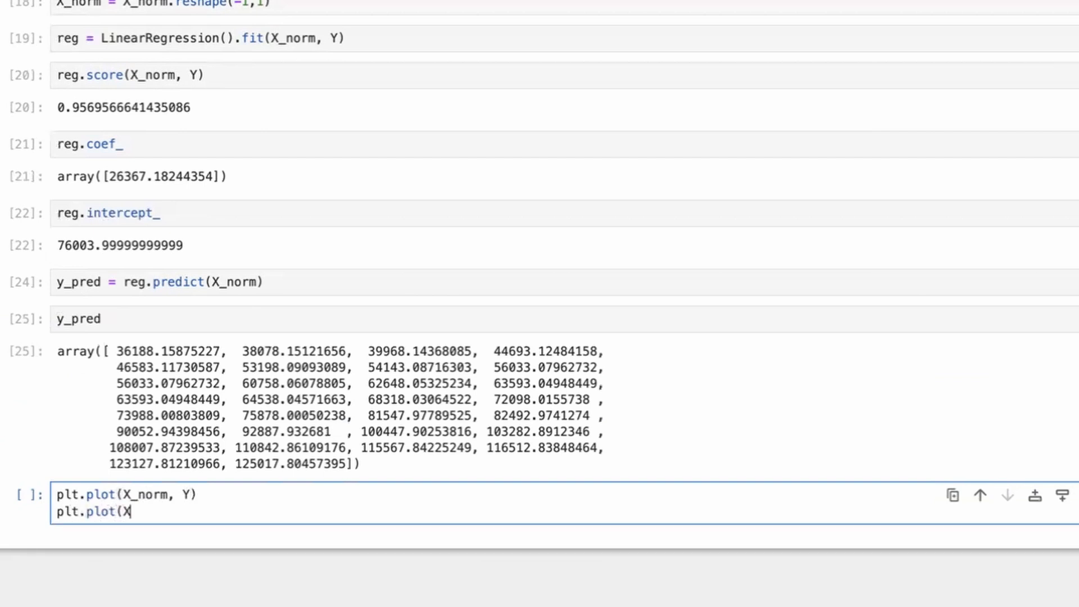
{"action": "type", "text": "_norm,"}
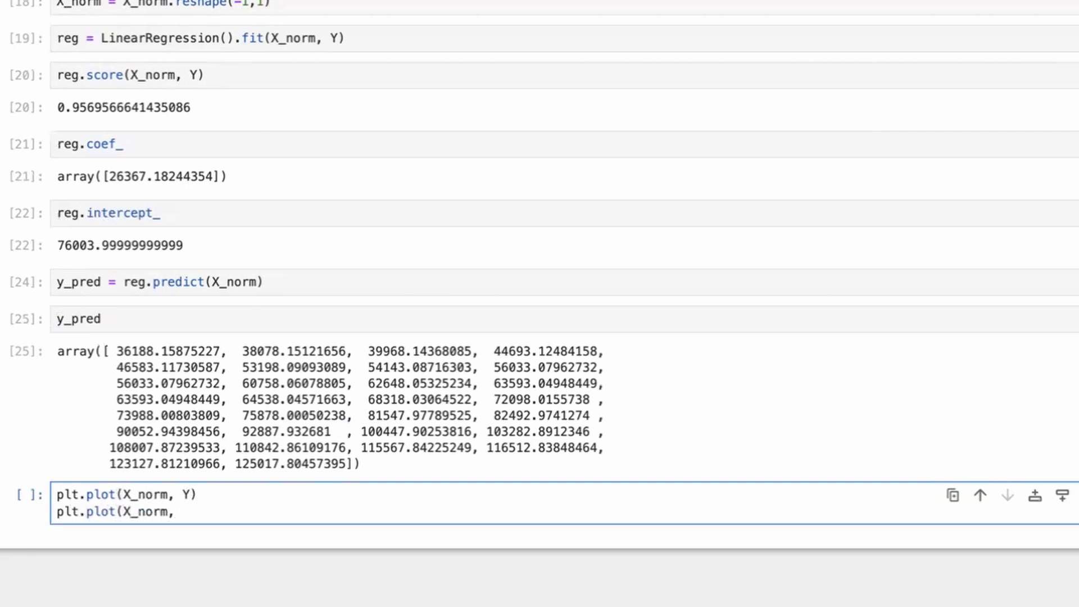
{"action": "key", "text": "shift+enter"}
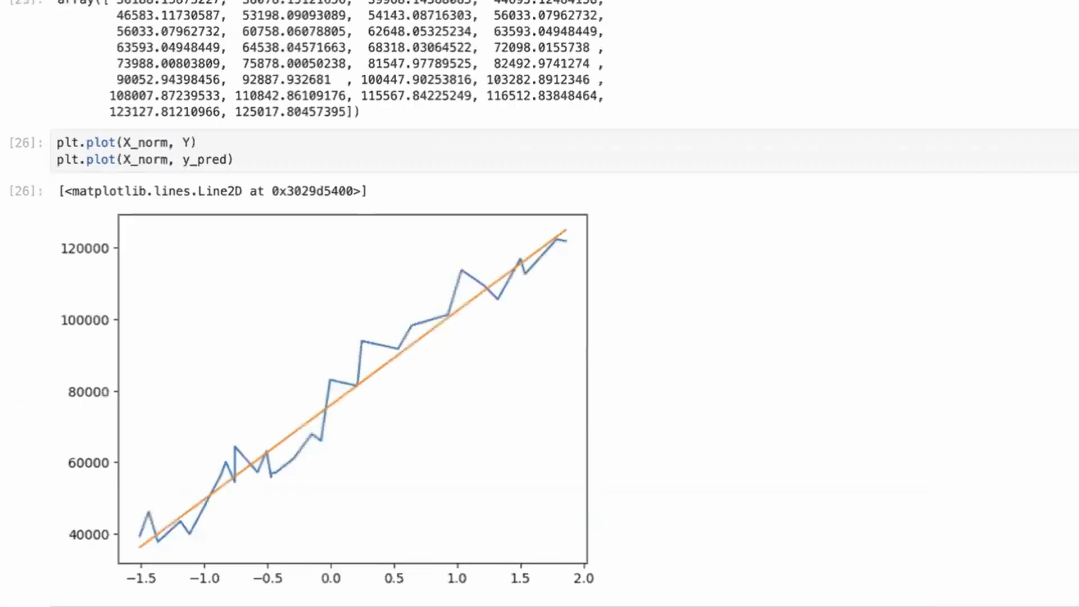
{"action": "mouse_move", "coordinate": [233, 366]}
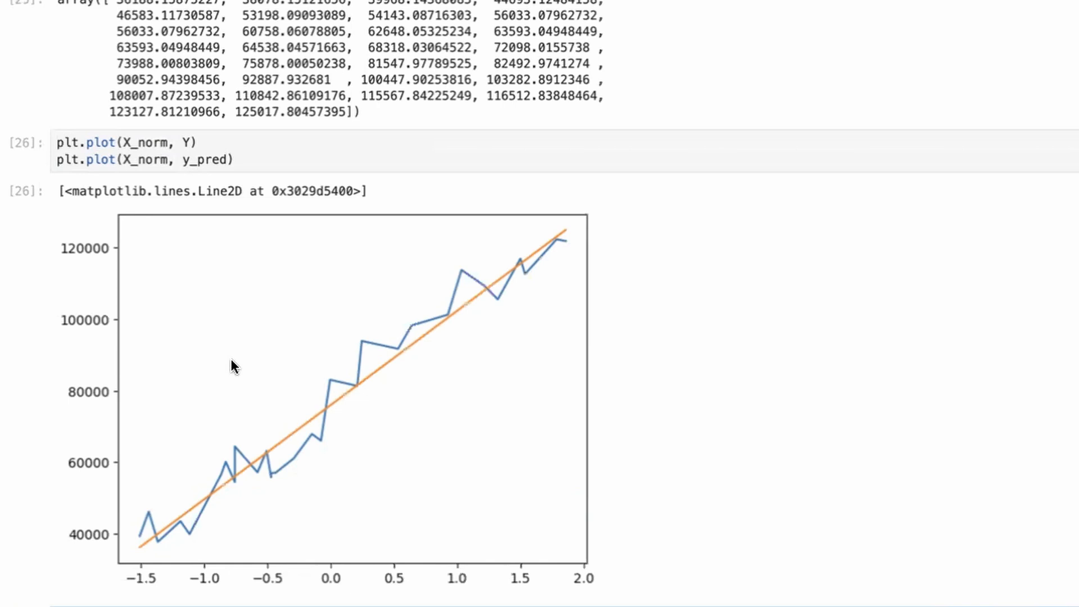
{"action": "mouse_move", "coordinate": [251, 344]}
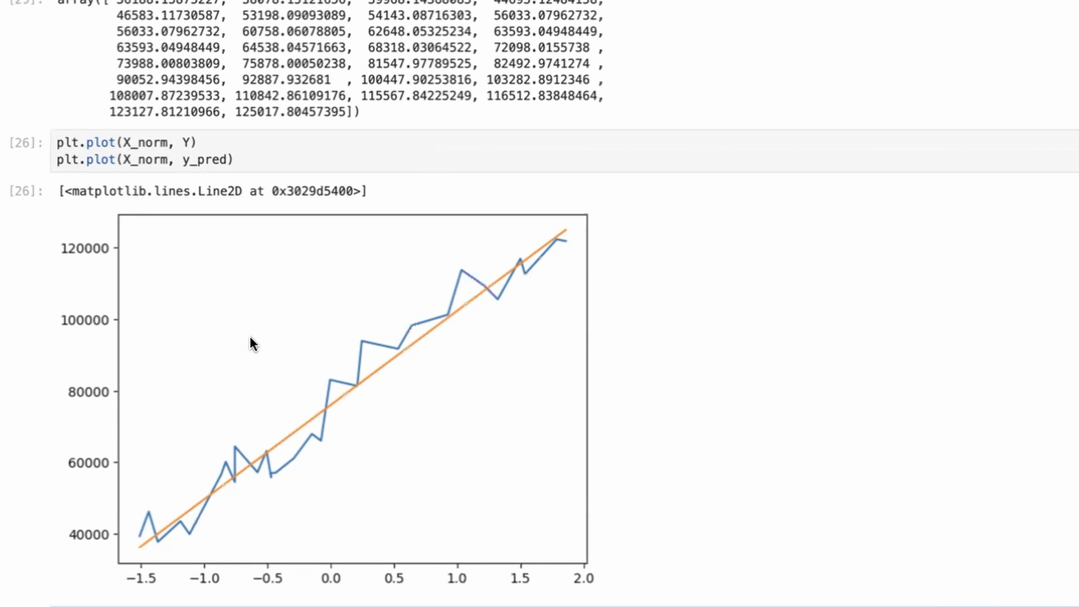